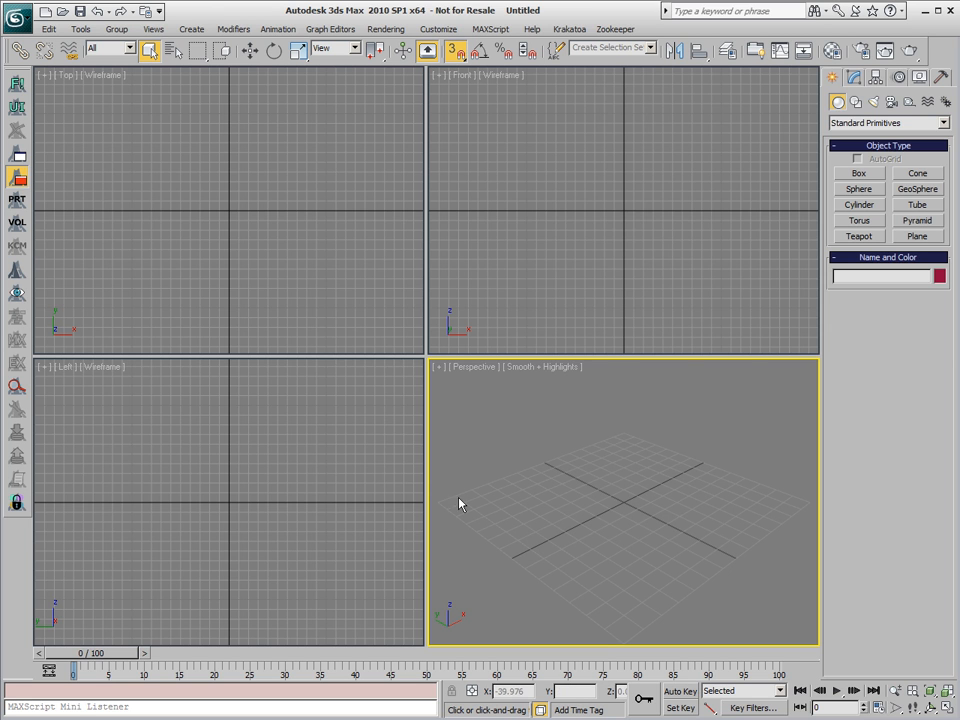
mouse_move(724, 510)
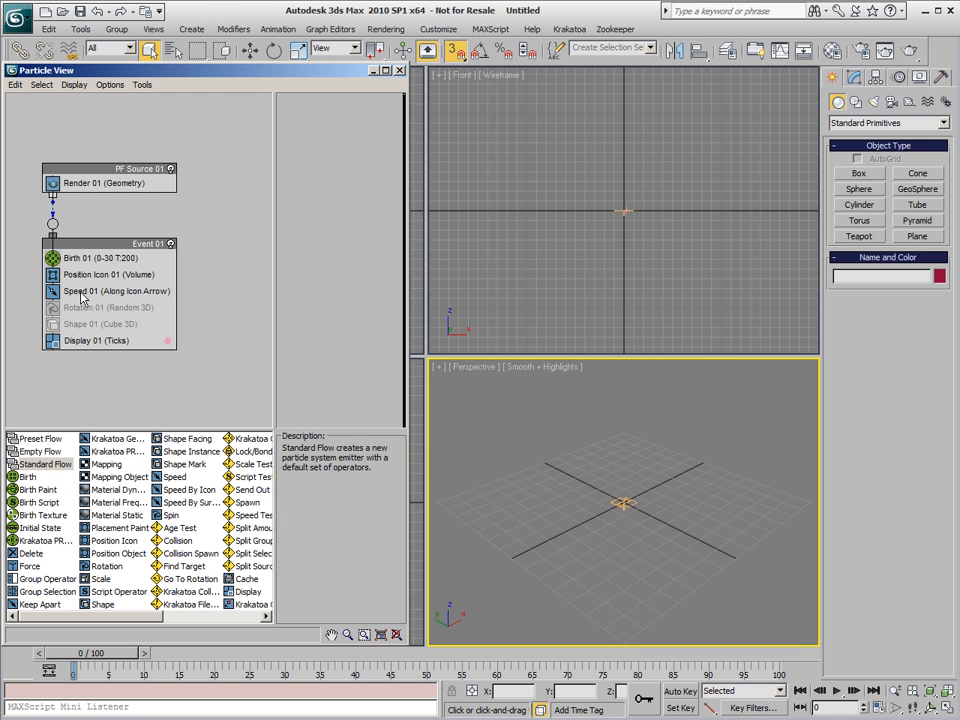
Review Speed and Birth settings so particles emit through frame 100 at amount 20000, scrubbing to preview the stream.
left_click(100, 290)
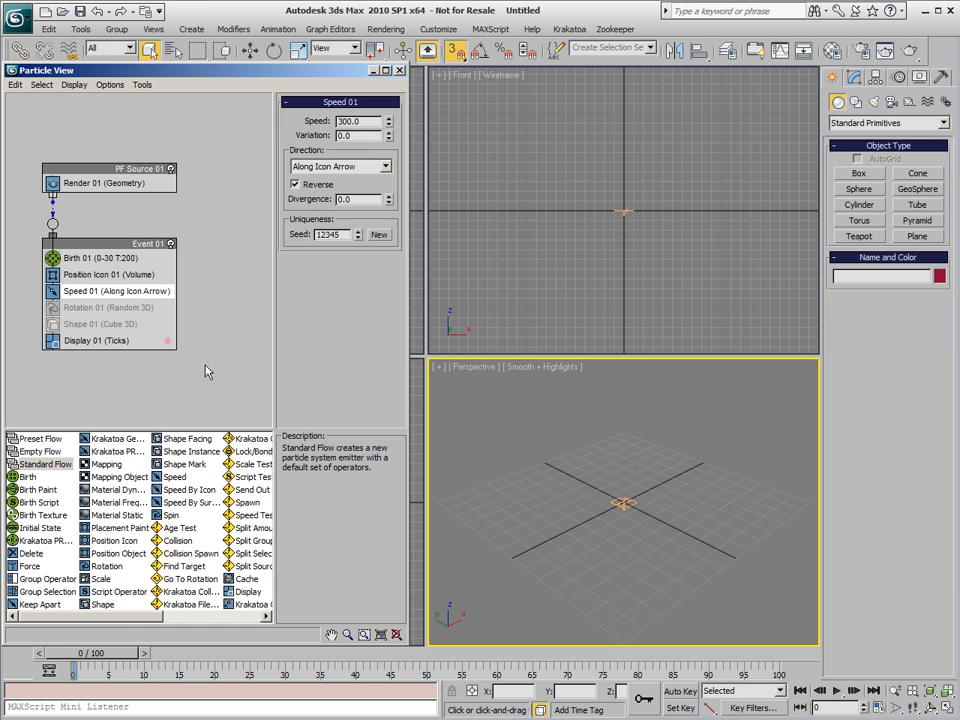
left_click_drag(76, 672, 316, 672)
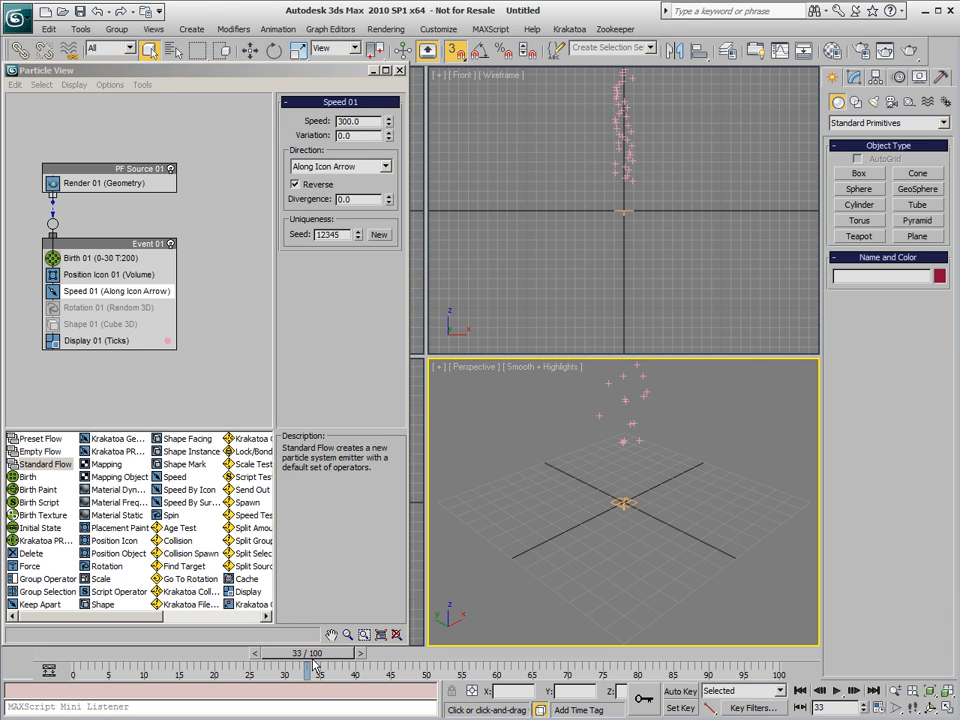
left_click(100, 258)
type("20000")
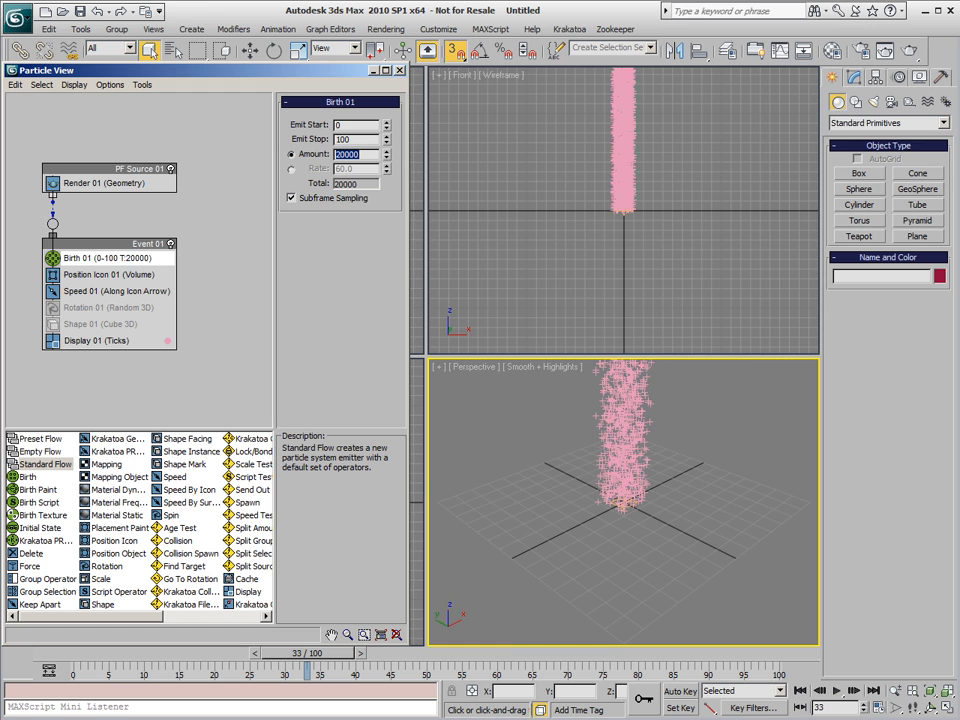
left_click_drag(308, 672, 670, 672)
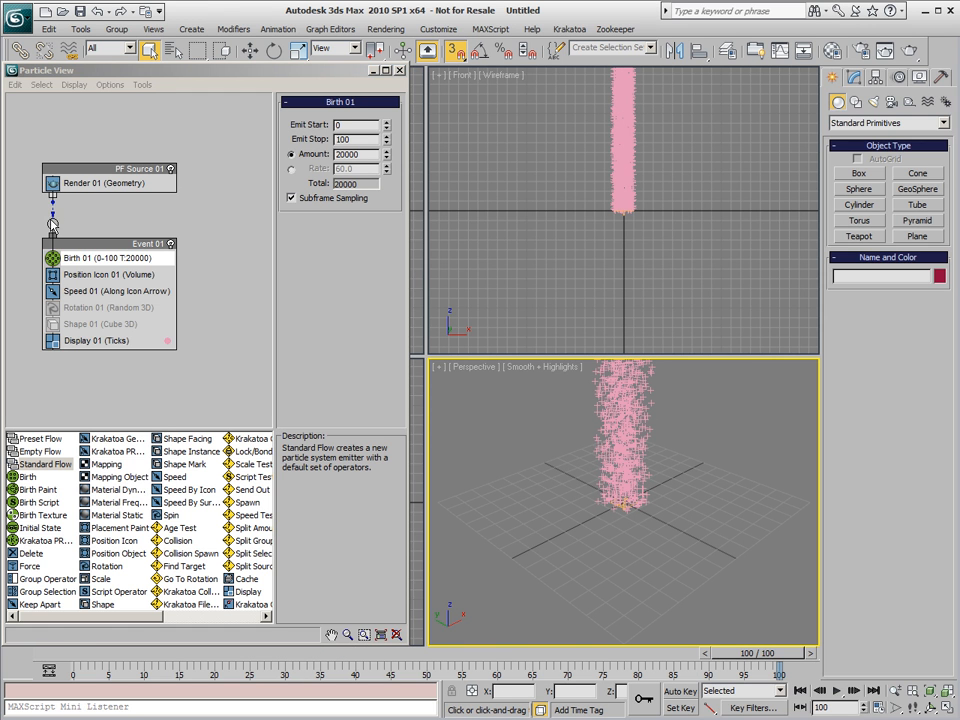
Make the PF Source emitter icon a Circle and return to the Speed 01 value for editing.
left_click(90, 184)
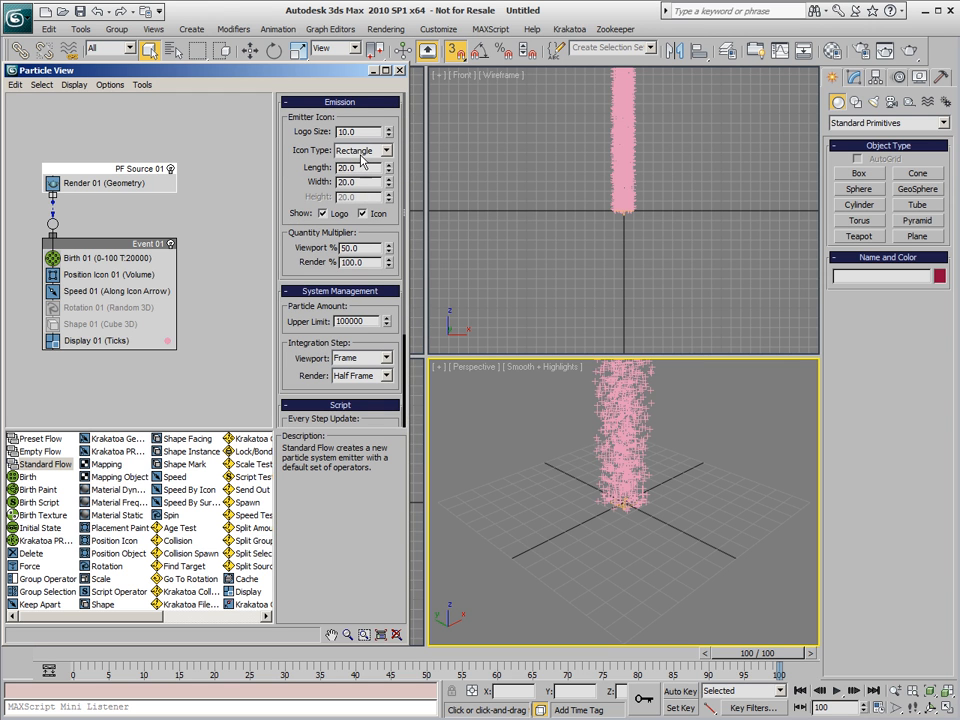
left_click(356, 150)
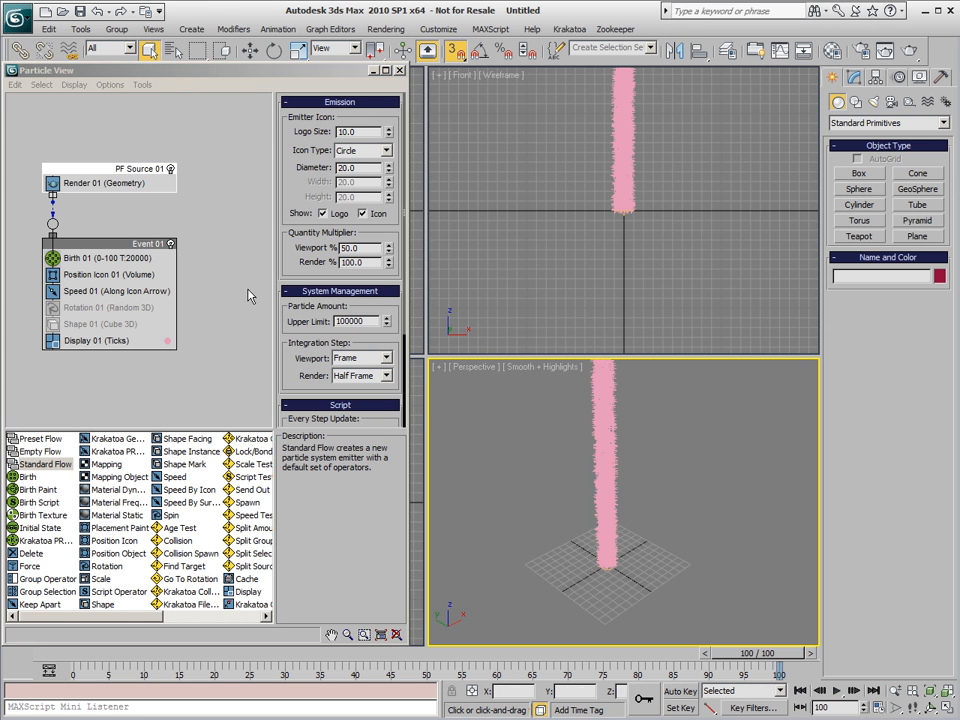
left_click(116, 292)
type("1")
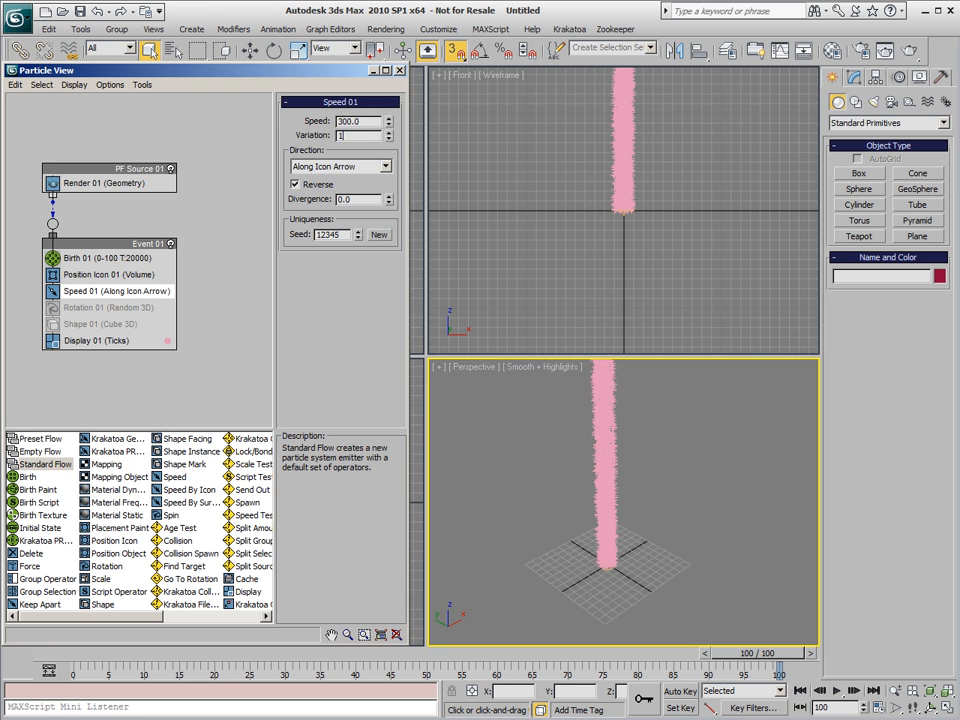
triple_click(356, 136)
type("00.0")
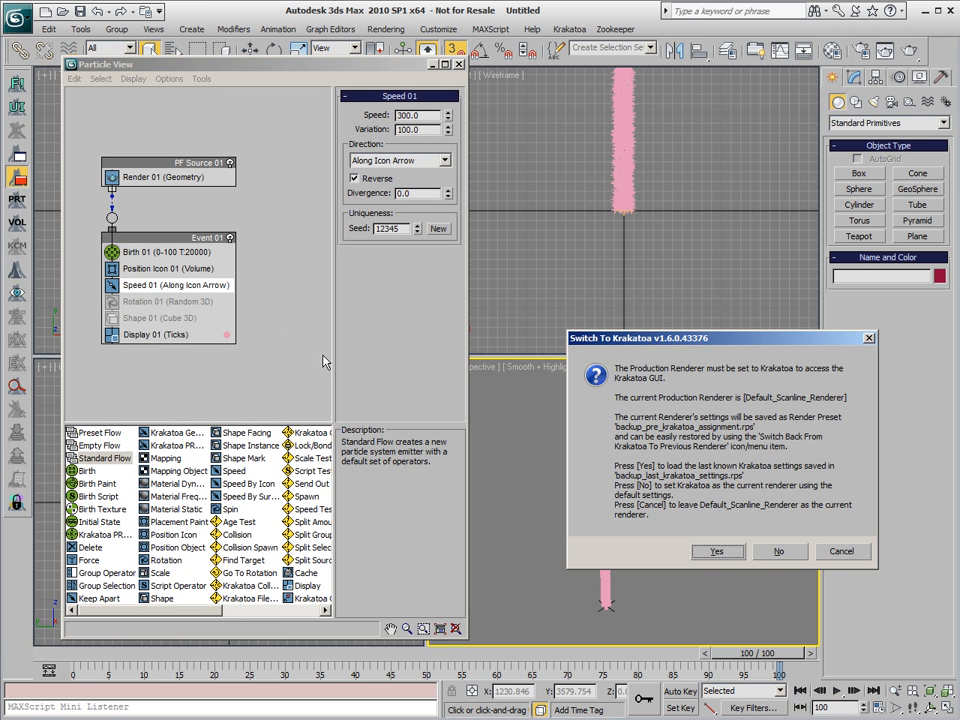
mouse_move(696, 344)
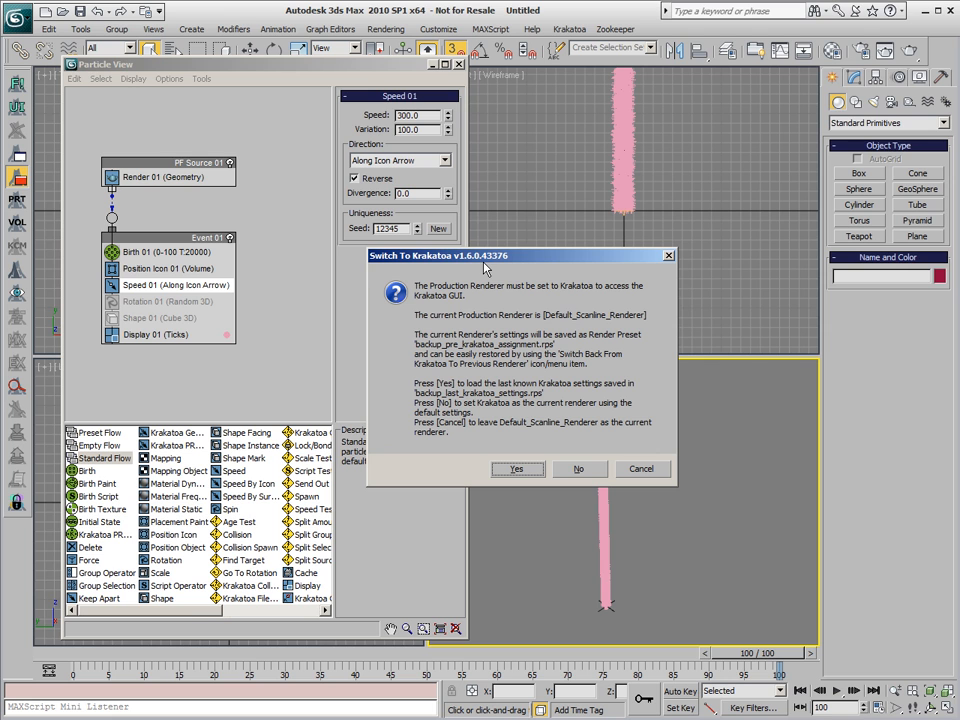
mouse_move(520, 324)
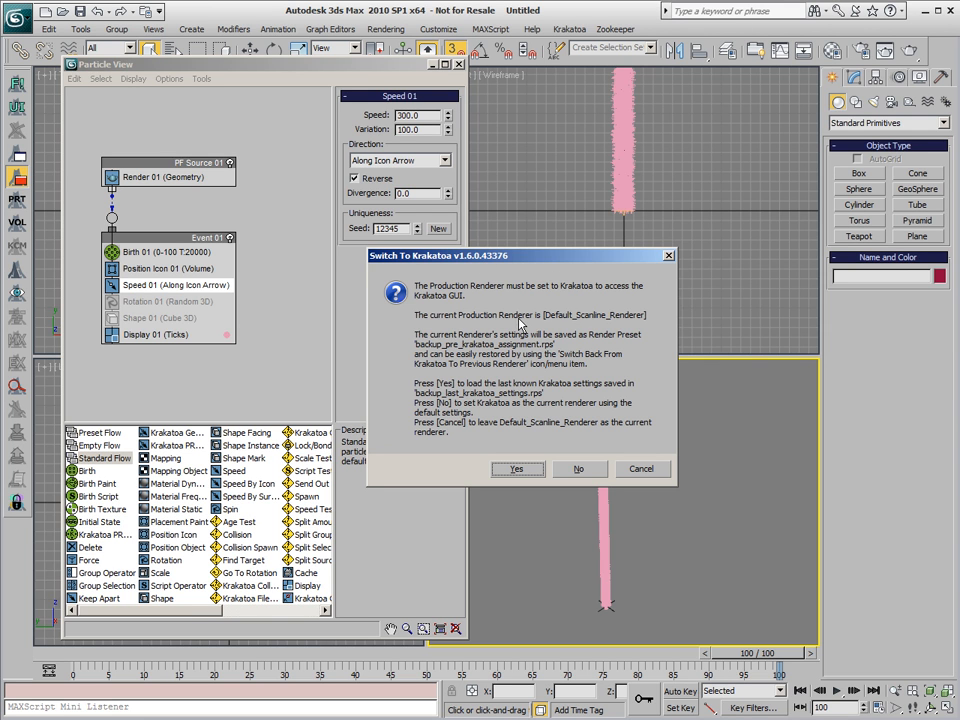
mouse_move(476, 264)
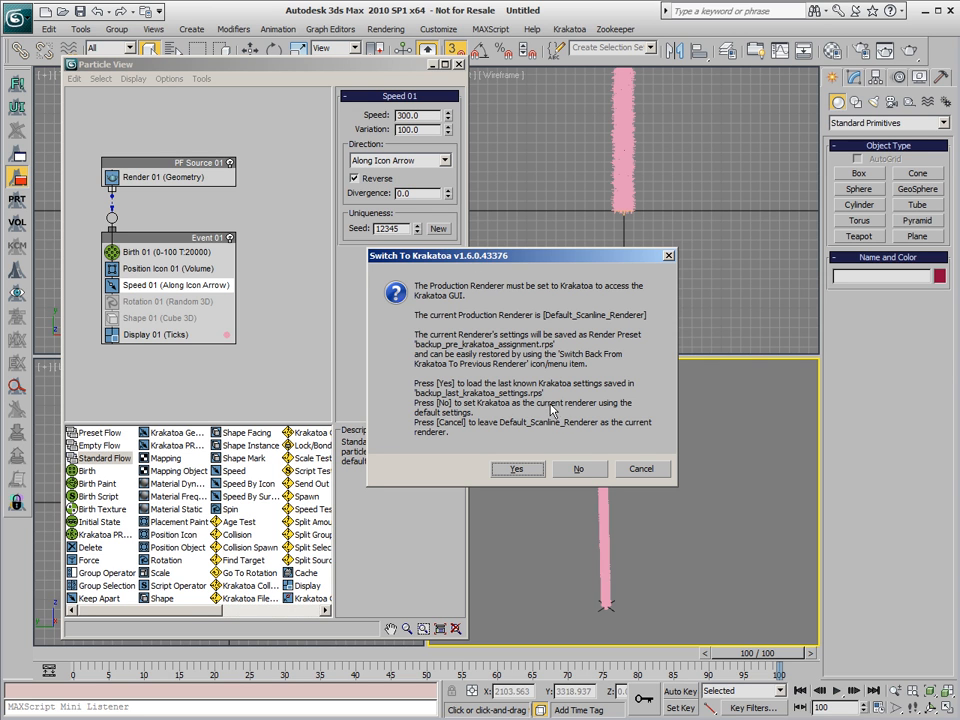
mouse_move(510, 412)
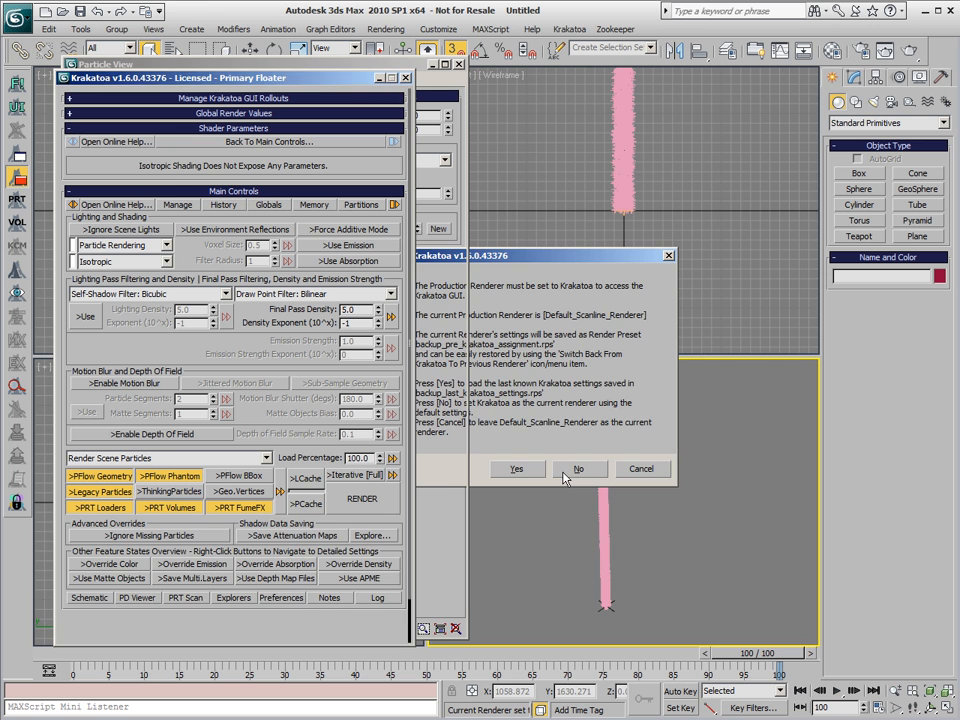
Confirm the Krakatoa renderer and choose a new PipeFlow folder as the particle save location.
left_click(580, 468)
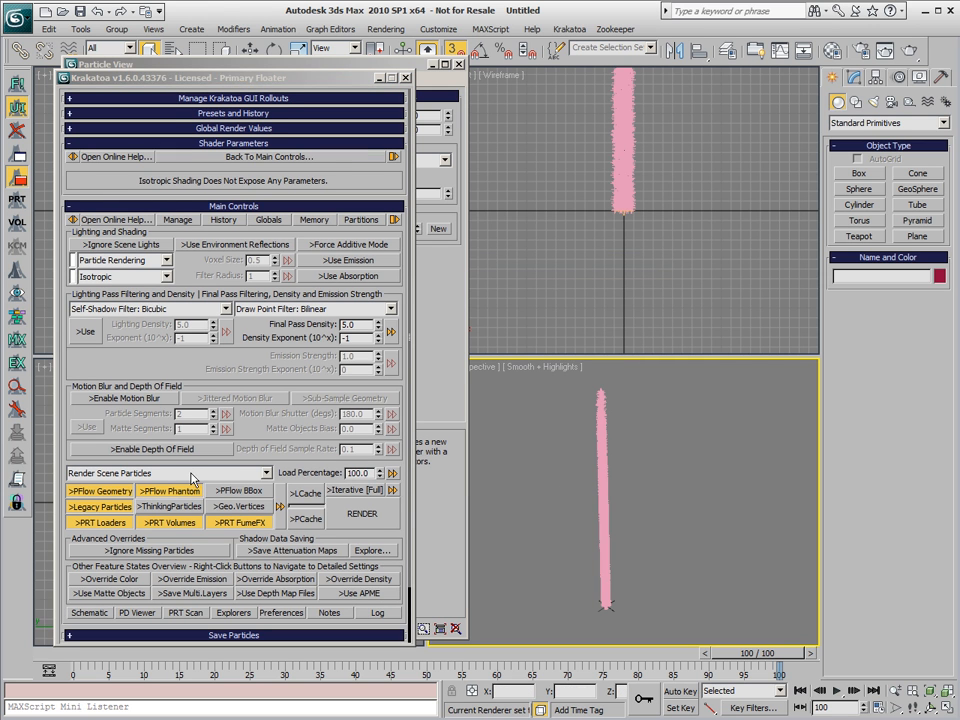
left_click(168, 472)
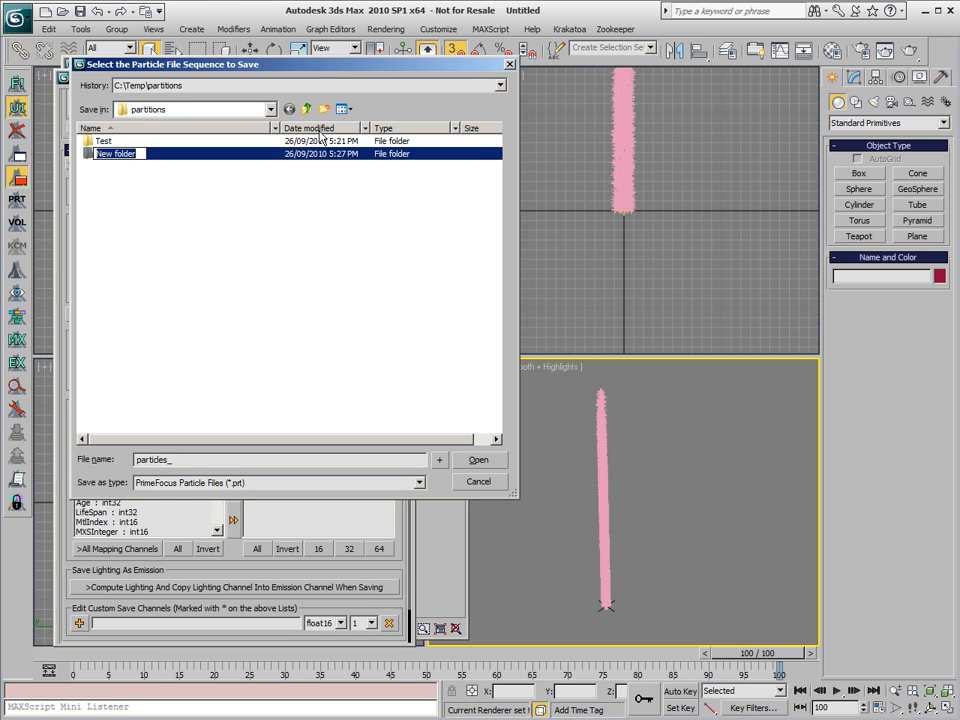
type("Pipe")
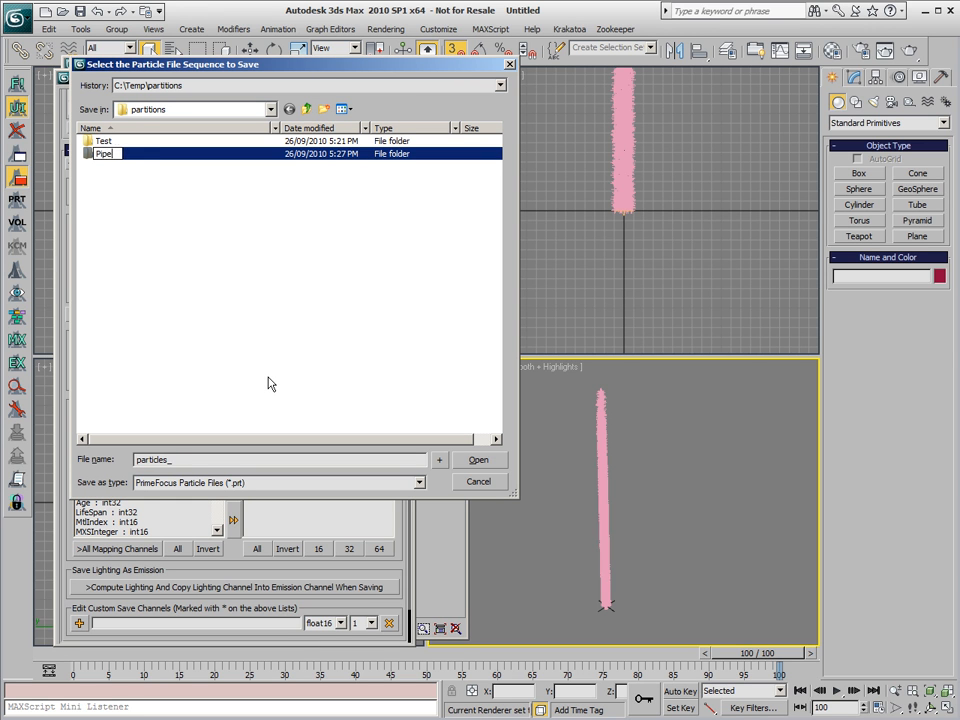
double_click(104, 152)
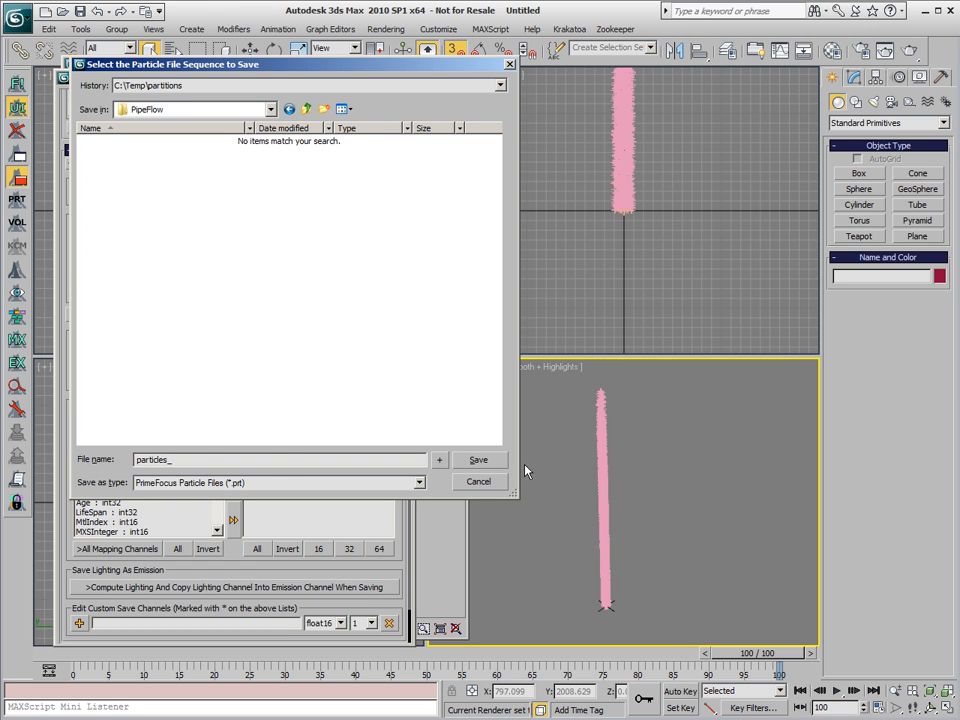
left_click(478, 458)
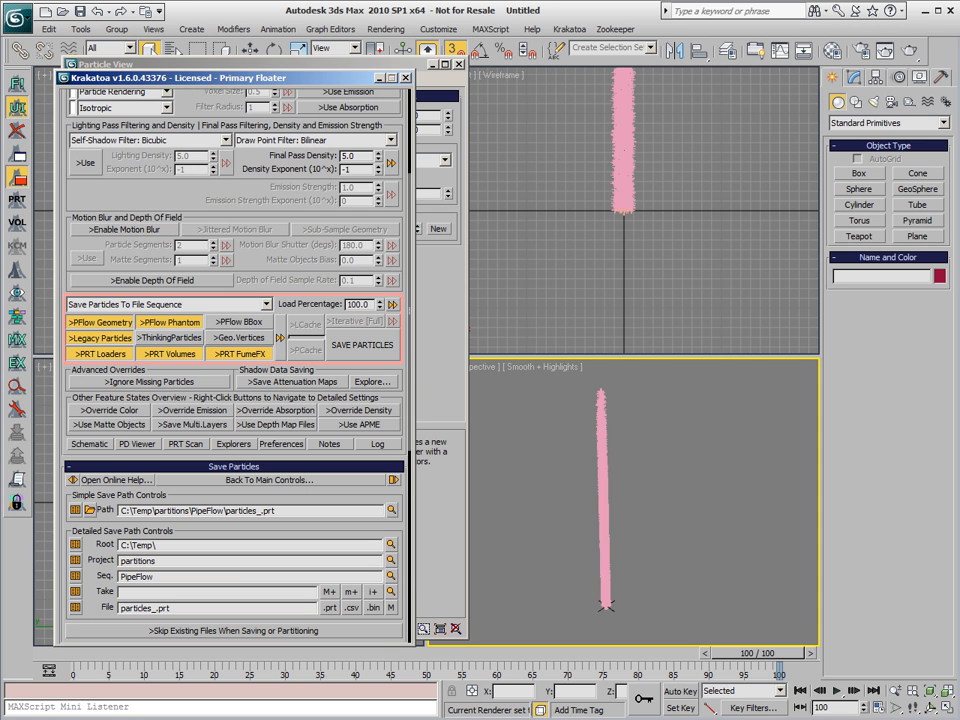
Set the save range to Active Segment 0–100 and save the particles as a PRT sequence.
right_click(362, 344)
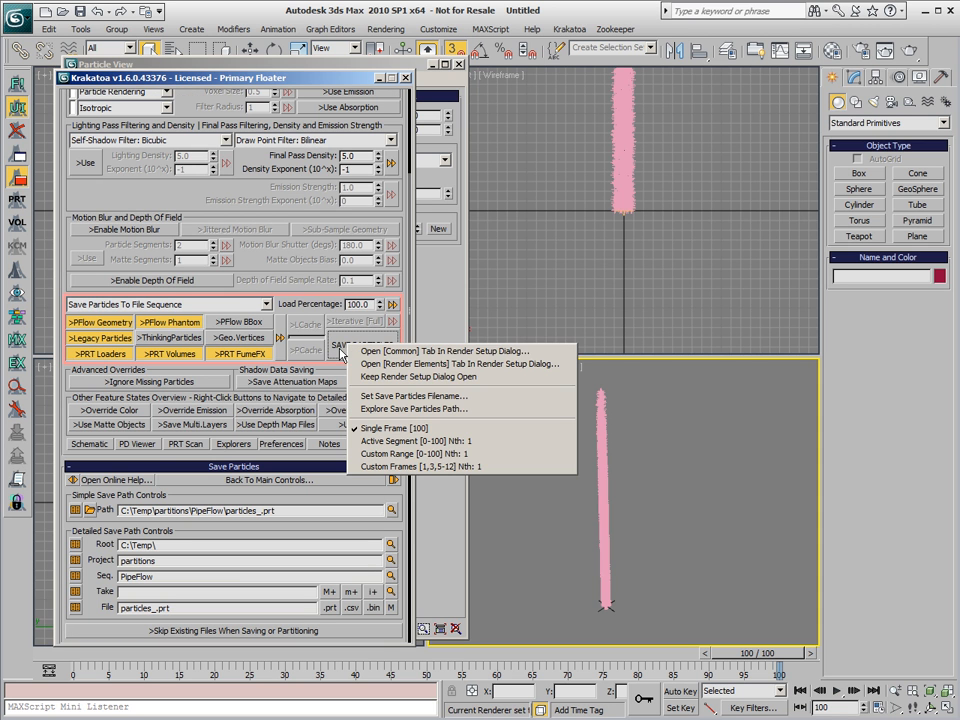
mouse_move(420, 442)
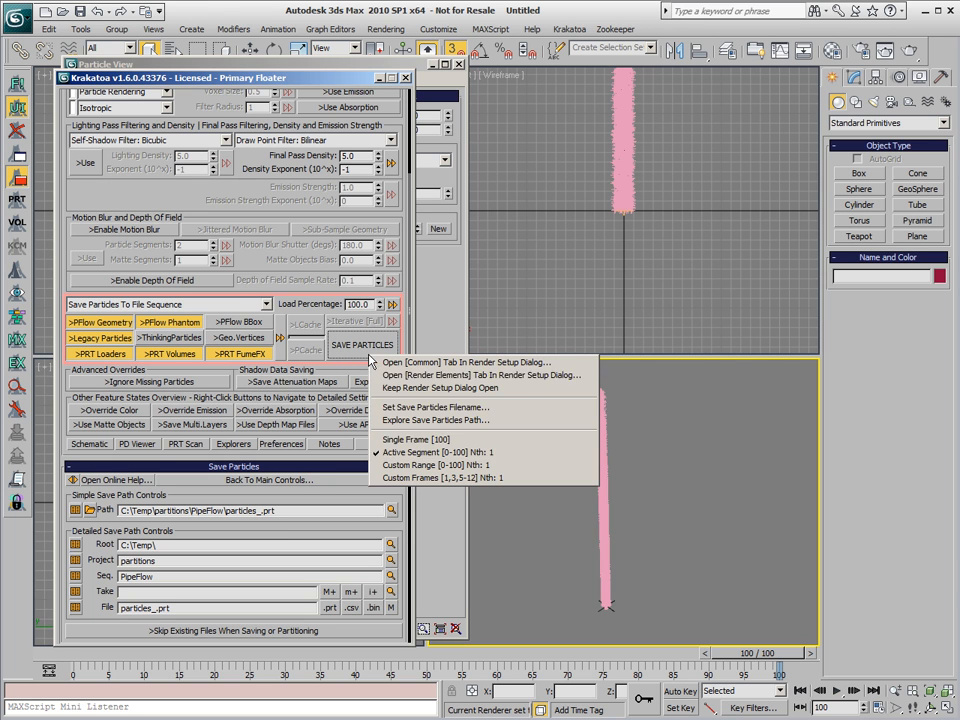
mouse_move(284, 444)
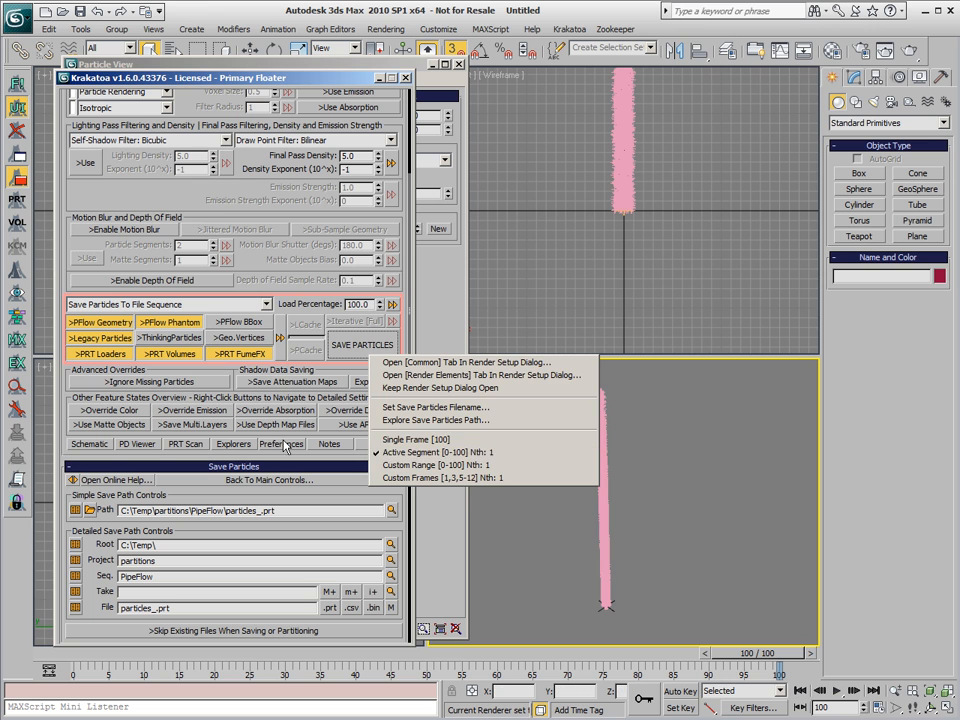
left_click(362, 344)
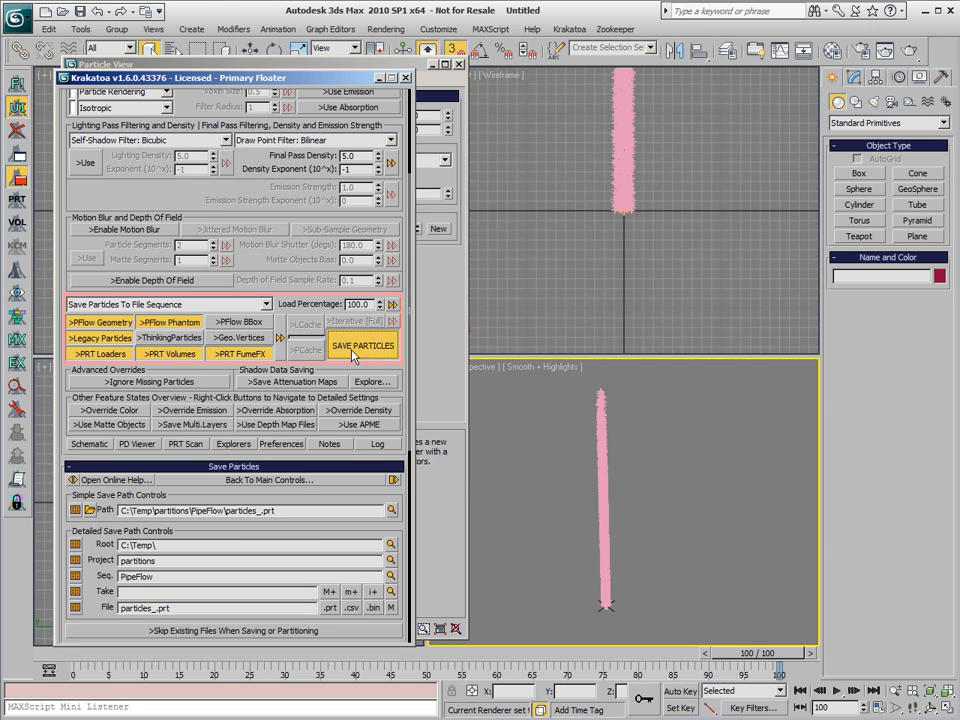
left_click(362, 344)
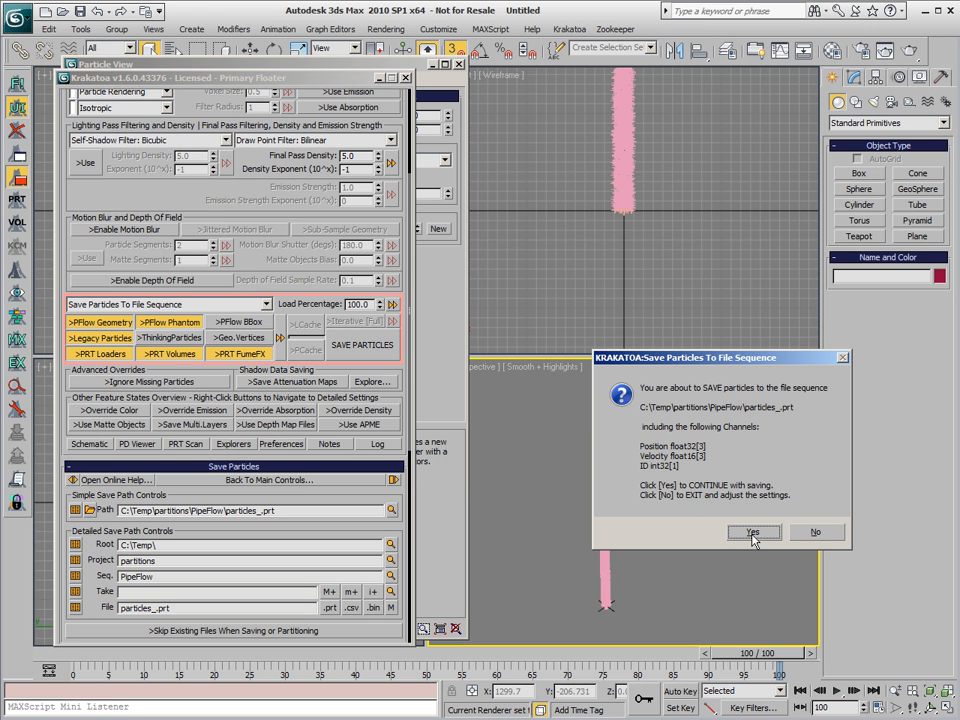
left_click(752, 532)
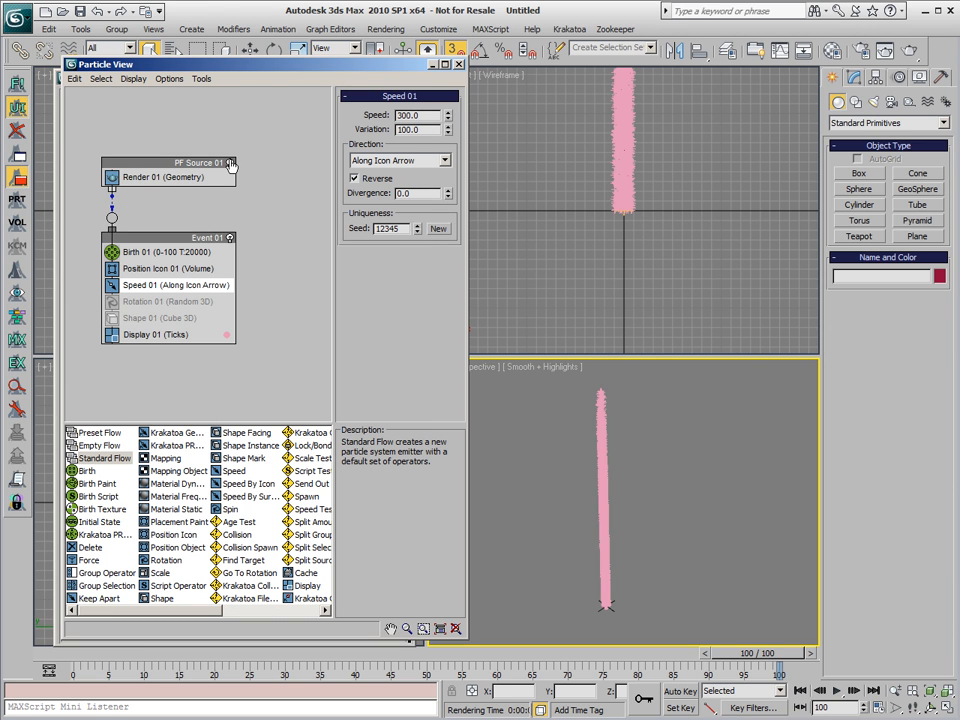
Turn off the PF Source and create a Krakatoa PRT Loader at the world origin.
left_click(230, 164)
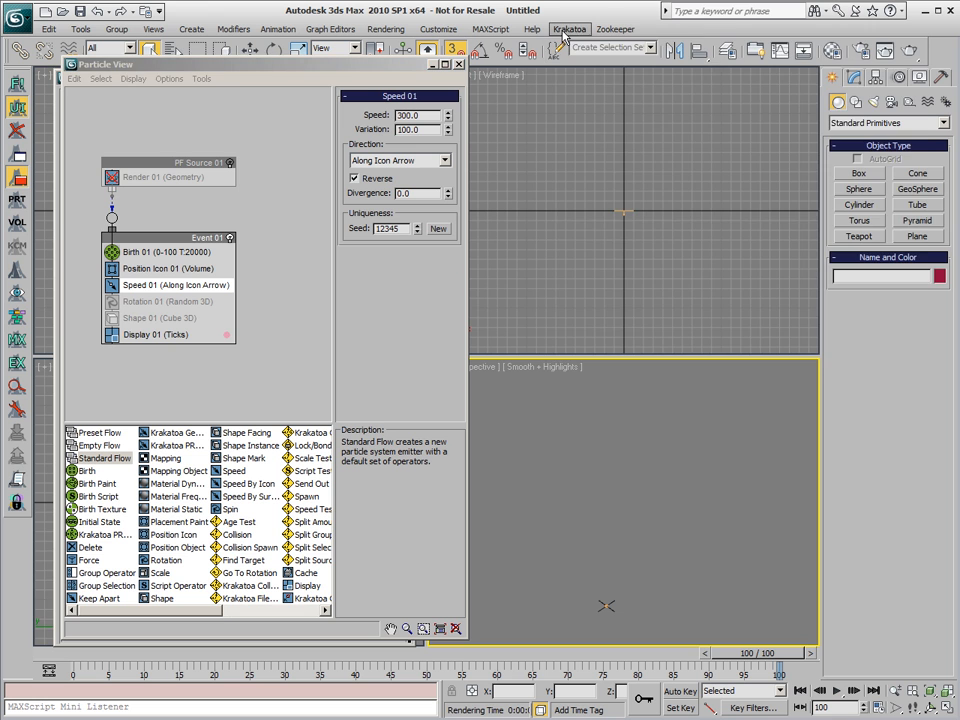
left_click(568, 28)
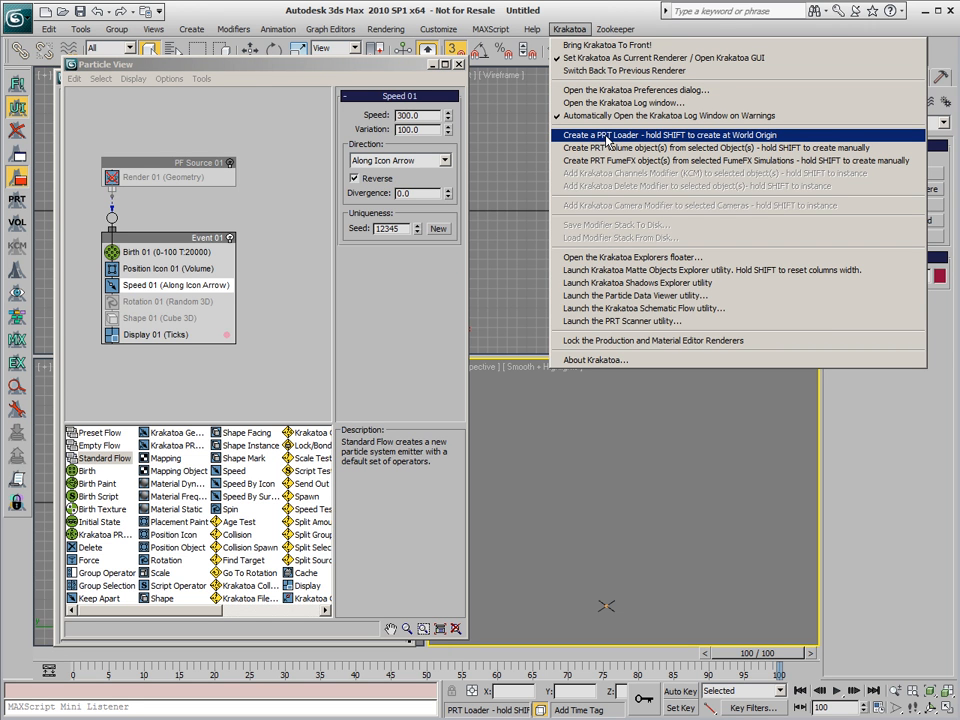
mouse_move(712, 140)
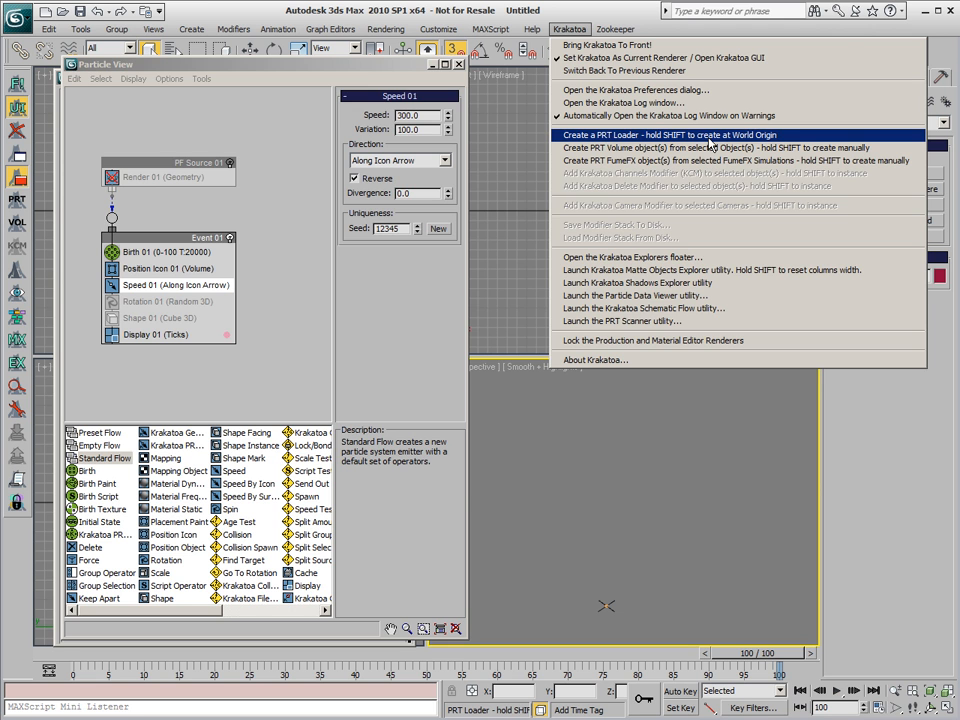
left_click(648, 136)
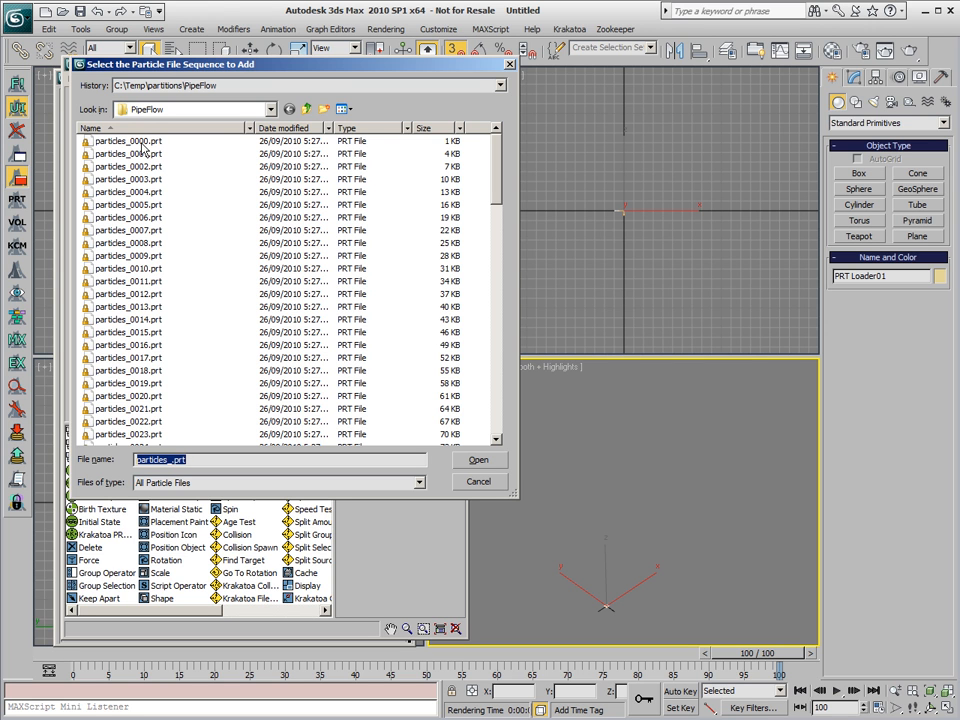
Load the PipeFlow particles_ file sequence into the PRT Loader.
scroll("down", 3)
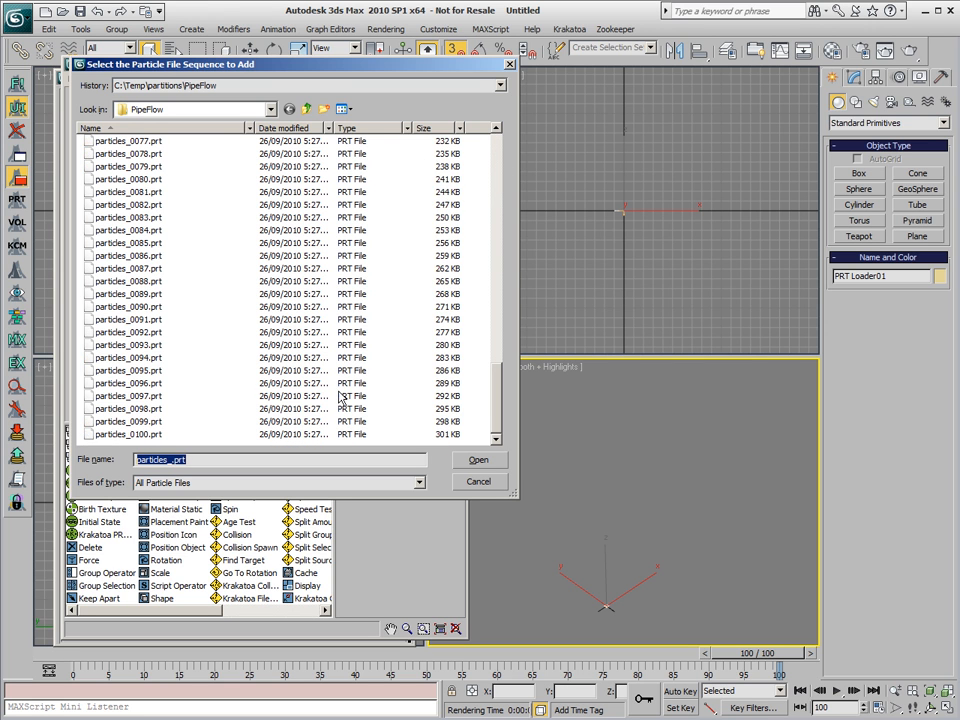
left_click(128, 434)
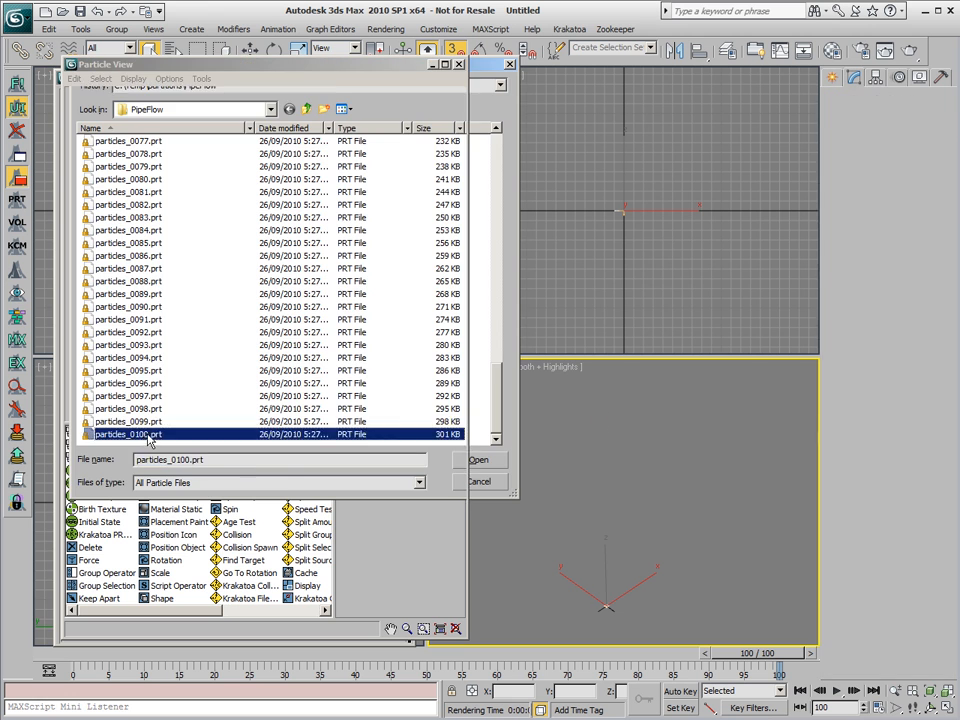
left_click(480, 458)
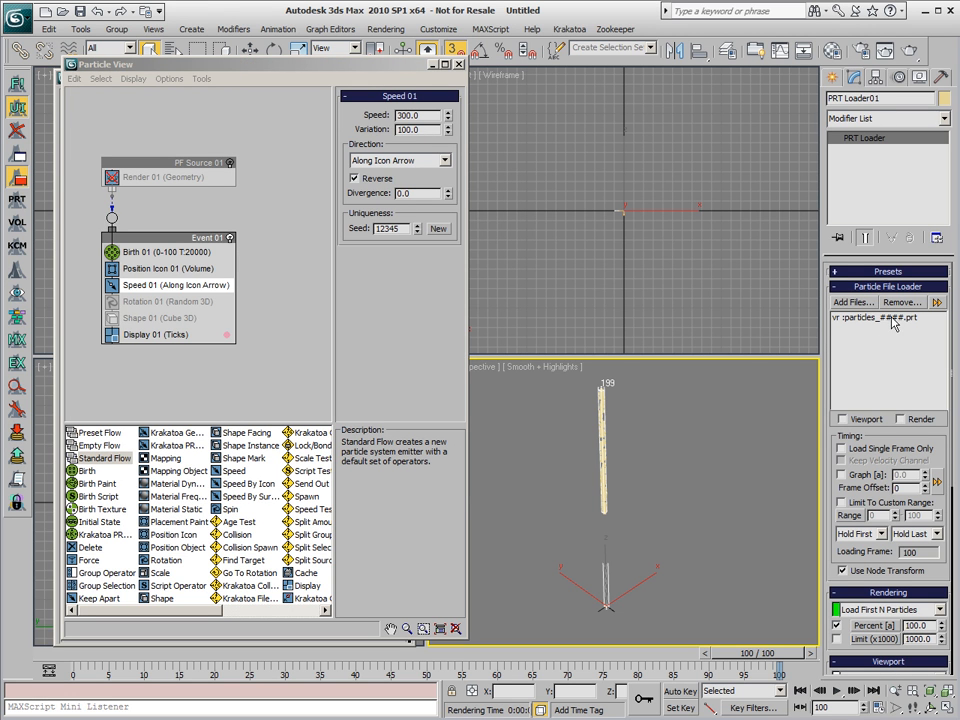
mouse_move(898, 326)
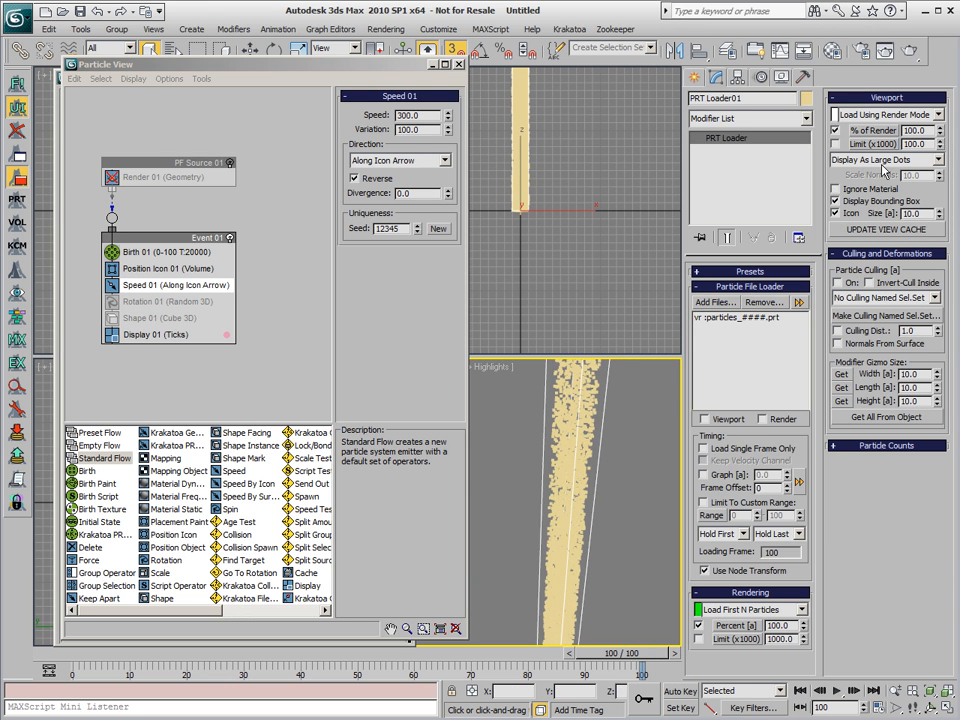
Review the Krakatoa GUI save-particles settings and close them.
left_click(880, 160)
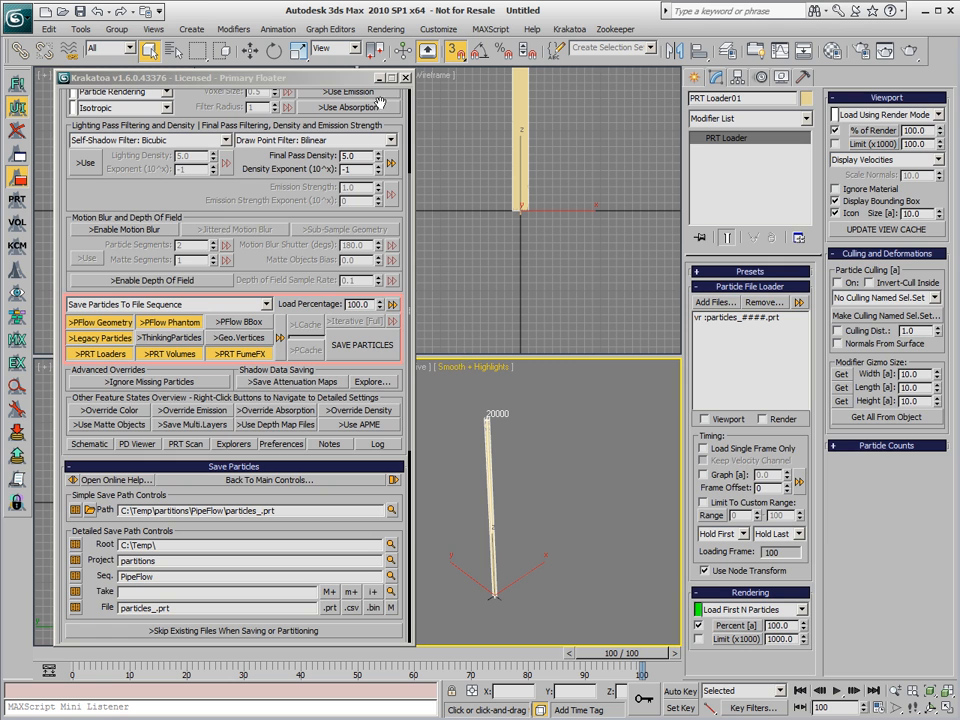
left_click(404, 76)
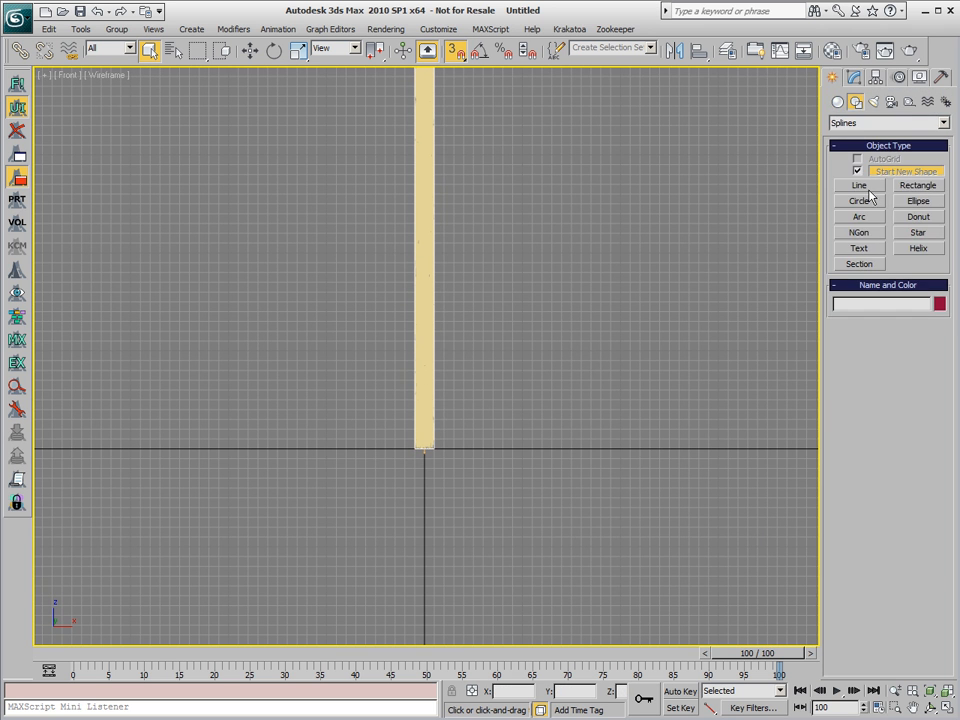
Draw a curved line spline beside the particle column, then a small circular shape.
left_click(858, 184)
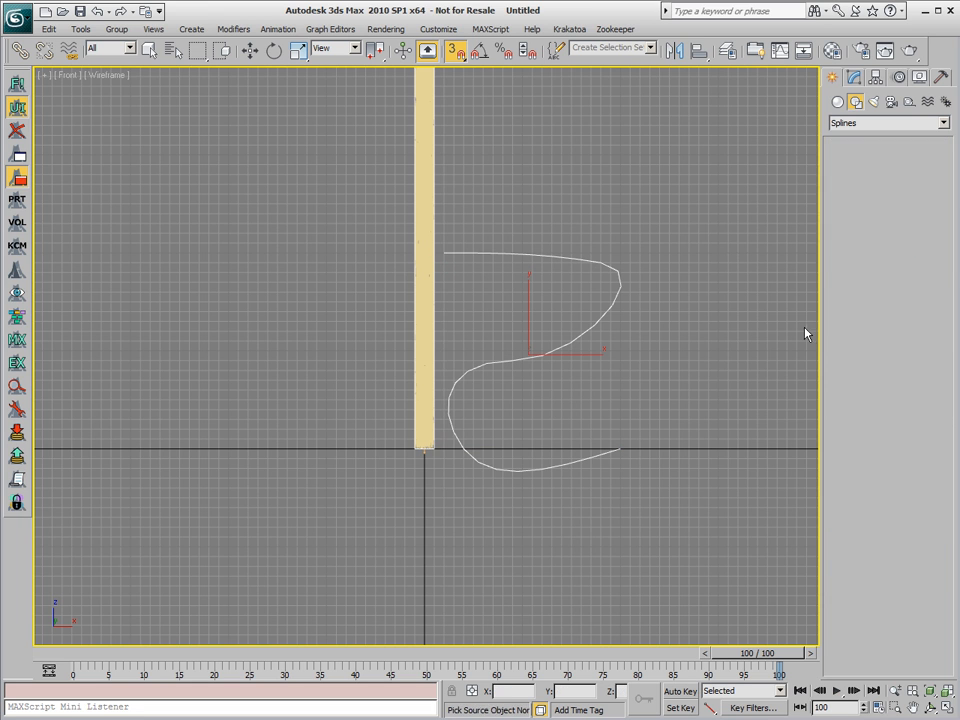
left_click(916, 216)
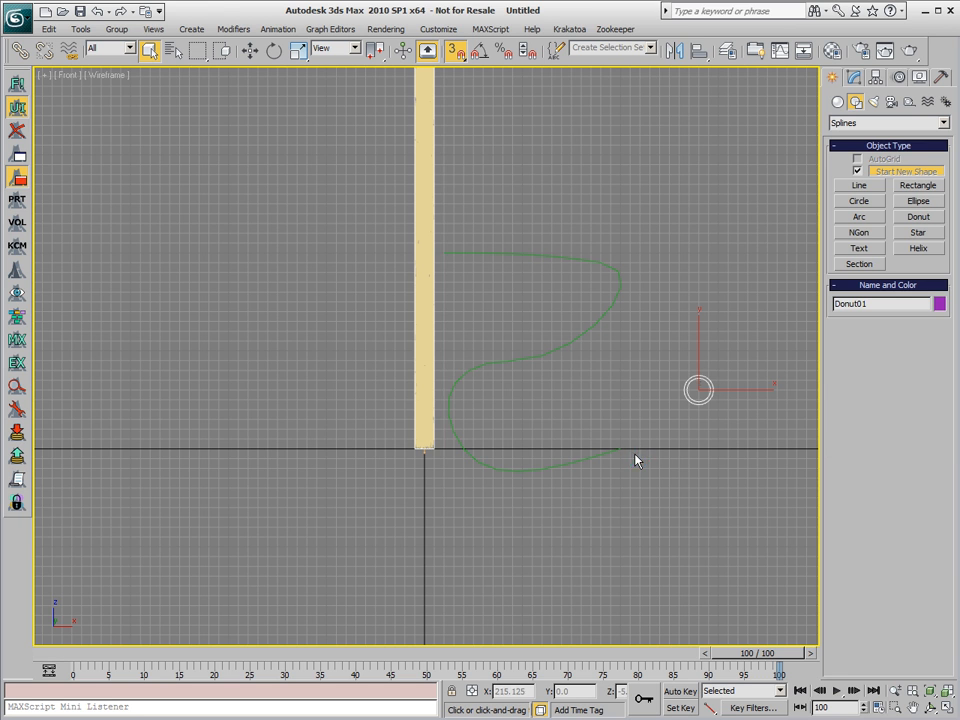
Loft the curved spline into a tube using the small circle as its cross-section shape.
left_click(884, 122)
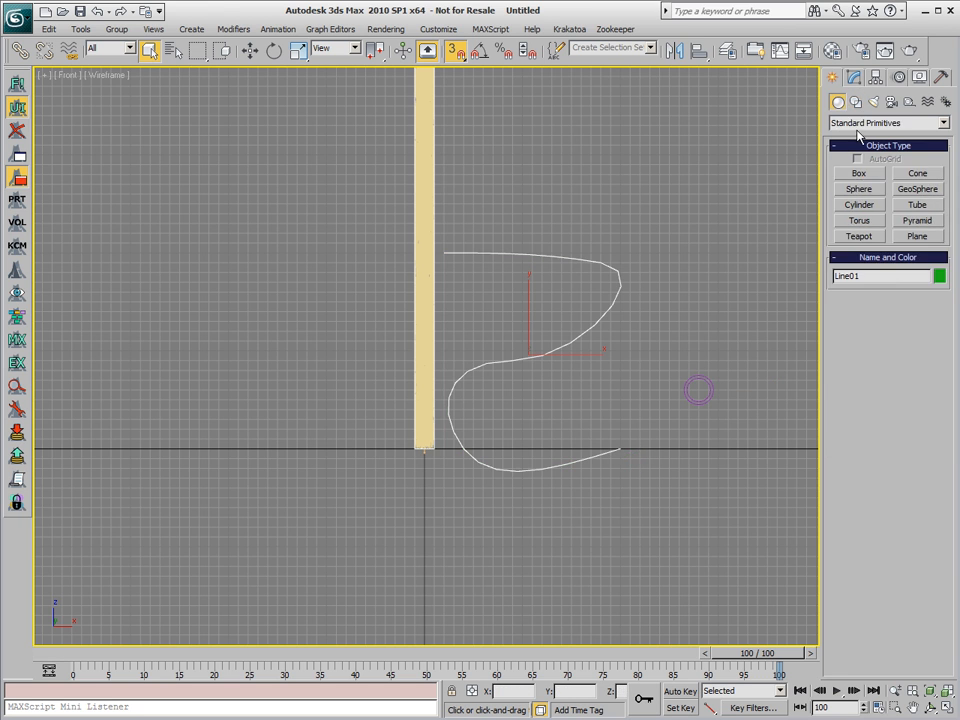
left_click(884, 122)
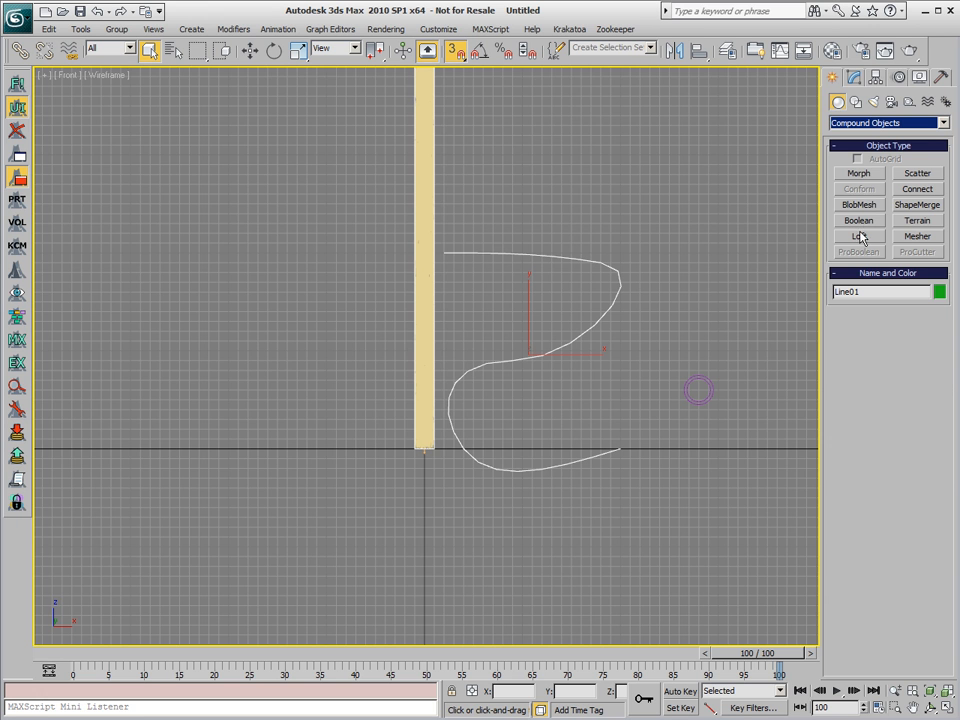
left_click(858, 236)
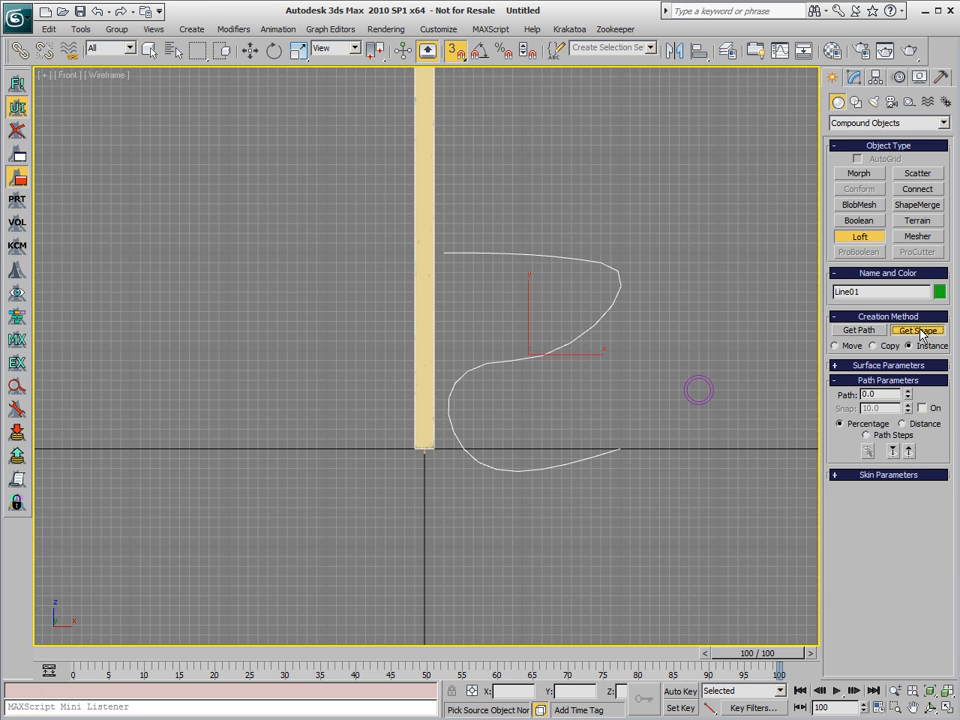
left_click(916, 330)
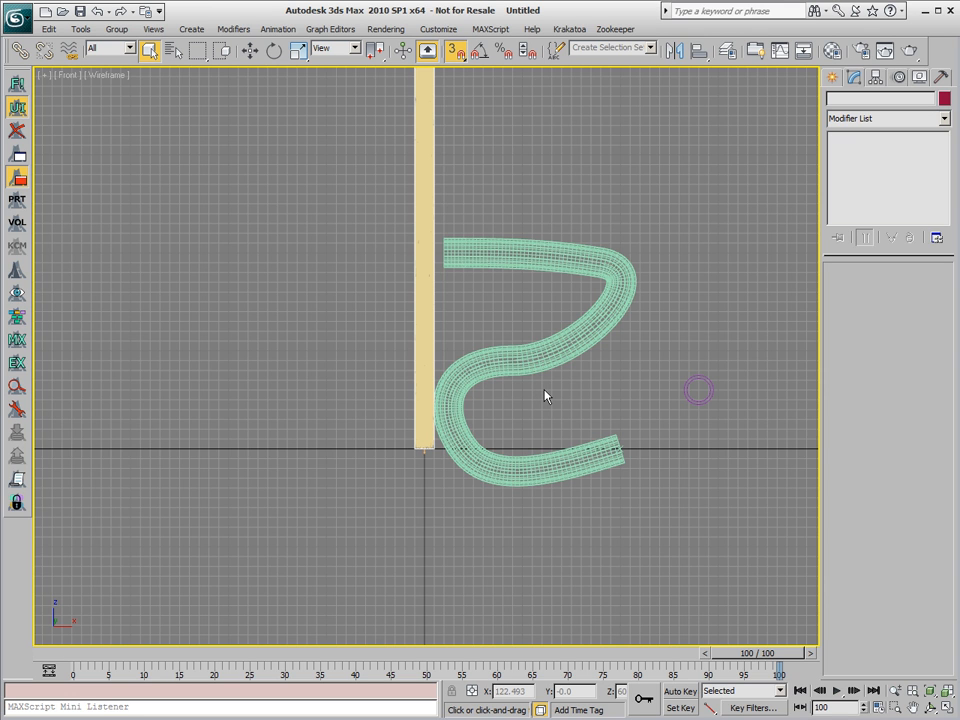
mouse_move(552, 410)
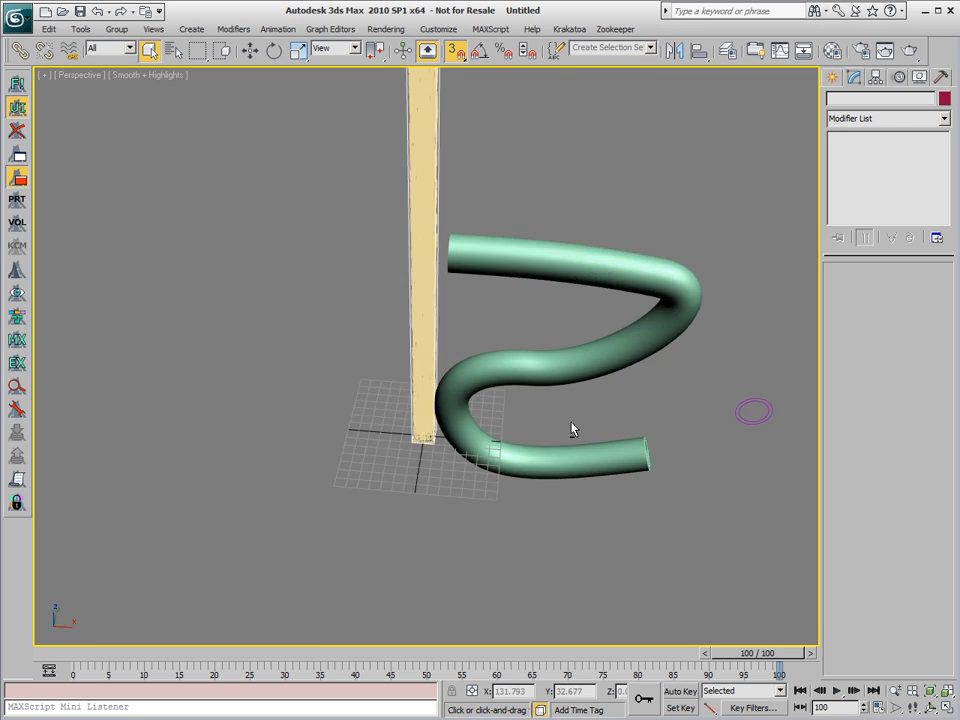
Bind PRT Loader01 to a PathDeform (WSM) along the pipe and scrub in wireframe to check the bend.
left_click_drag(572, 428, 416, 356)
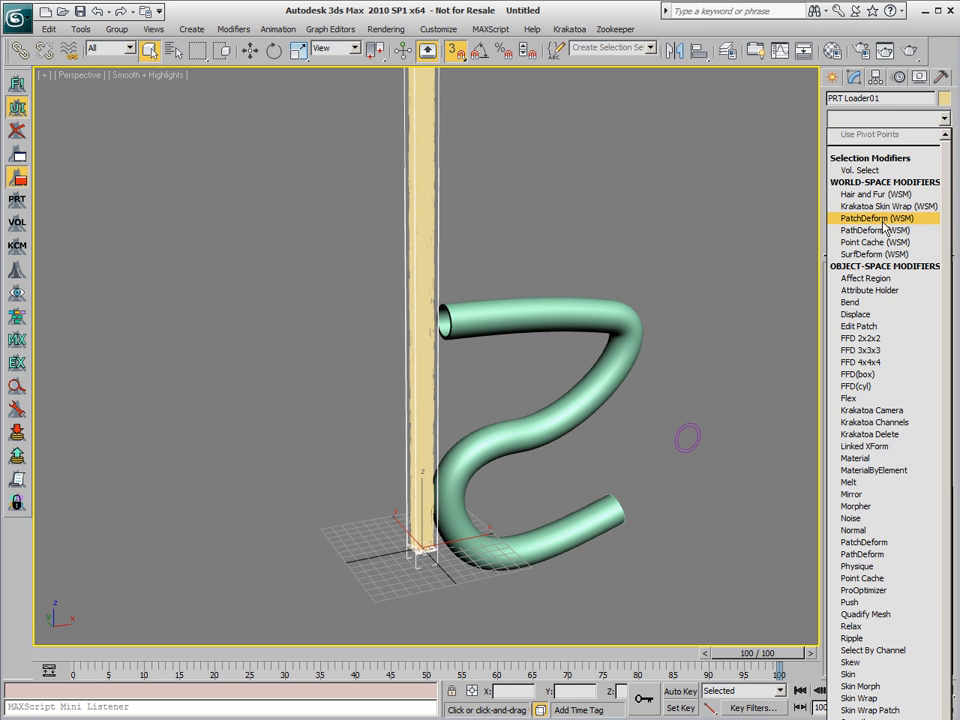
left_click(872, 218)
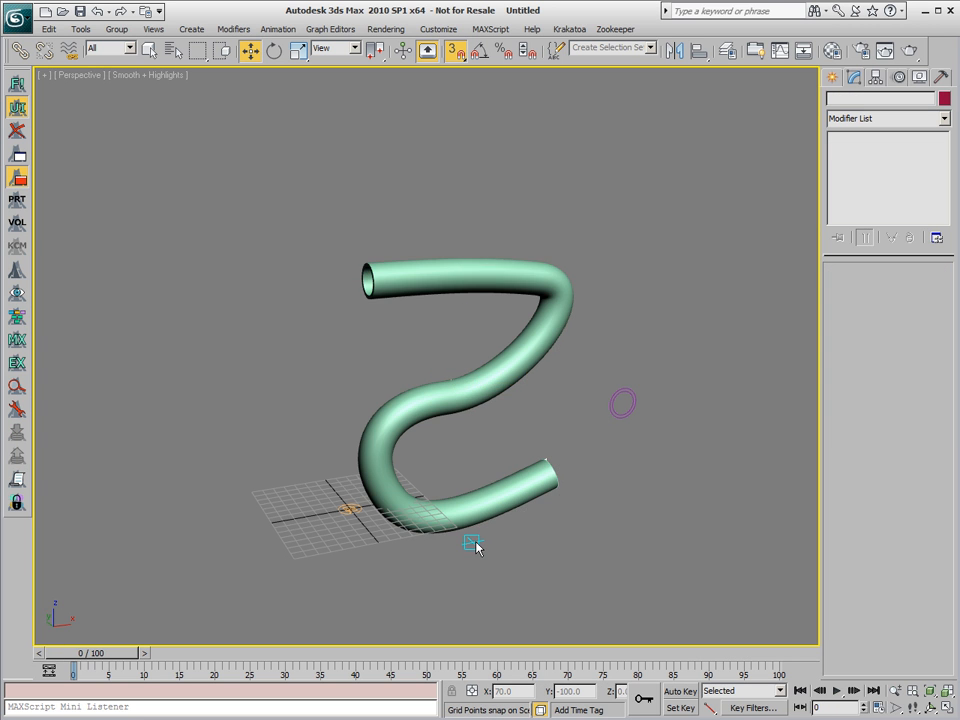
key("F3")
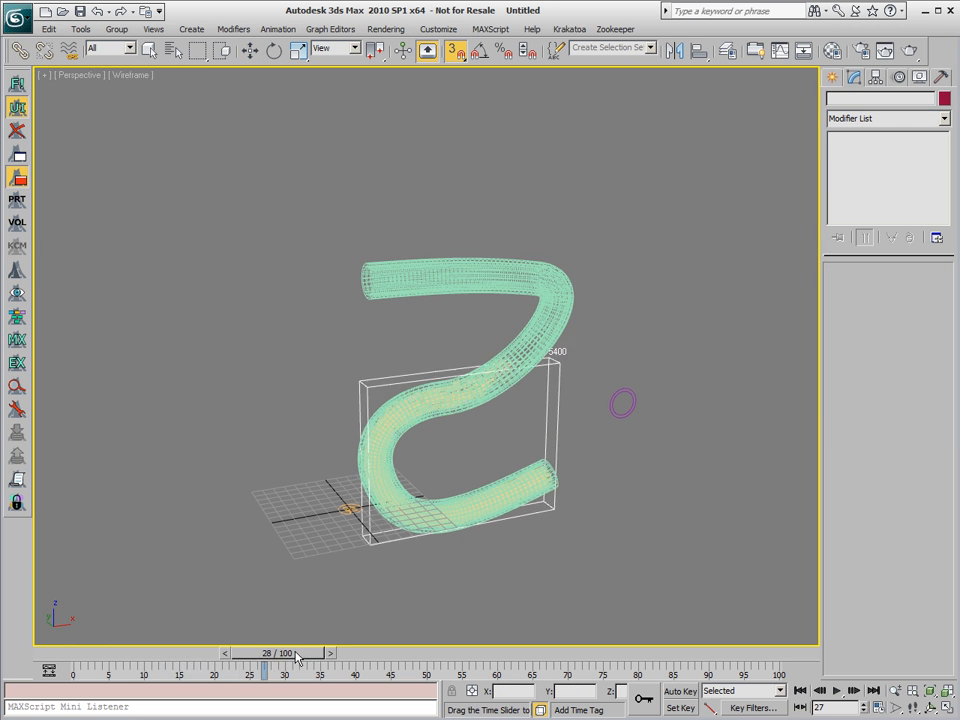
left_click_drag(264, 670, 504, 670)
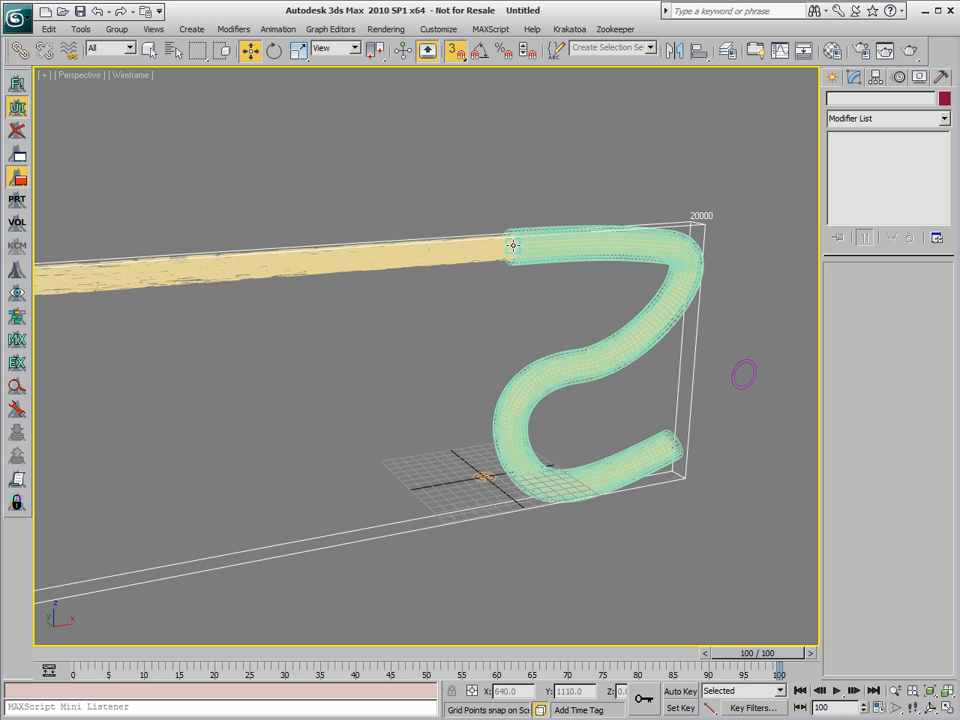
mouse_move(530, 300)
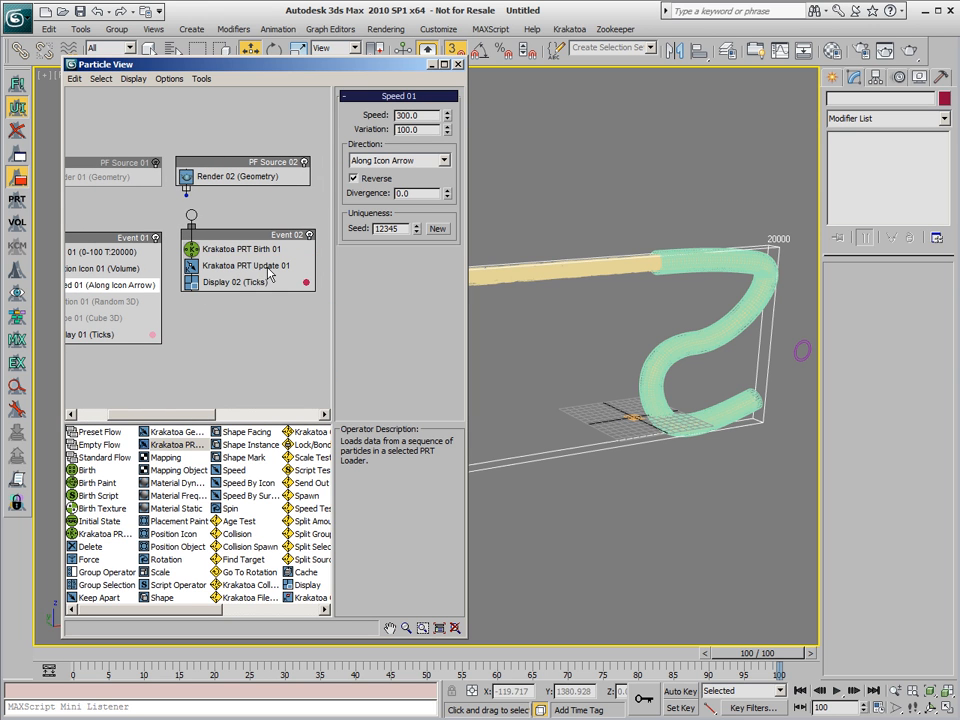
Point Krakatoa PRT Birth at PRT Loader01 and answer the renderable-loader warning.
left_click(240, 248)
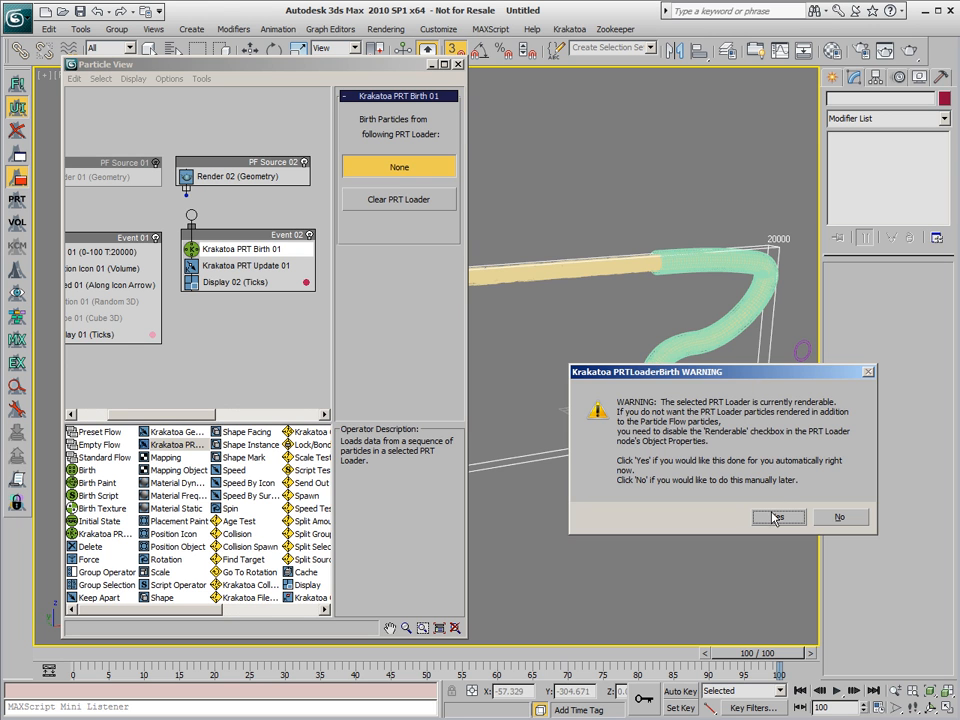
left_click(778, 516)
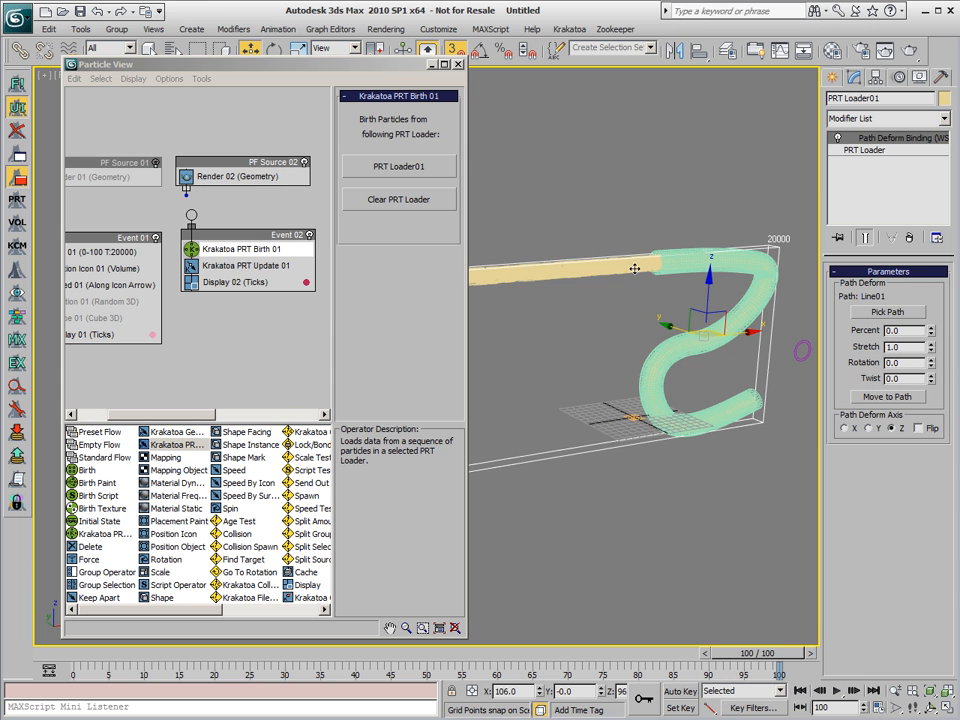
Set Krakatoa PRT Update to read PRT Loader01 with Position and ID channels enabled.
left_click(246, 264)
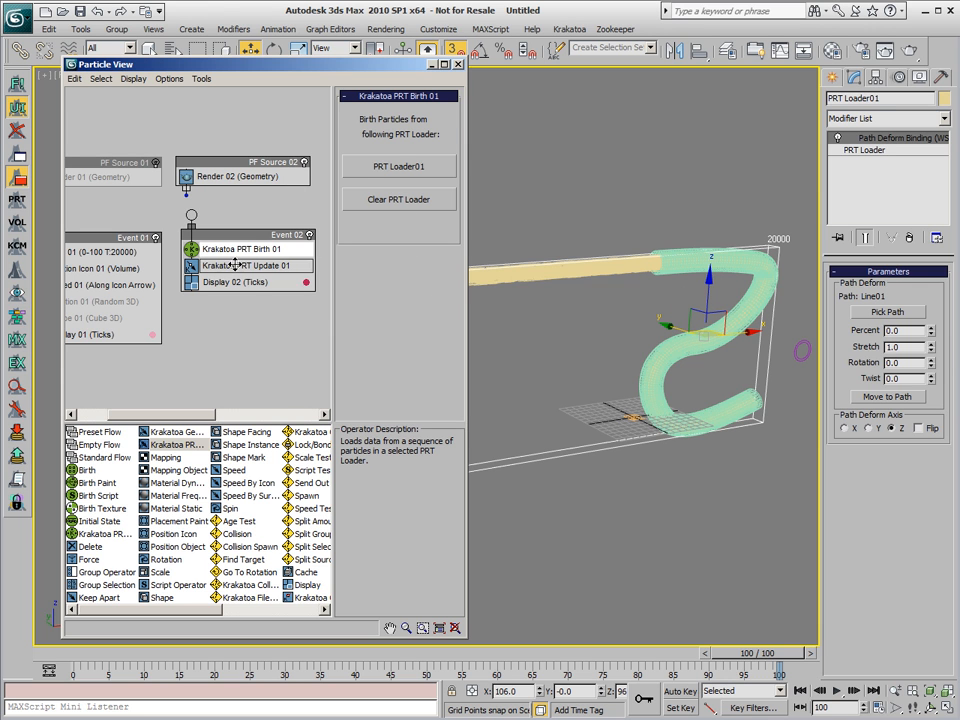
left_click(250, 264)
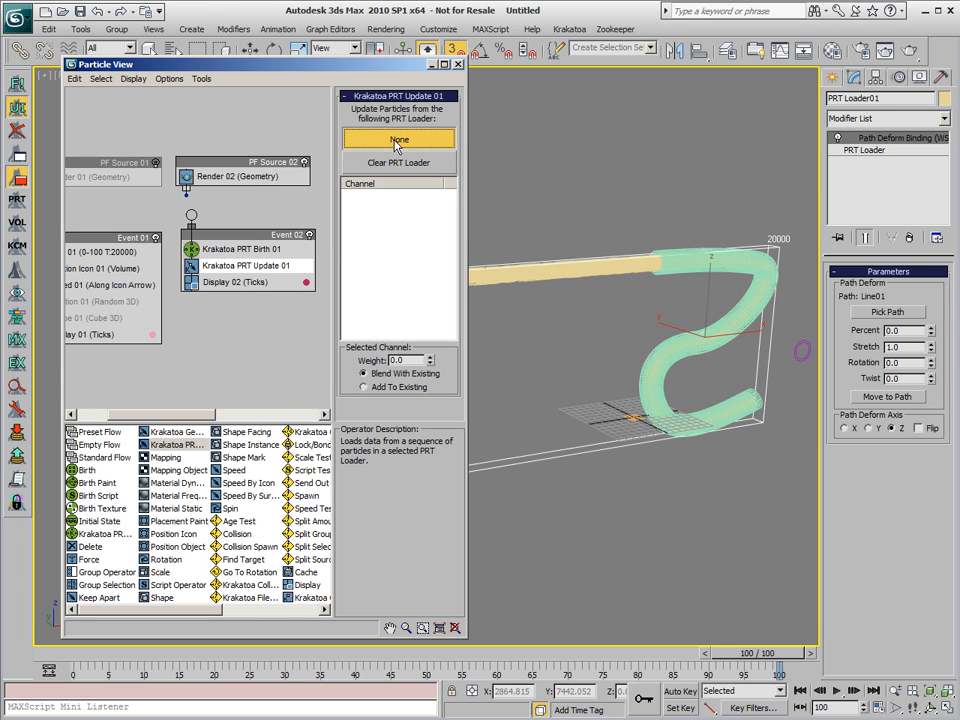
left_click(400, 138)
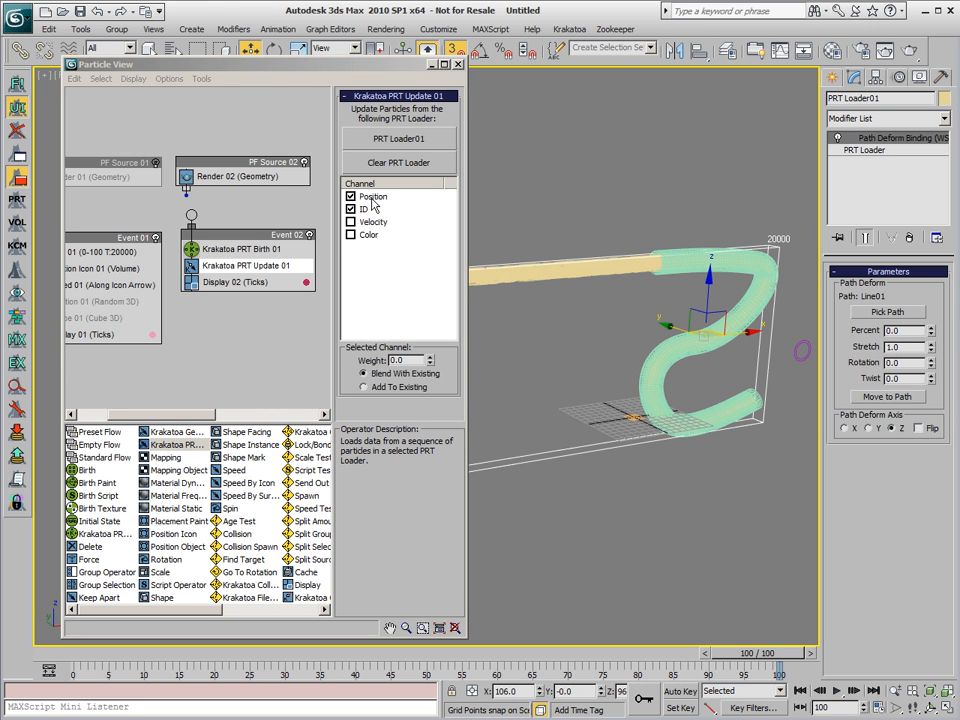
left_click(352, 220)
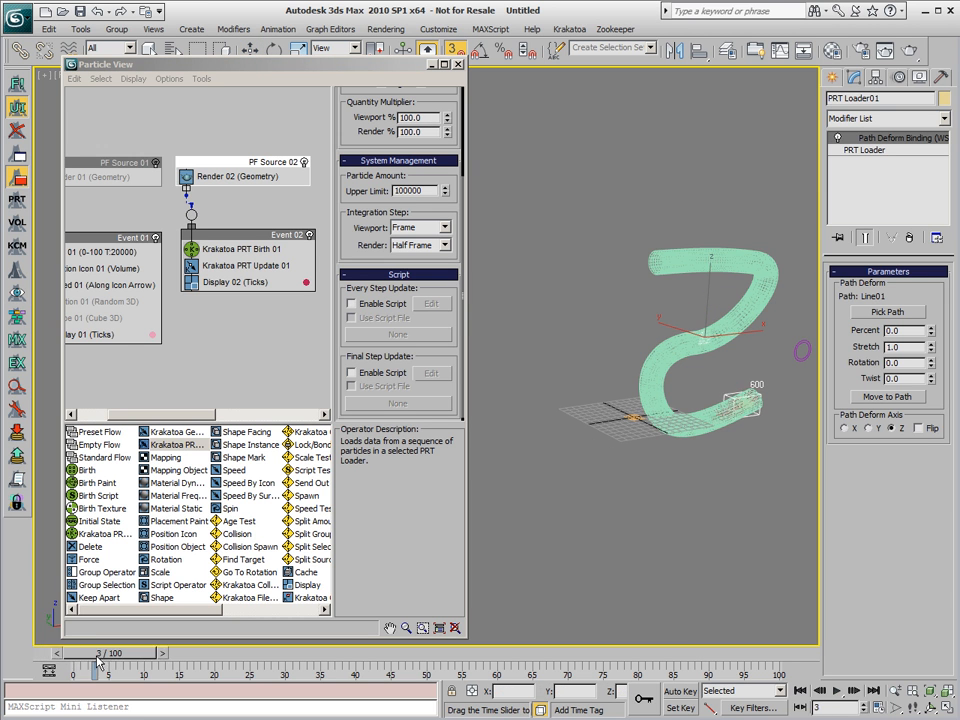
Scrub the timeline and set Display 02 to Lines so the PRT particles stream into the pipe as red lines.
left_click_drag(100, 652, 344, 652)
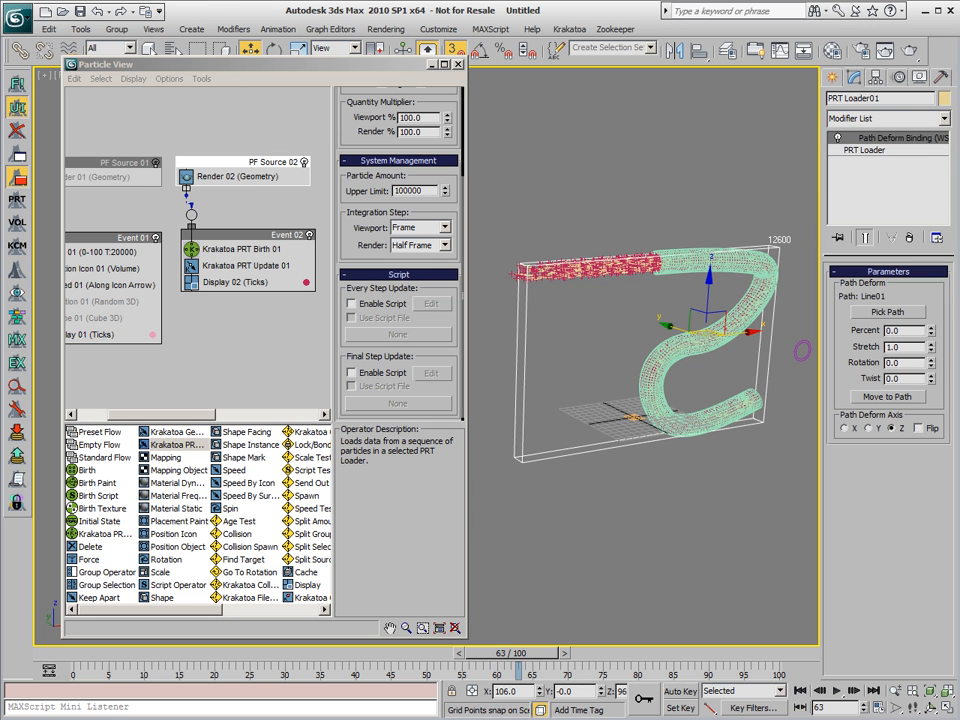
left_click(864, 150)
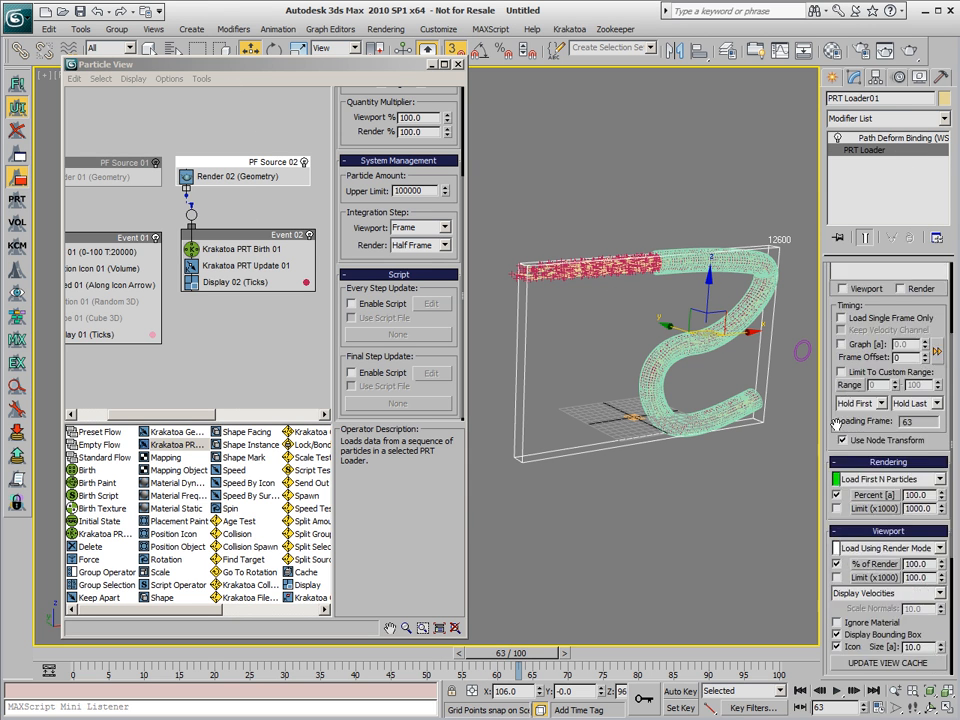
scroll("down", 3)
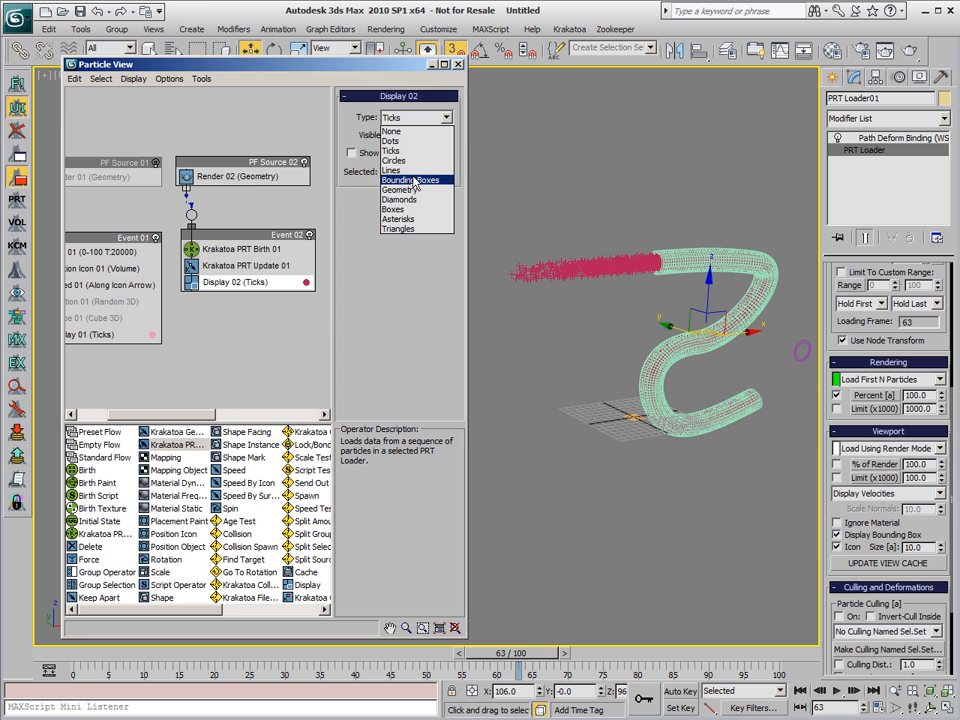
left_click(390, 170)
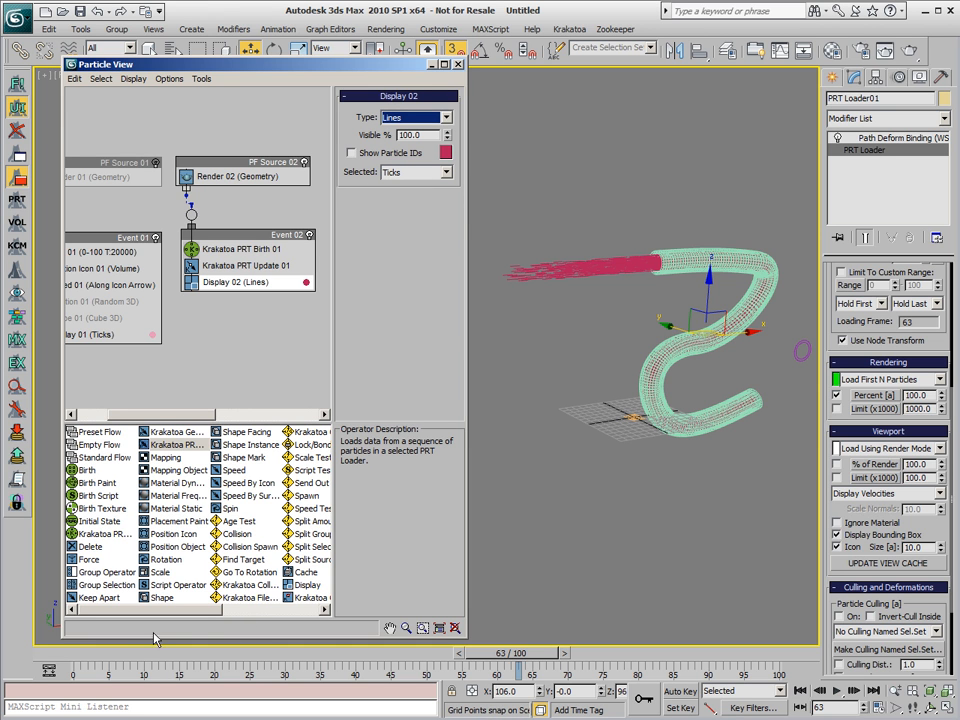
left_click_drag(520, 672, 378, 672)
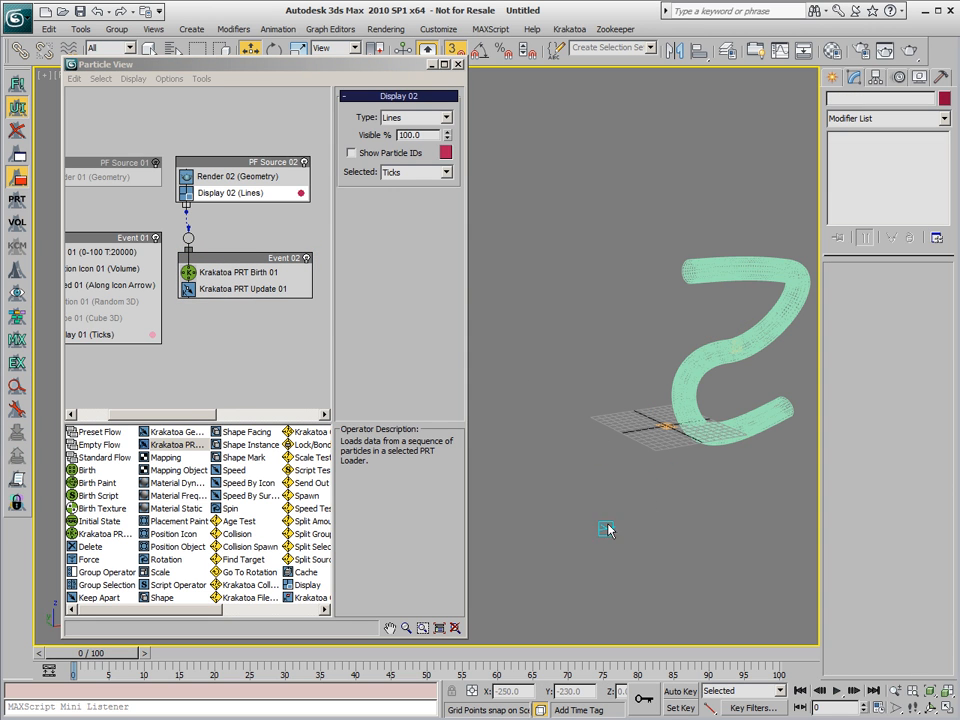
mouse_move(612, 284)
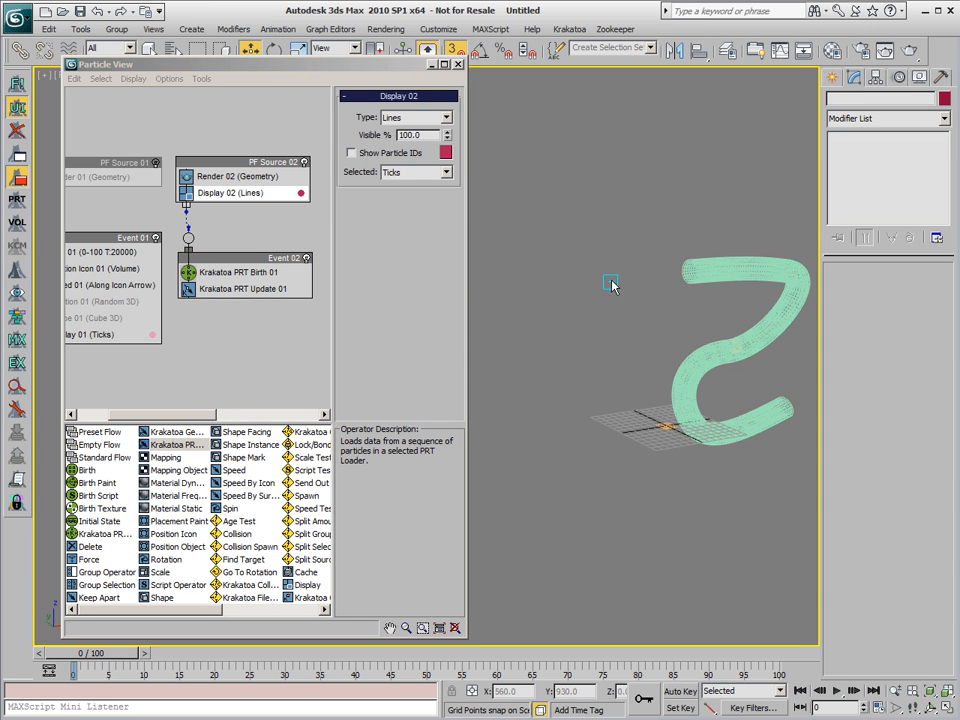
Place a Gravity force below the pipe, then start a Deflector from the Space Warps category.
left_click(832, 76)
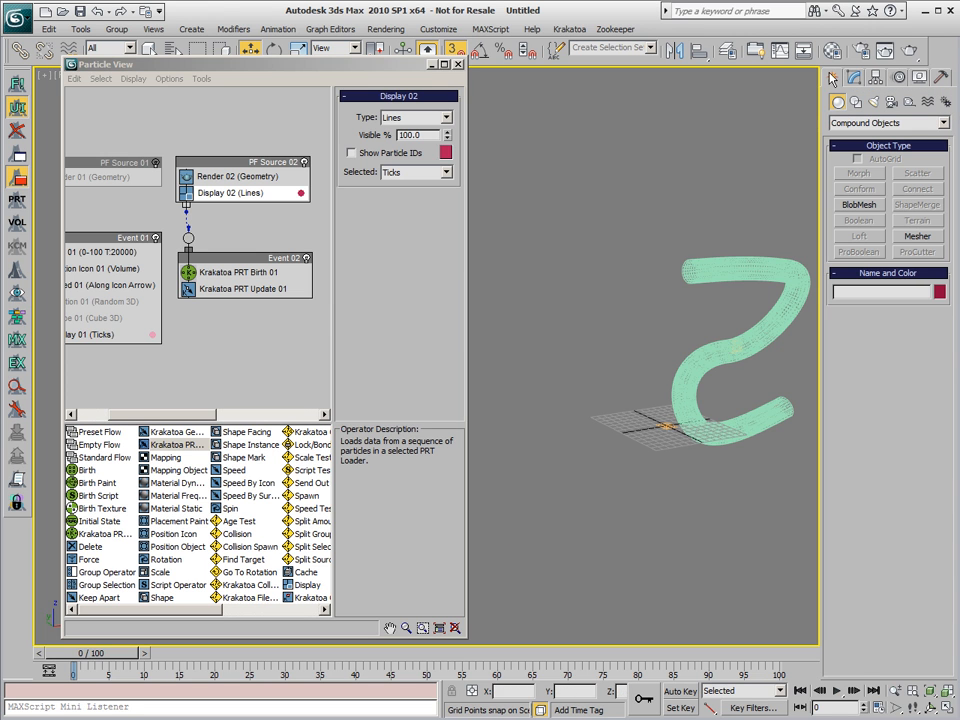
left_click(884, 122)
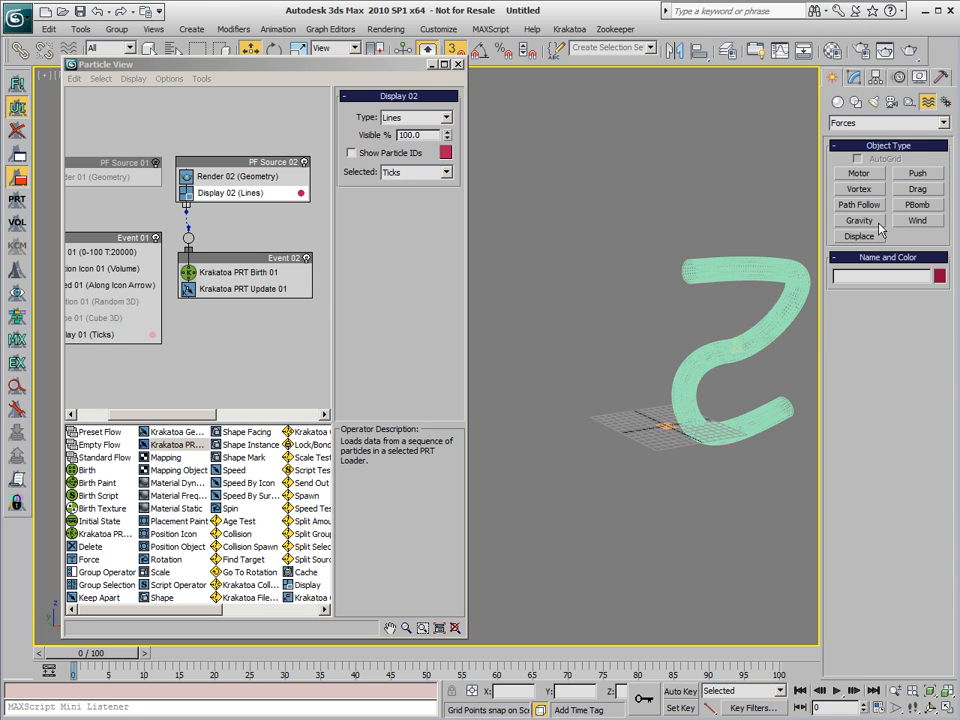
left_click(858, 220)
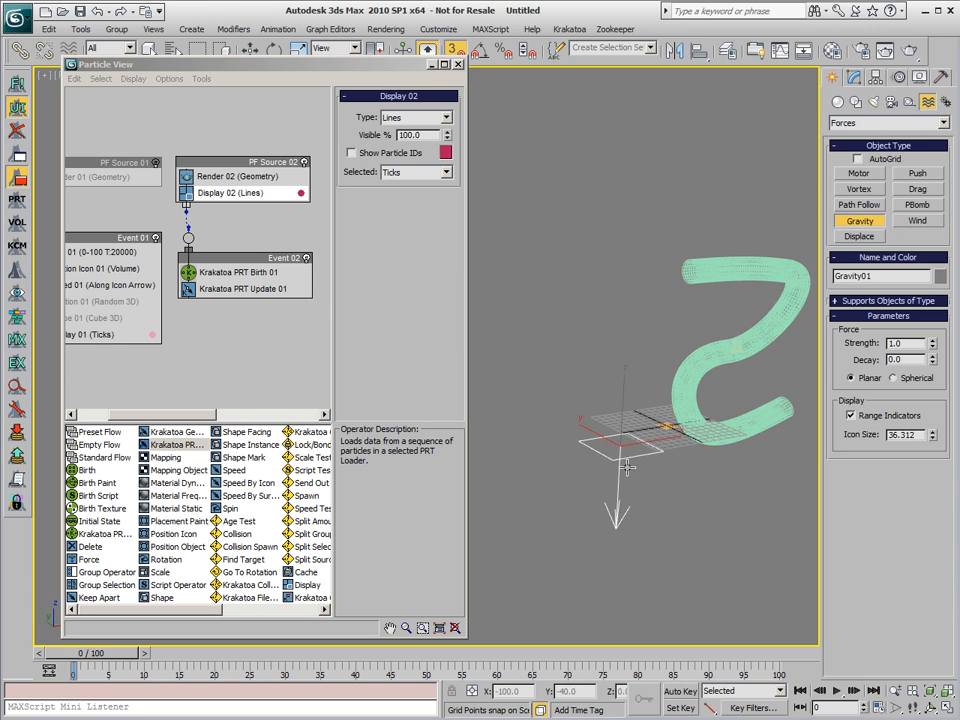
left_click(884, 122)
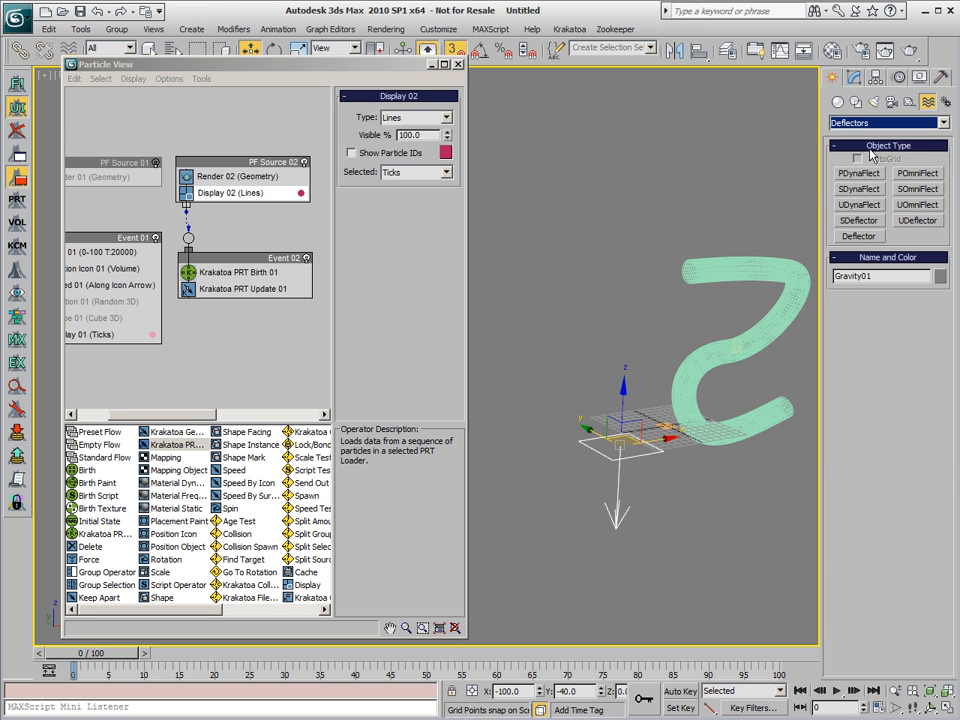
left_click(858, 236)
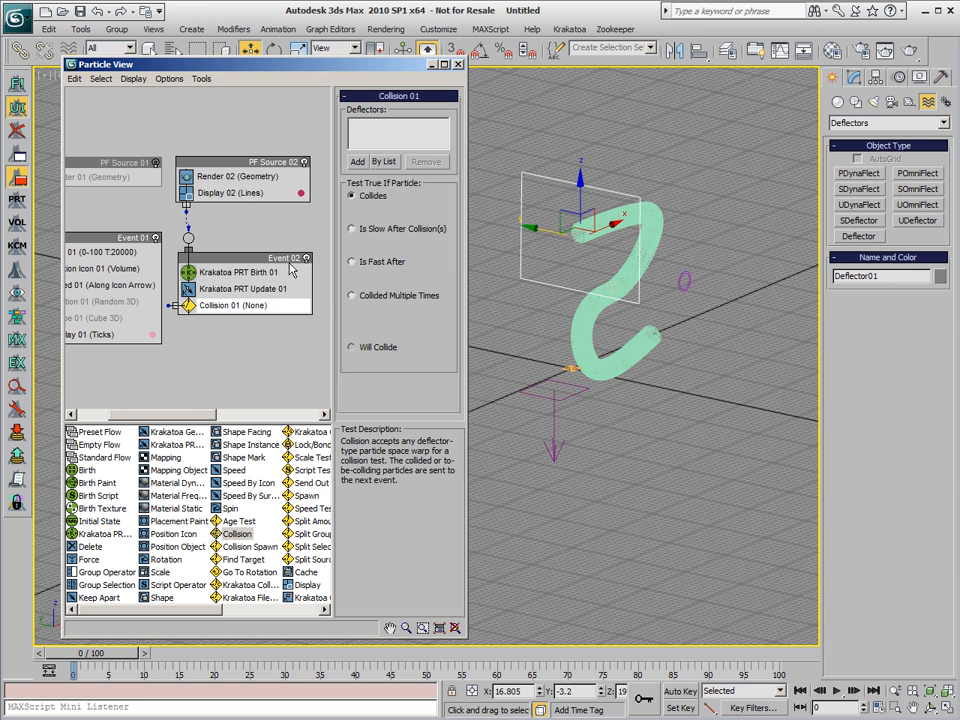
Make the Collision test use Deflector01 with Continue speed and begin adding a space warp to the new event's Force operator.
left_click(356, 160)
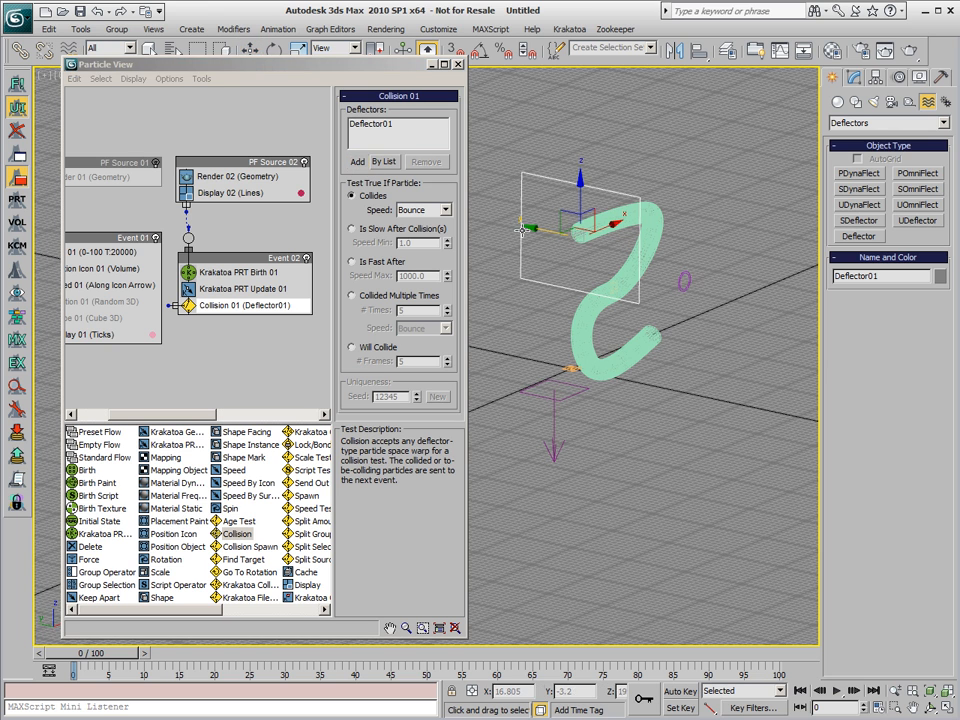
left_click(420, 210)
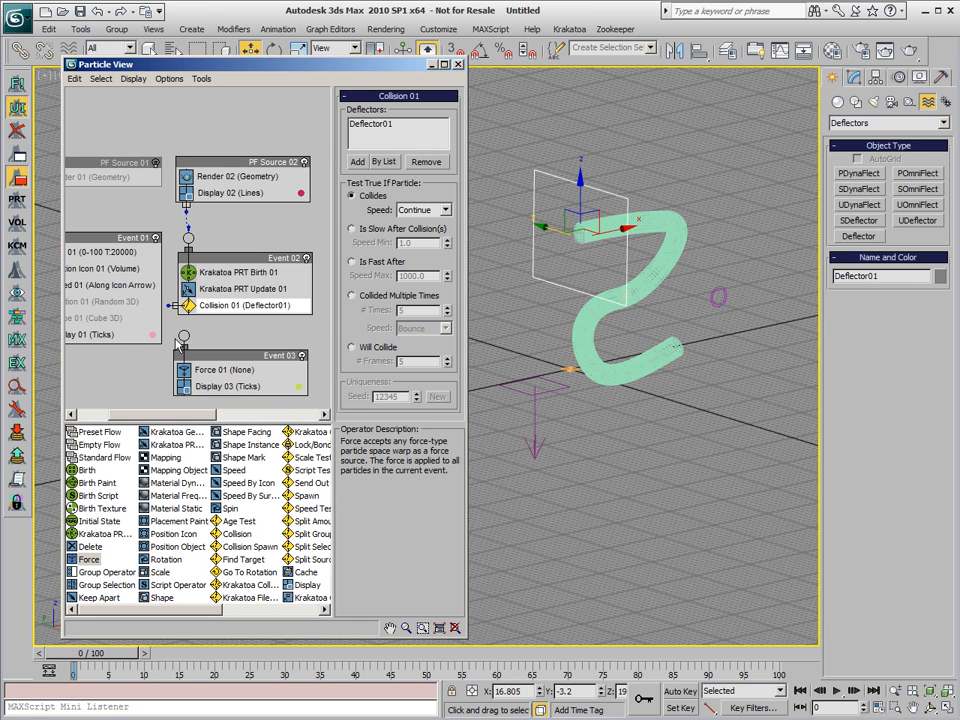
left_click(224, 386)
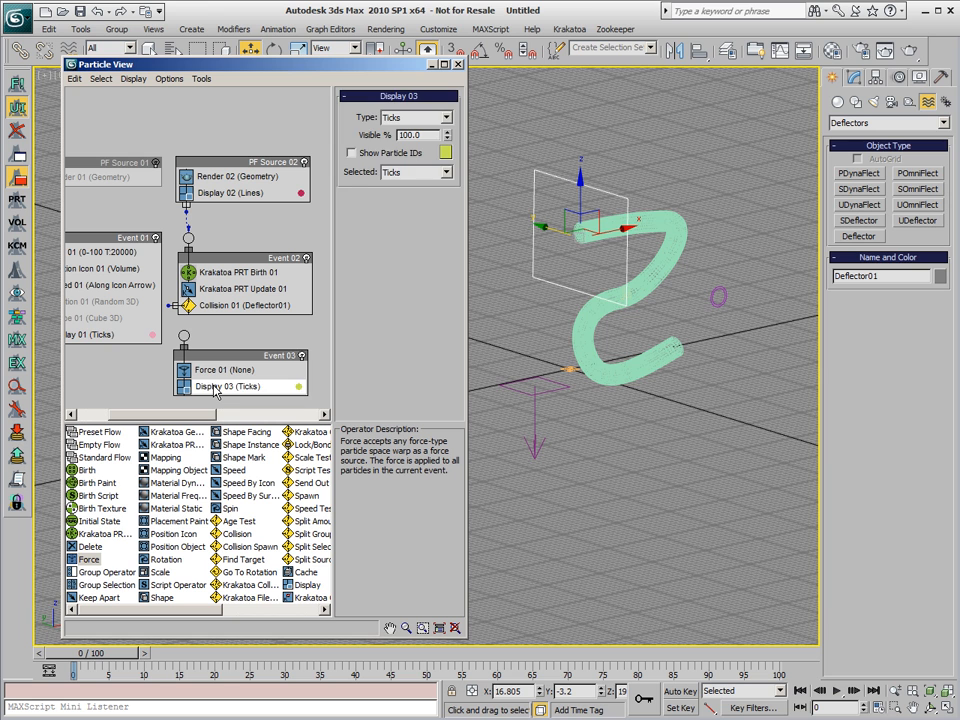
left_click(216, 370)
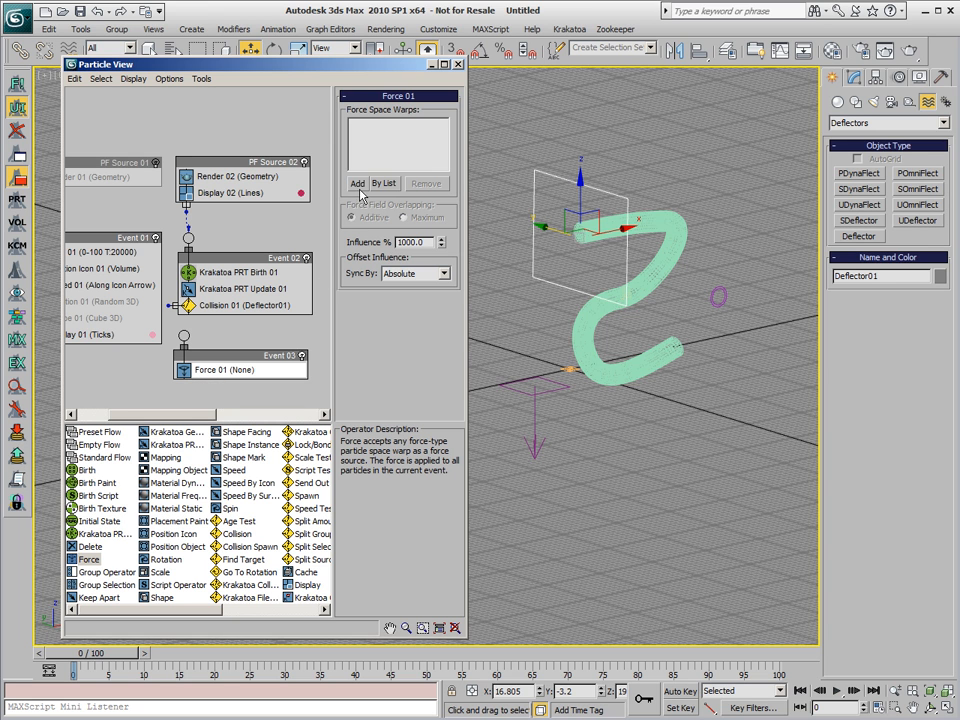
left_click(356, 184)
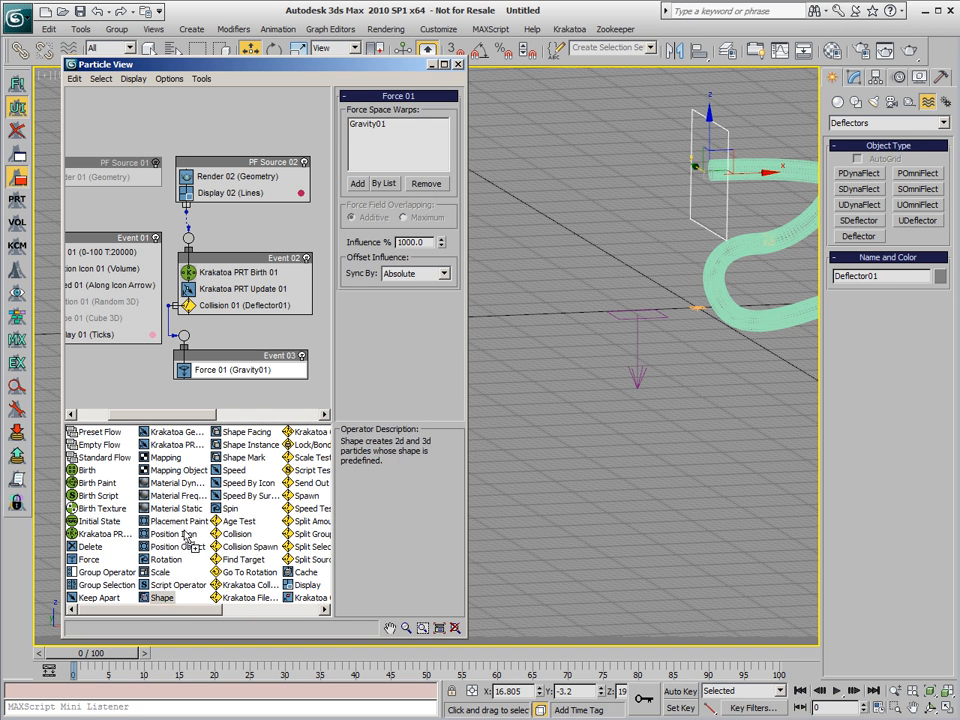
Set the Shape operator to 20-sided spheres and Display 02 to Geometry.
left_click(240, 176)
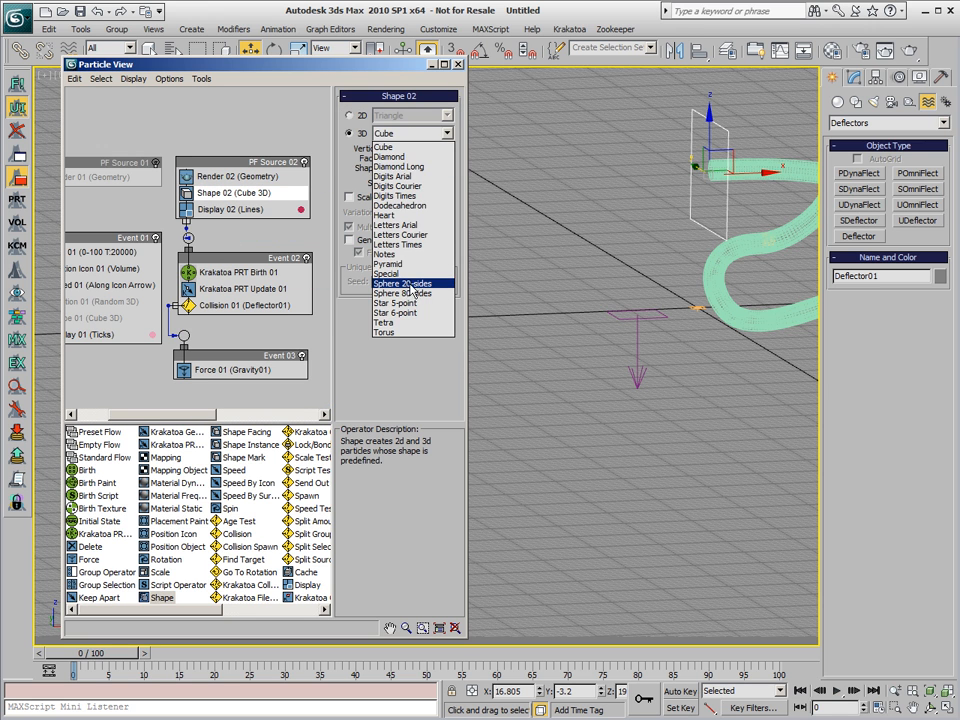
left_click(402, 284)
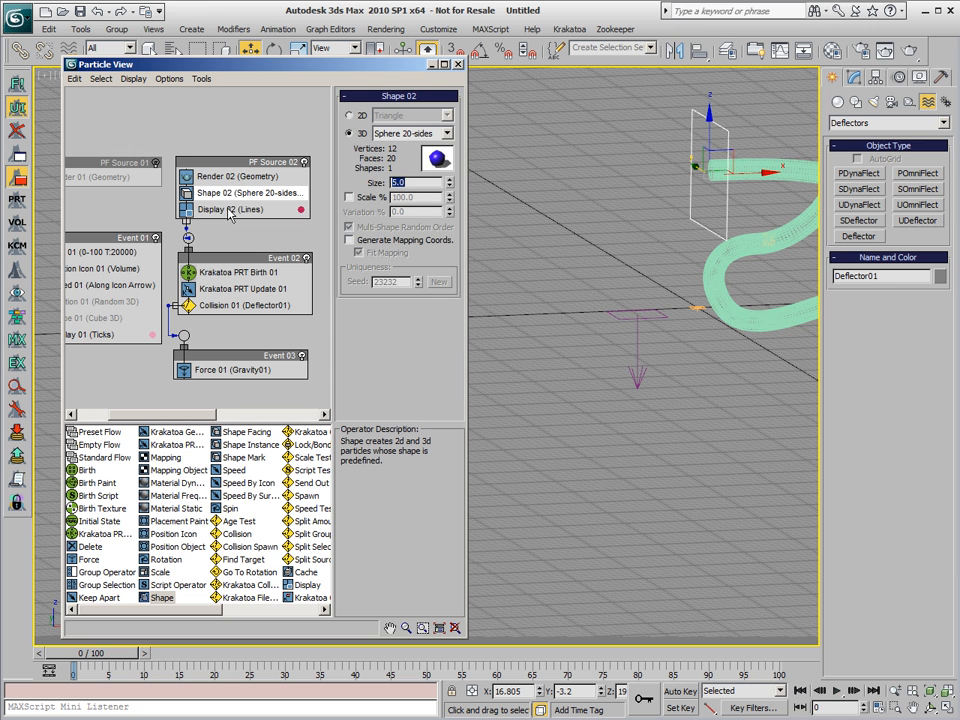
left_click(228, 208)
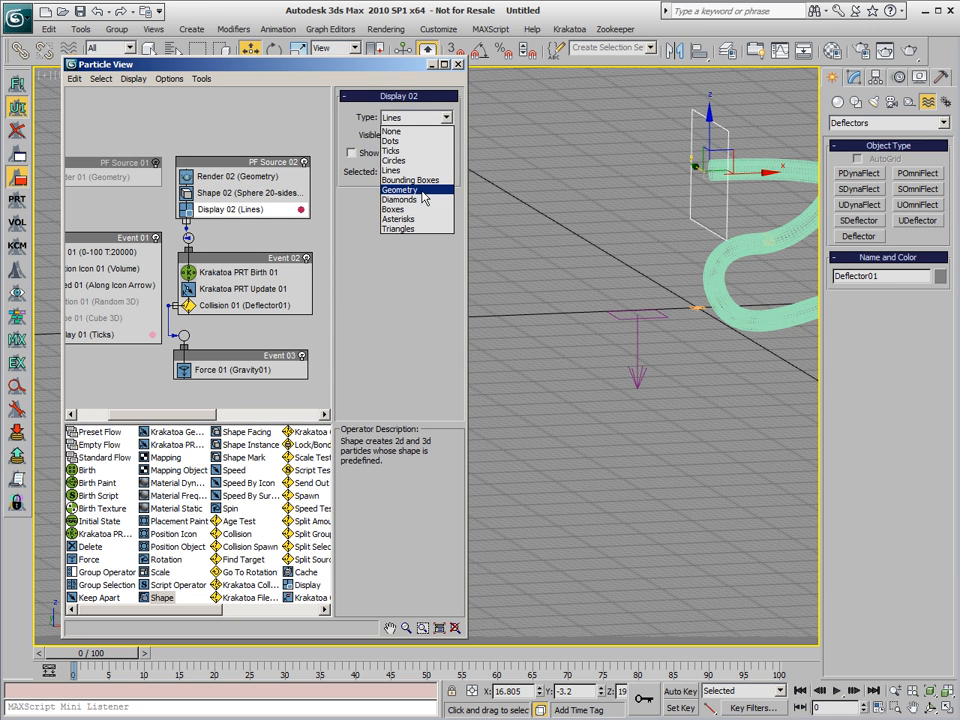
left_click(400, 190)
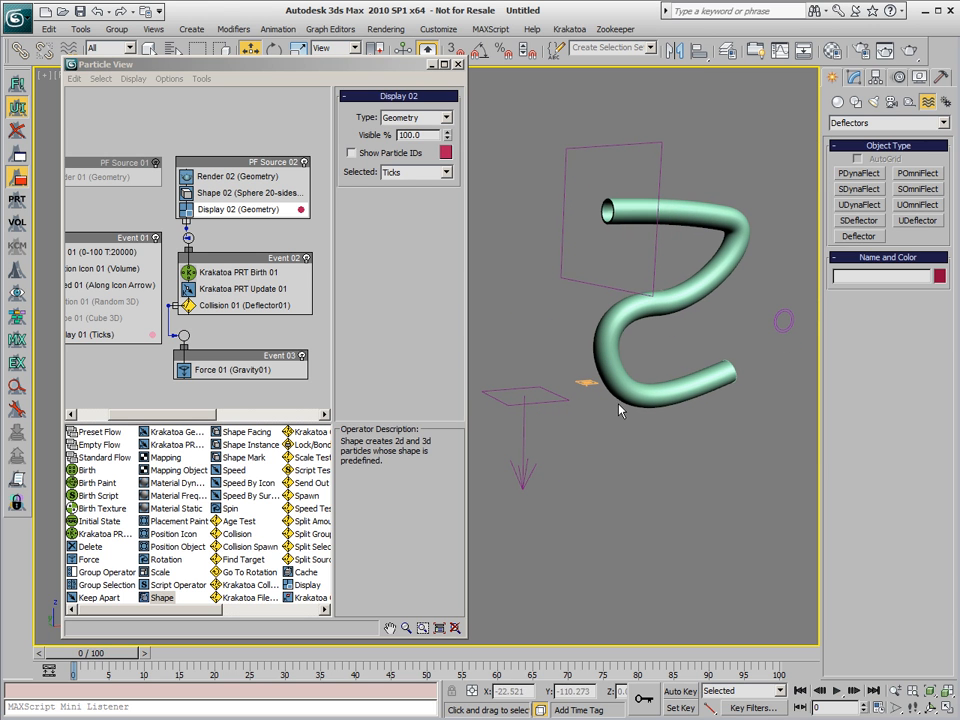
Create a BlobMesh compound object and bring up its parameters in the Modify panel.
left_click(888, 122)
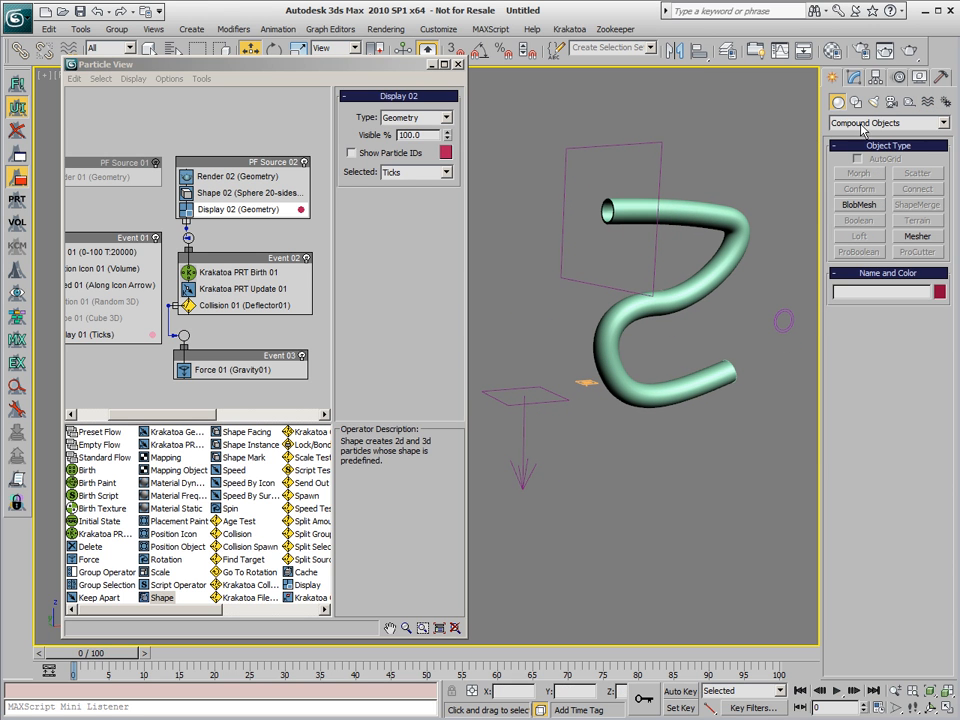
left_click(858, 204)
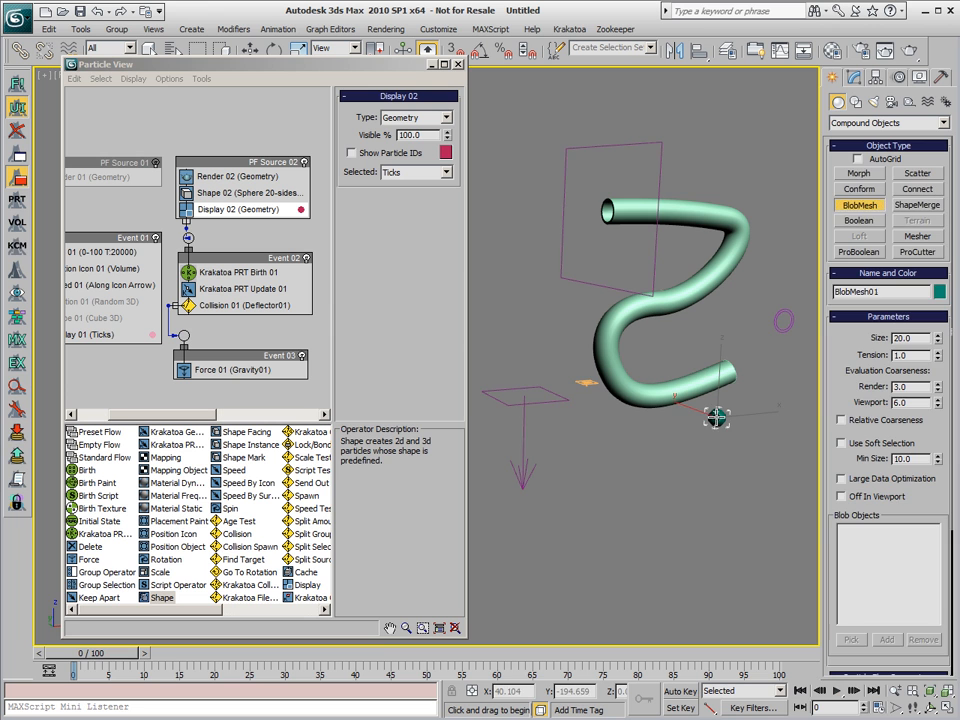
left_click(852, 78)
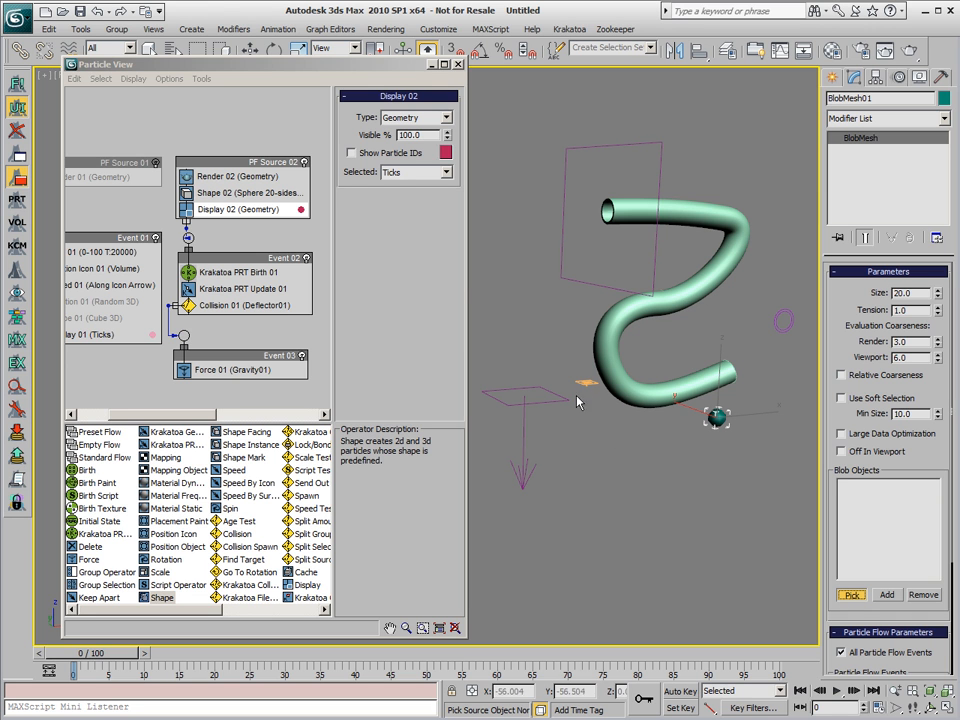
mouse_move(532, 388)
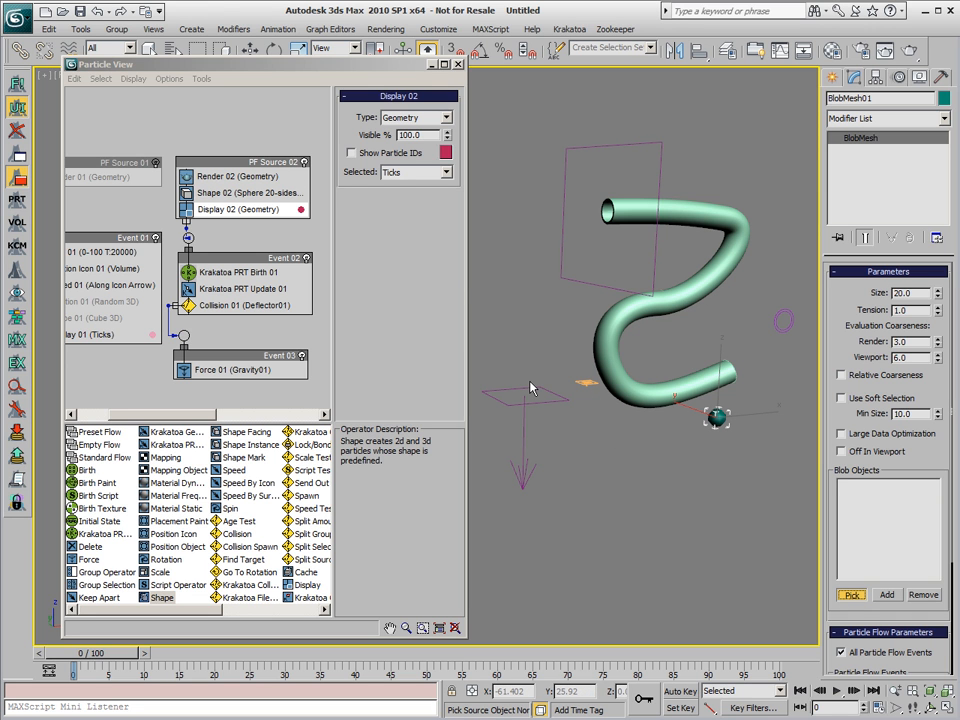
Add PF Source 02 as a blob object of BlobMesh01 via the Pick Object dialog.
left_click(850, 596)
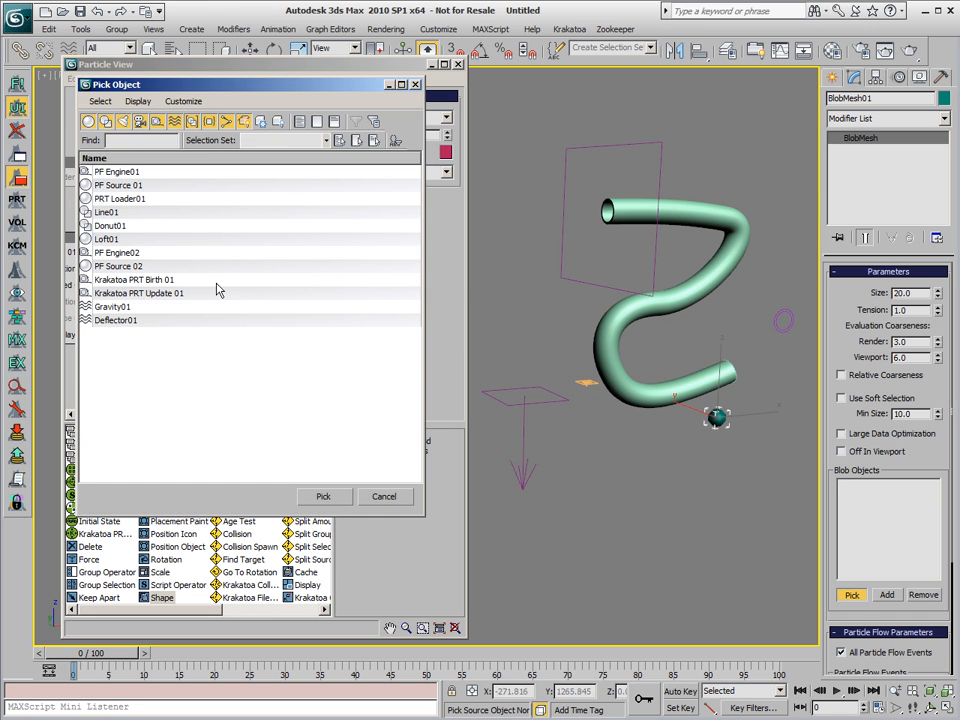
left_click(120, 266)
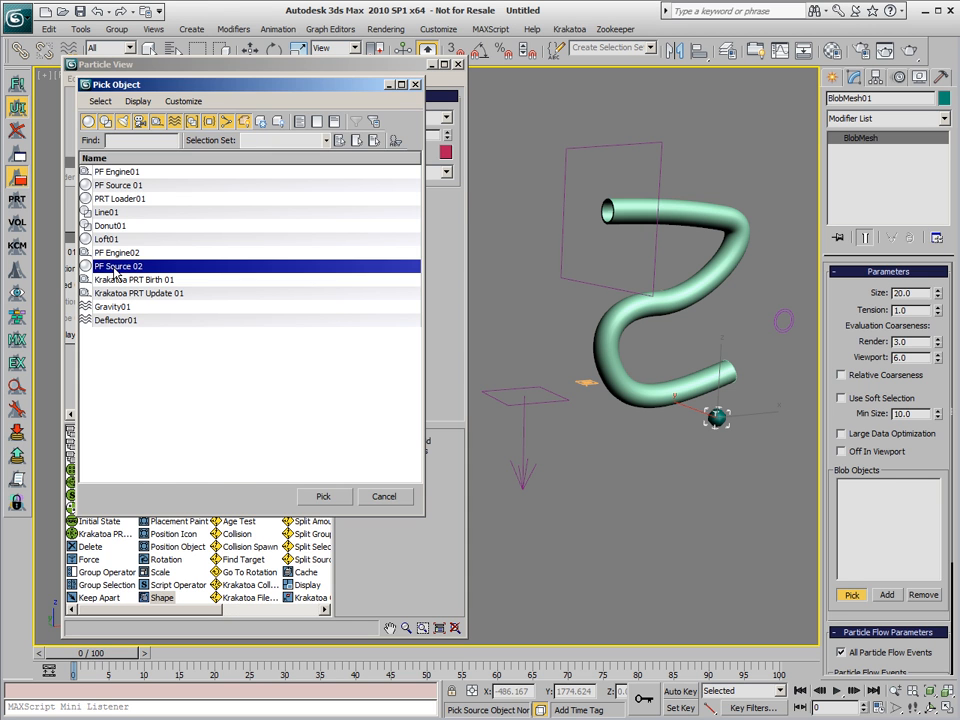
left_click(324, 496)
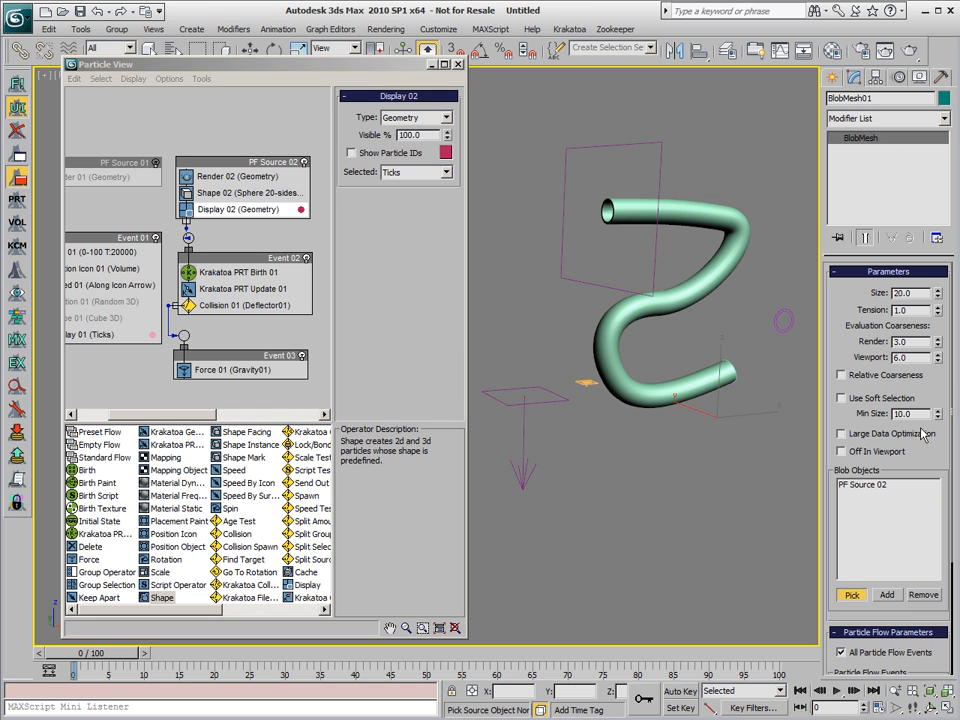
Enable Large Data Optimization on BlobMesh01.
left_click(840, 432)
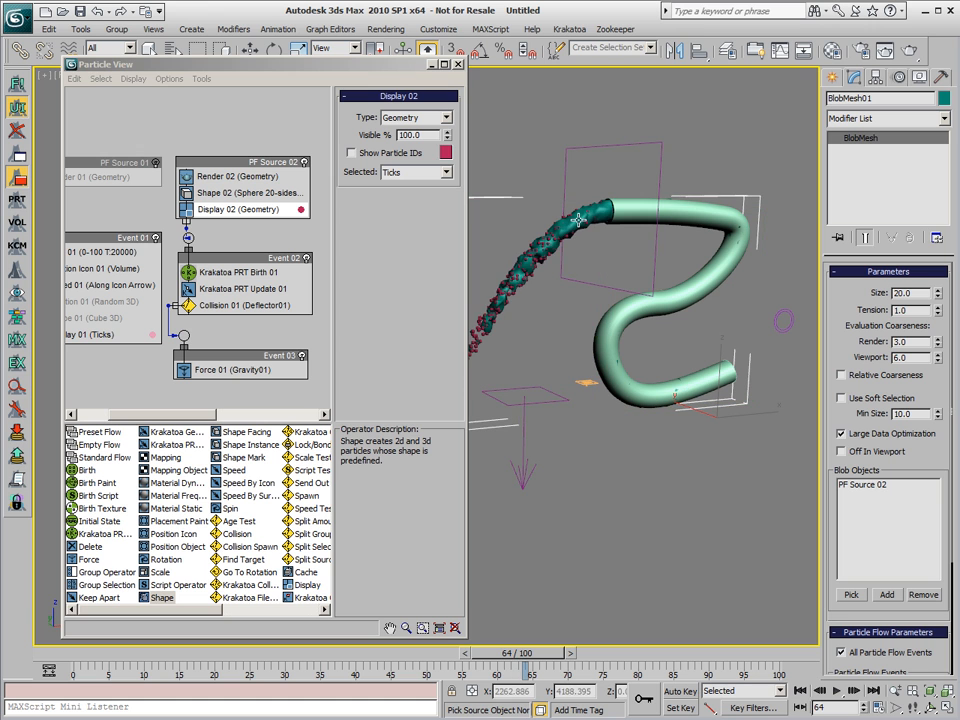
mouse_move(530, 328)
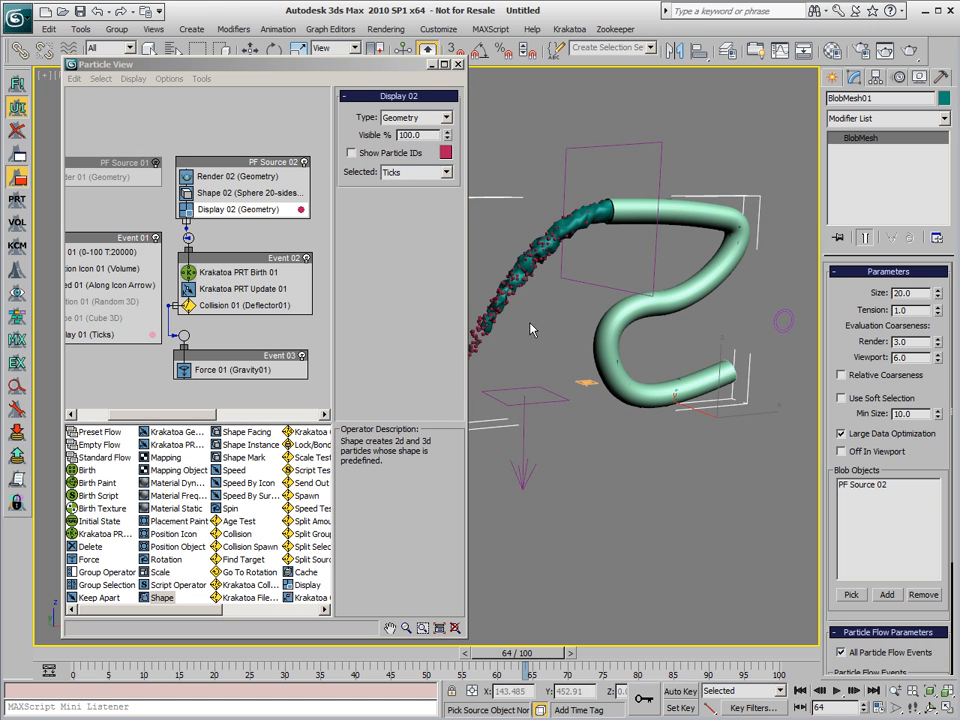
mouse_move(504, 248)
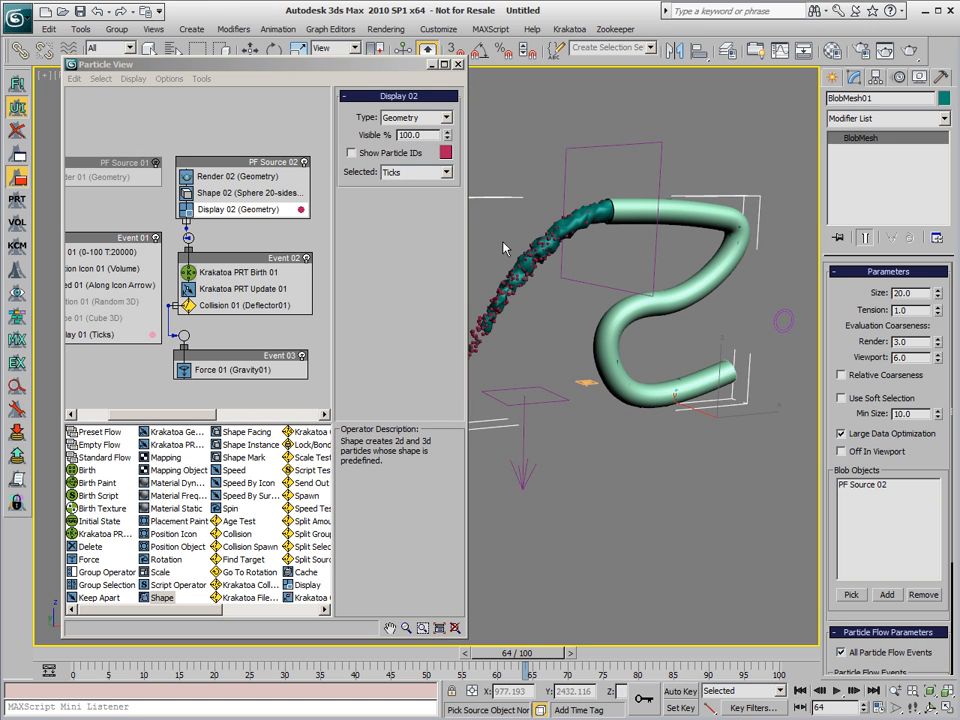
mouse_move(590, 372)
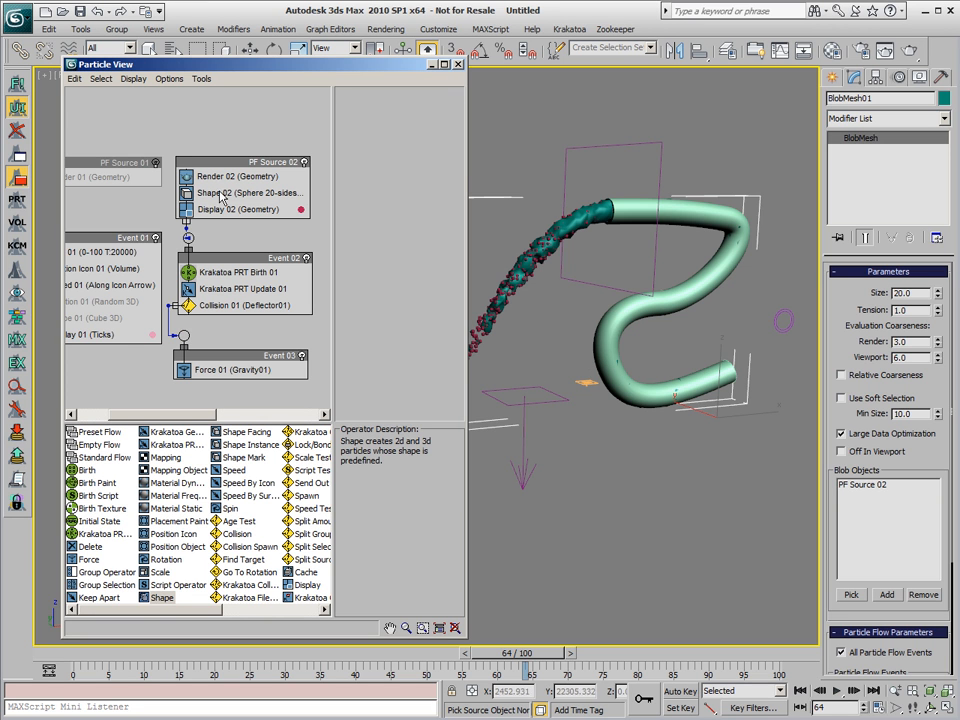
Set Display 02 to Dots and close Particle View, leaving the meshed stream visible.
left_click(232, 176)
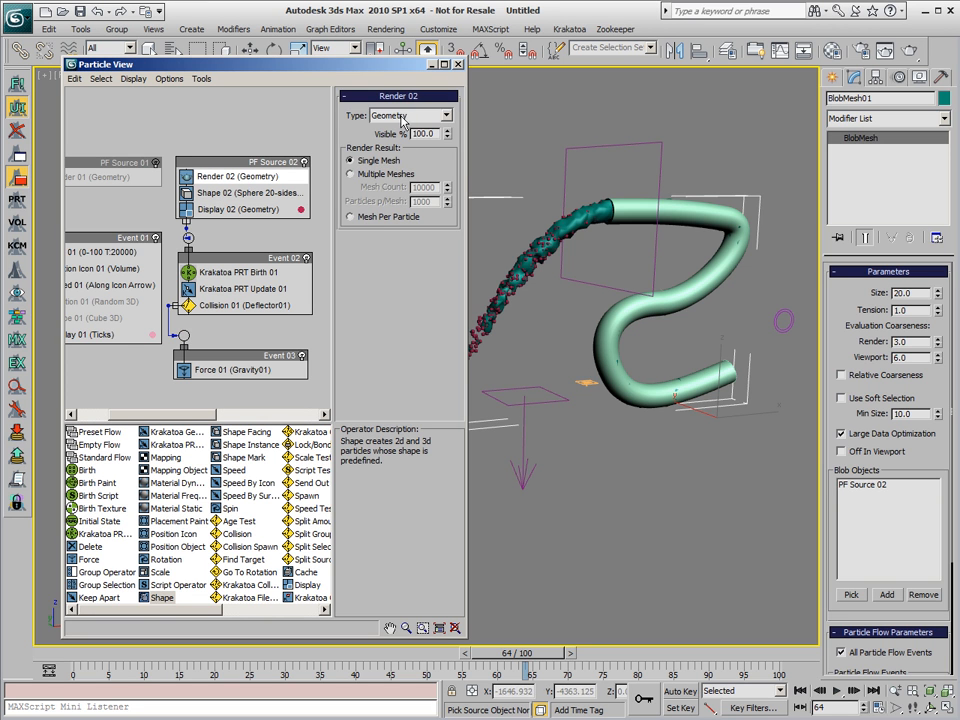
left_click(444, 116)
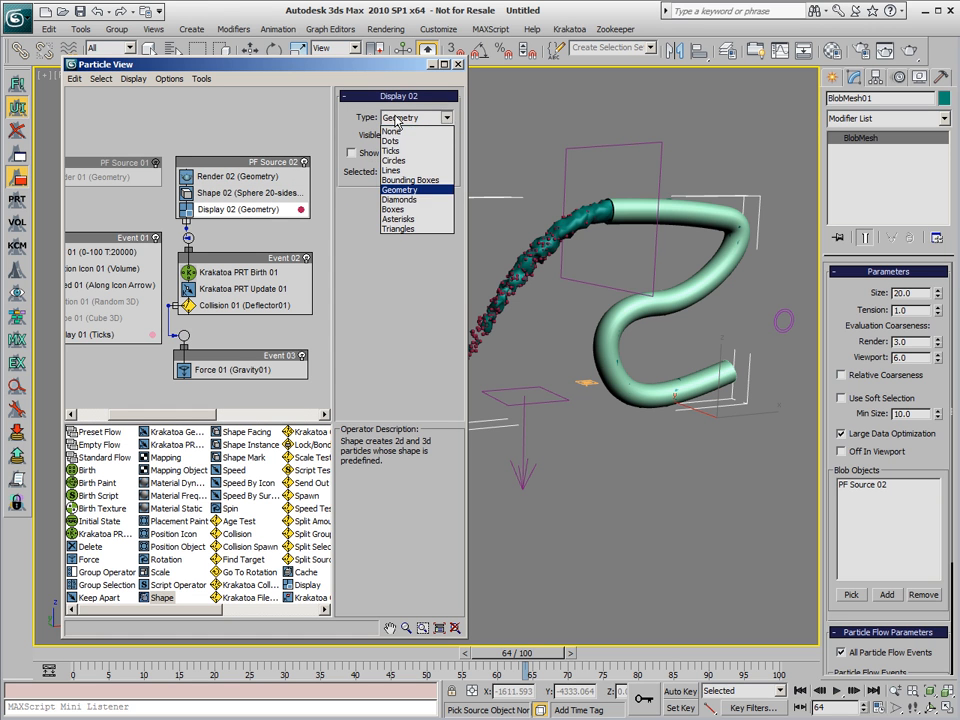
left_click(392, 140)
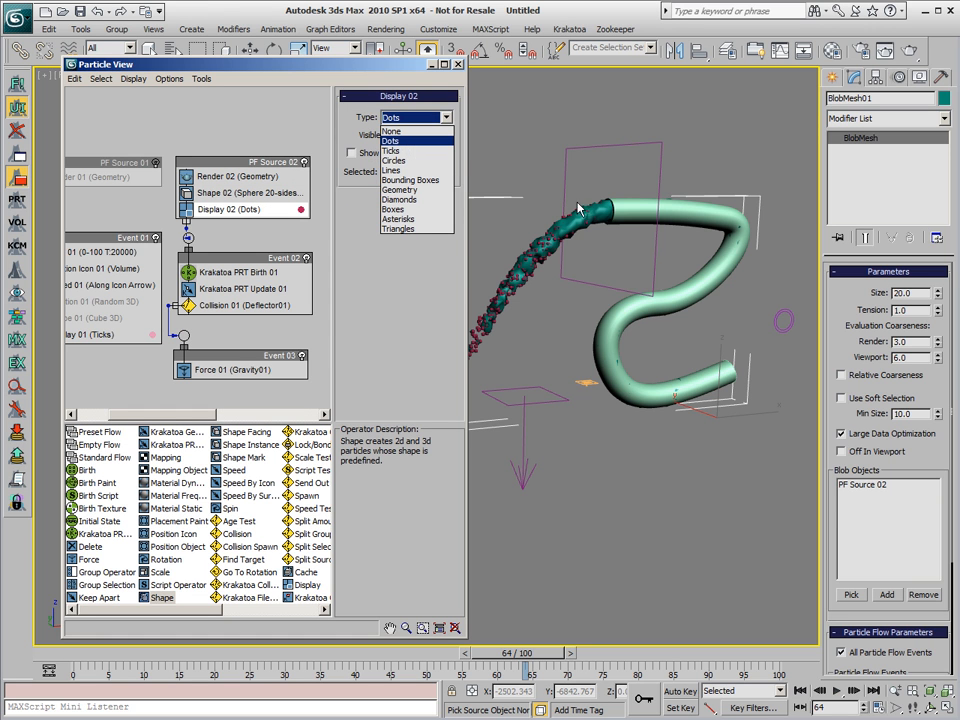
left_click(390, 140)
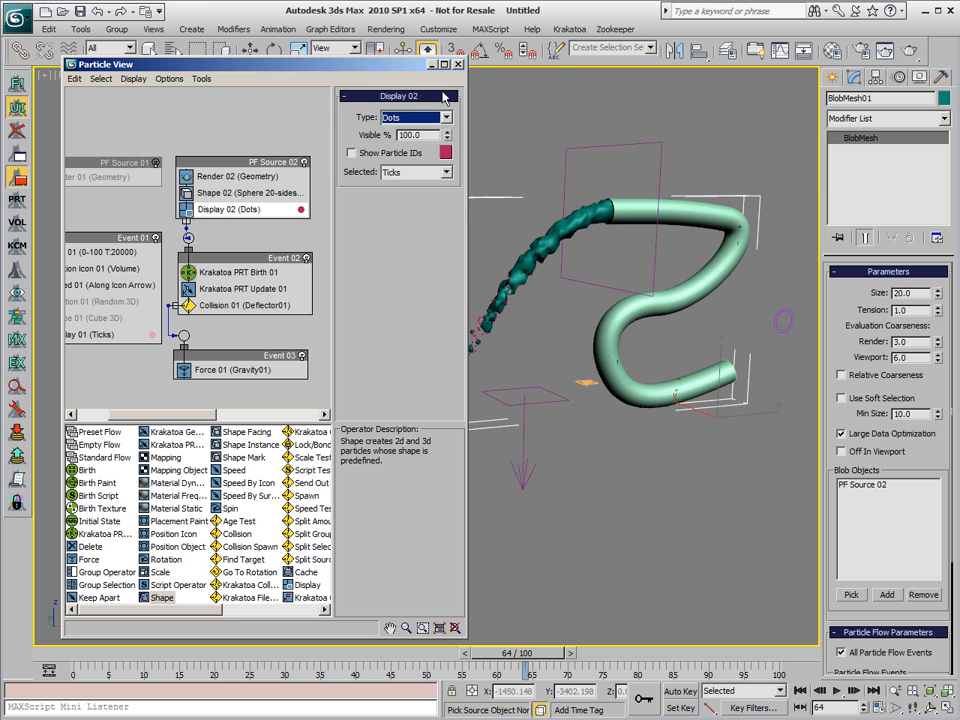
left_click(458, 64)
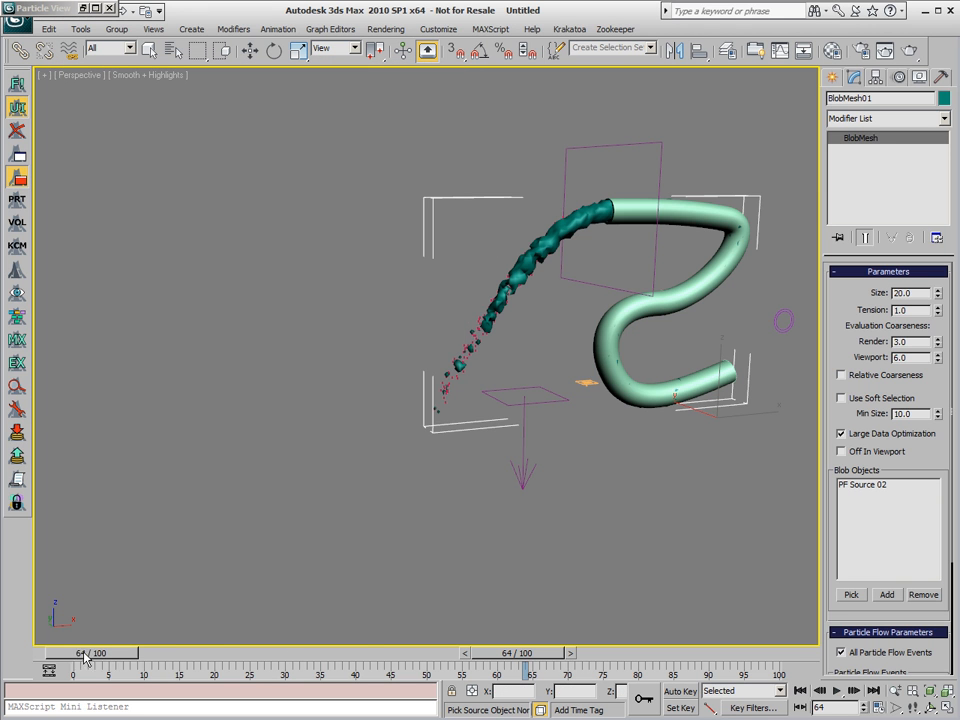
Scrub the time slider to frame 27 and on to frame 71 to preview the falling blob-meshed arc.
left_click_drag(536, 652, 290, 652)
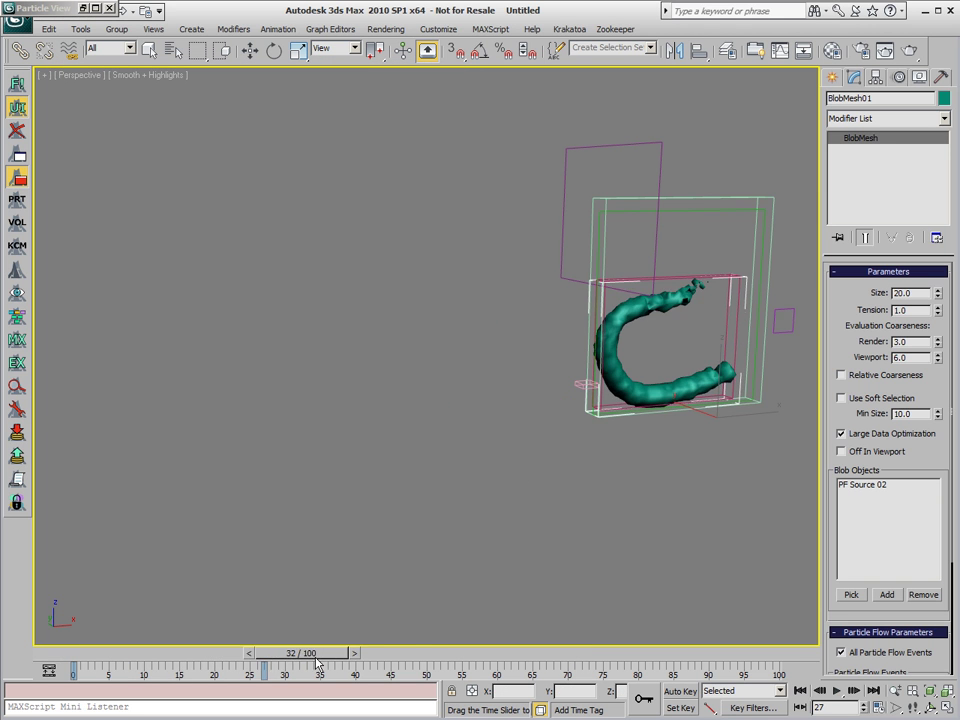
left_click_drag(320, 652, 490, 652)
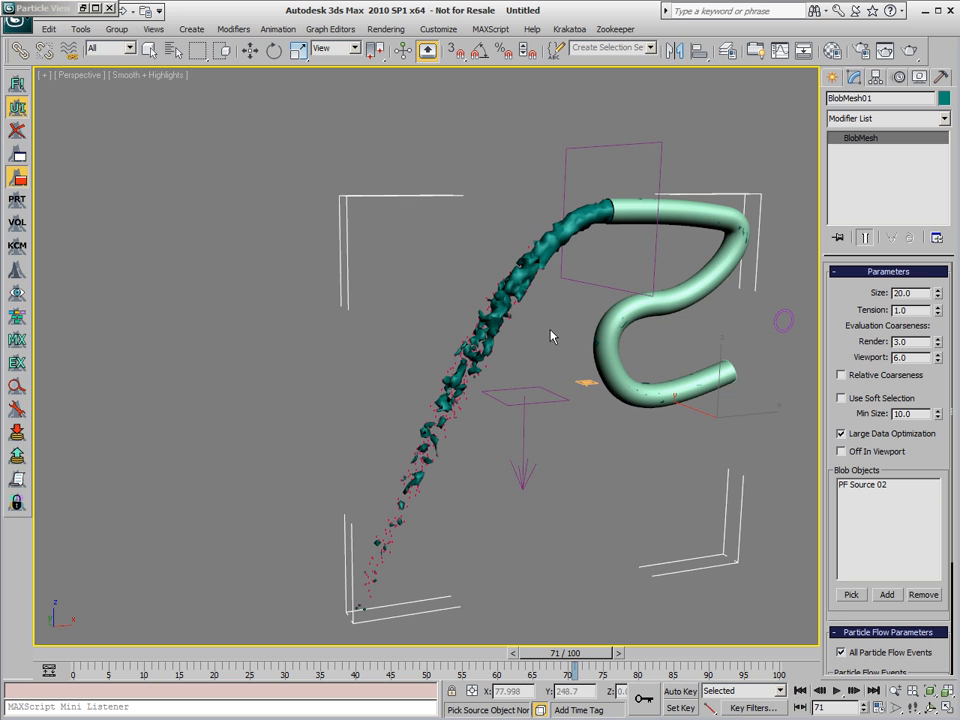
mouse_move(480, 404)
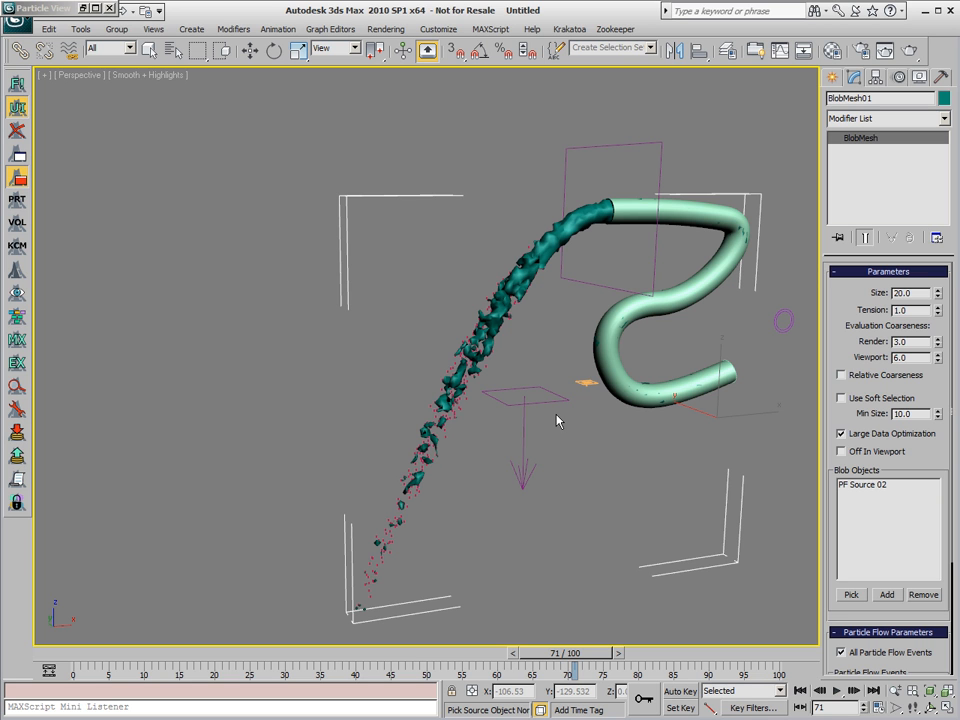
mouse_move(704, 278)
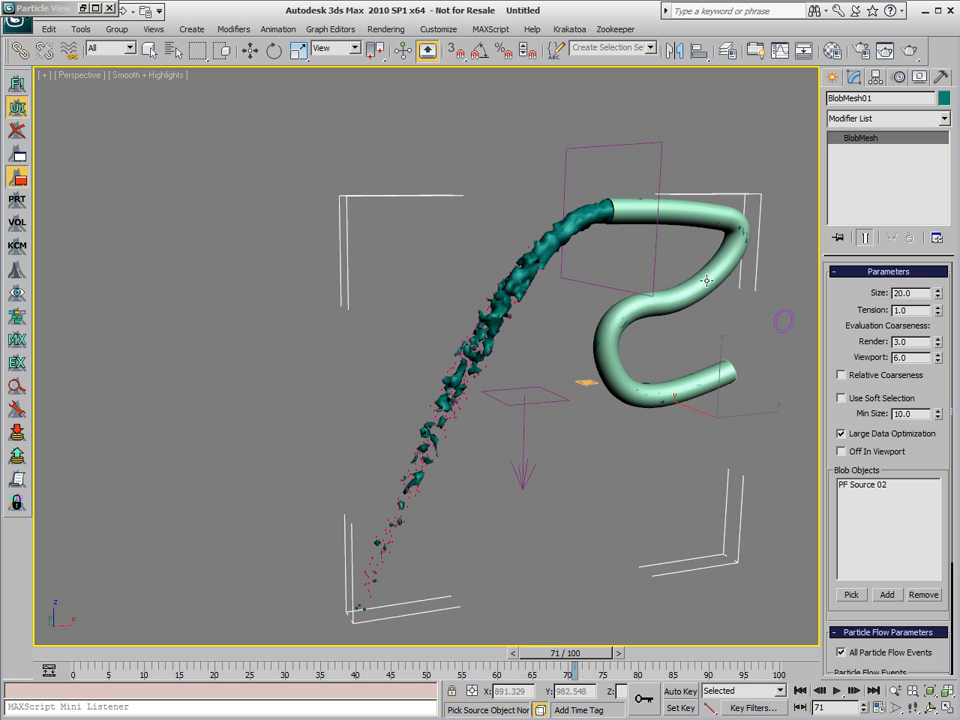
mouse_move(656, 352)
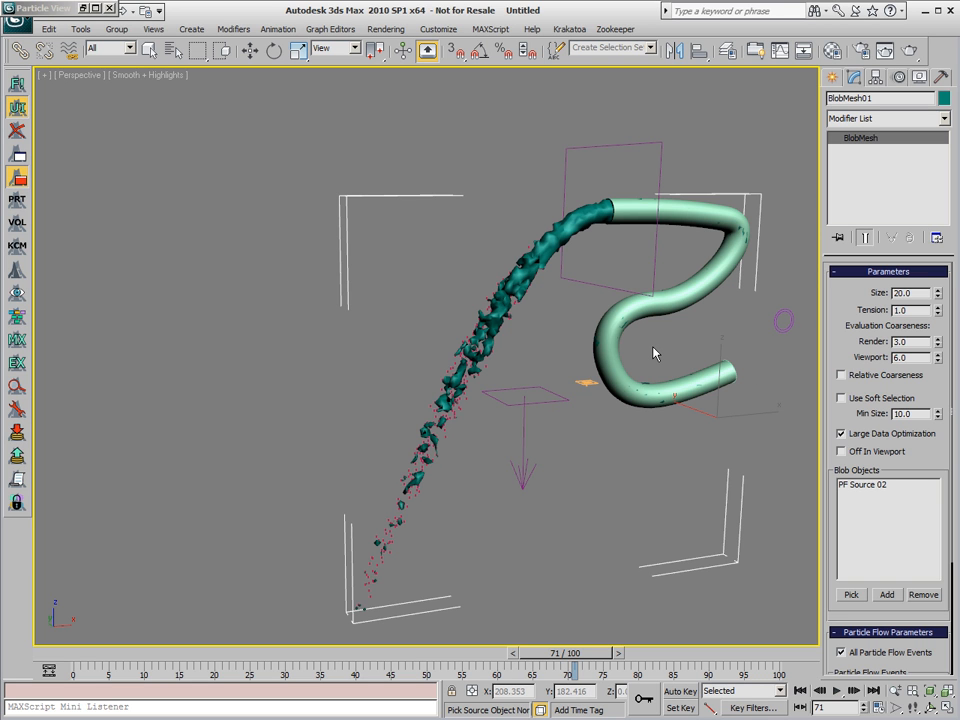
mouse_move(784, 344)
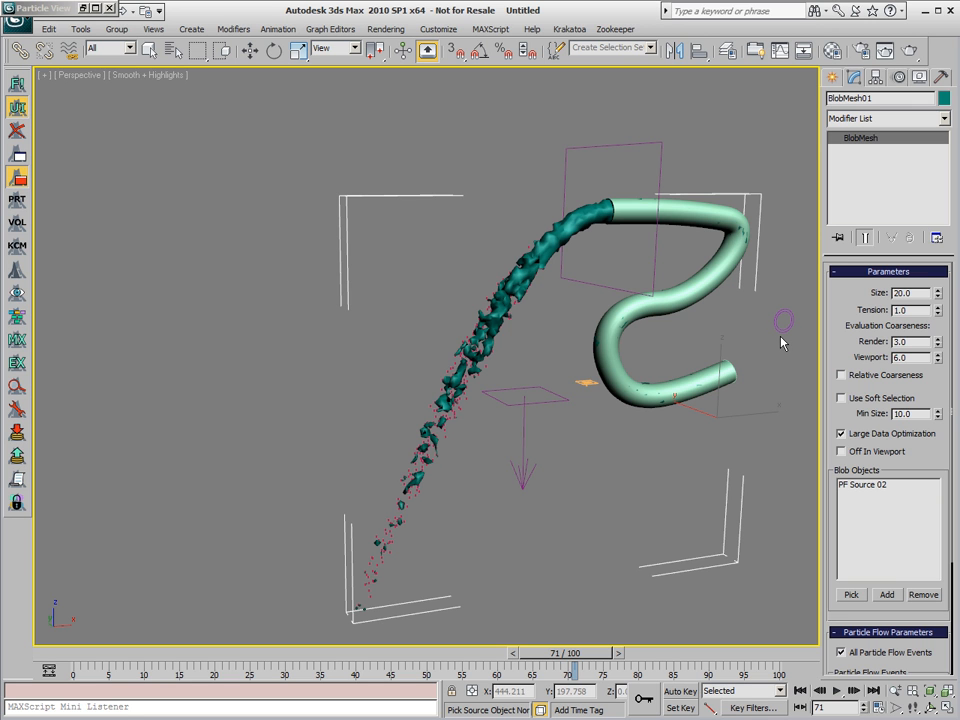
mouse_move(464, 448)
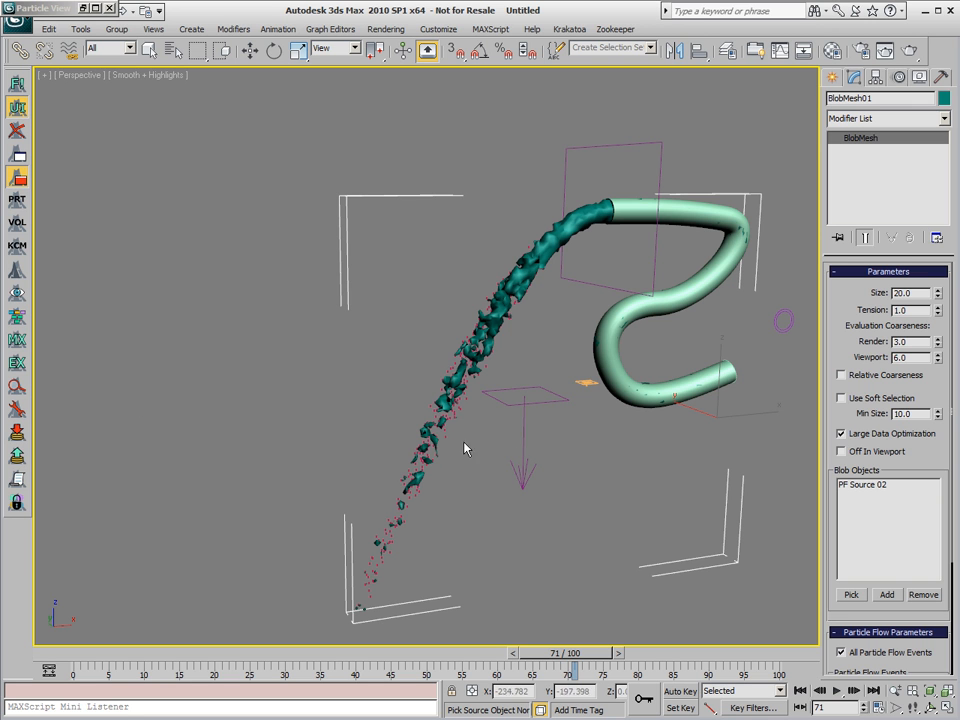
mouse_move(378, 572)
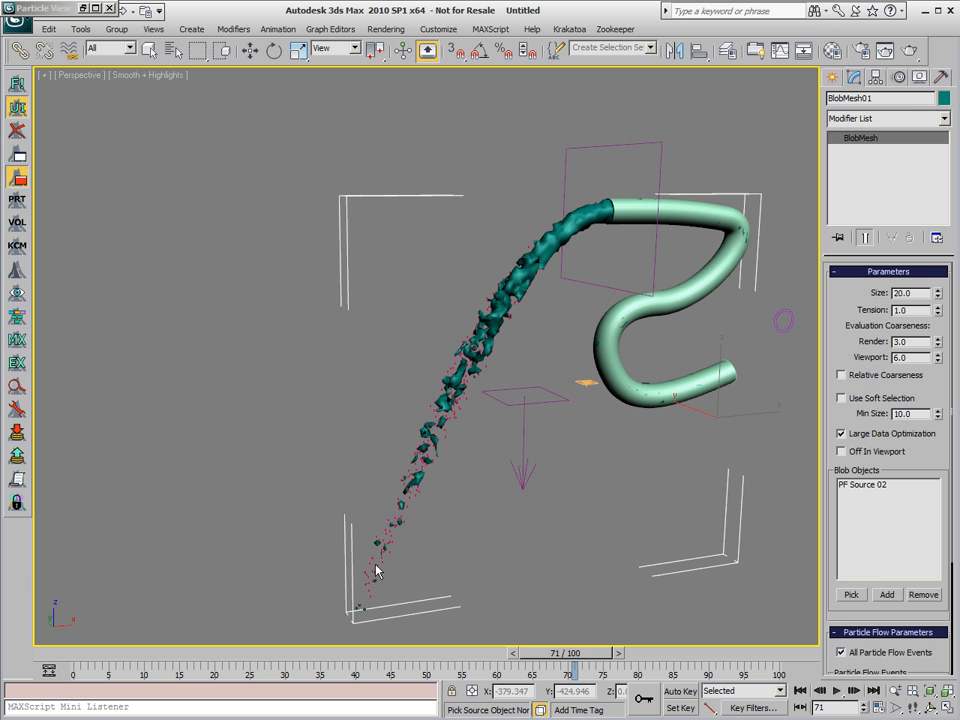
mouse_move(788, 352)
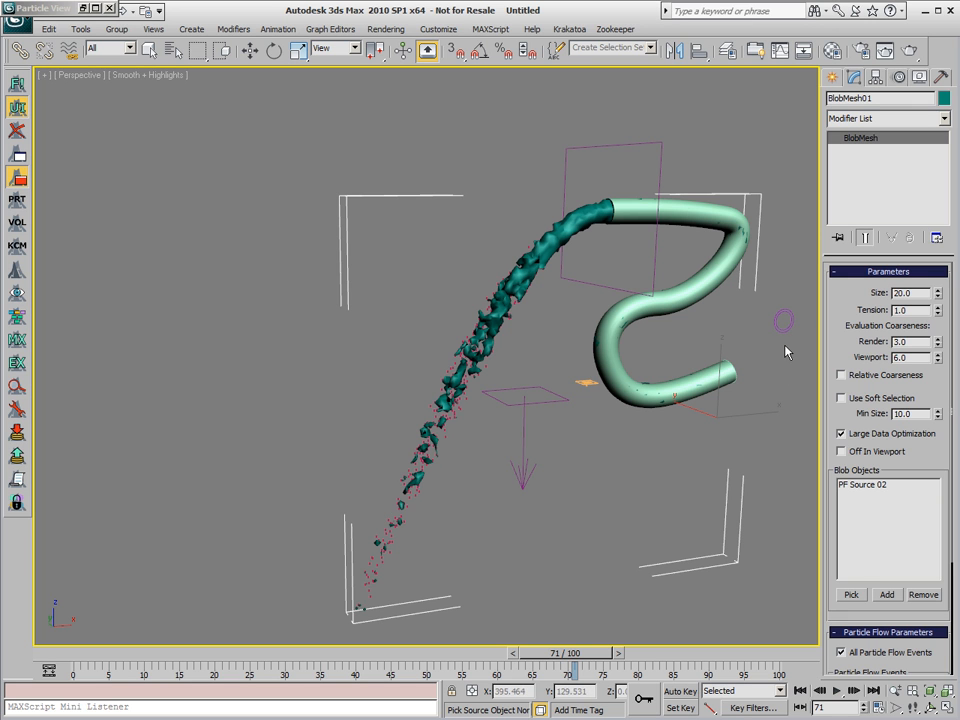
mouse_move(648, 302)
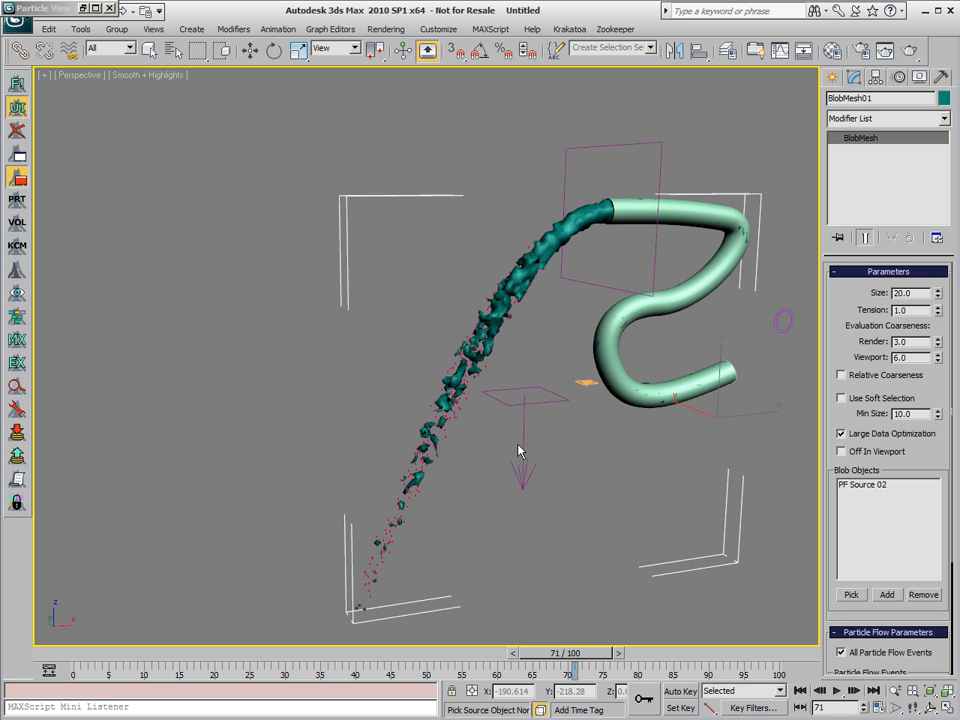
mouse_move(492, 432)
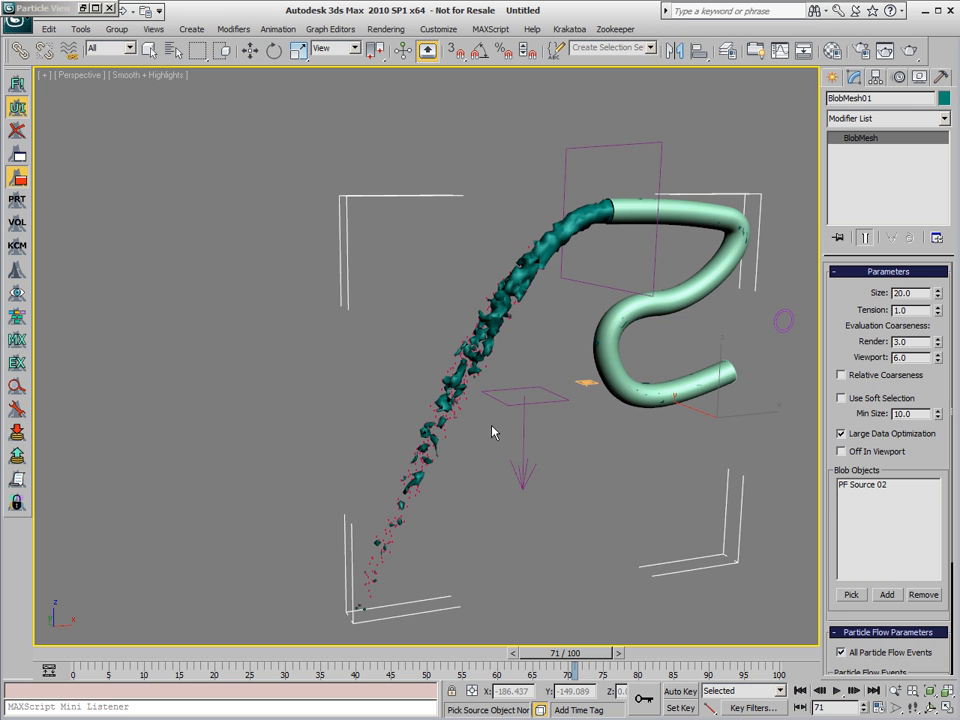
mouse_move(560, 304)
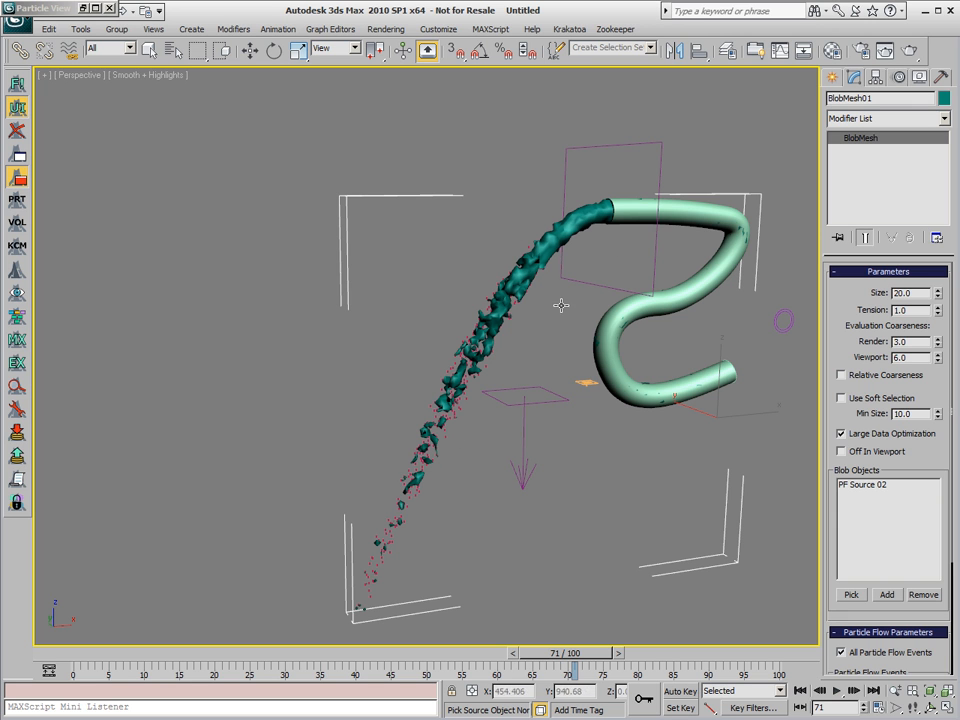